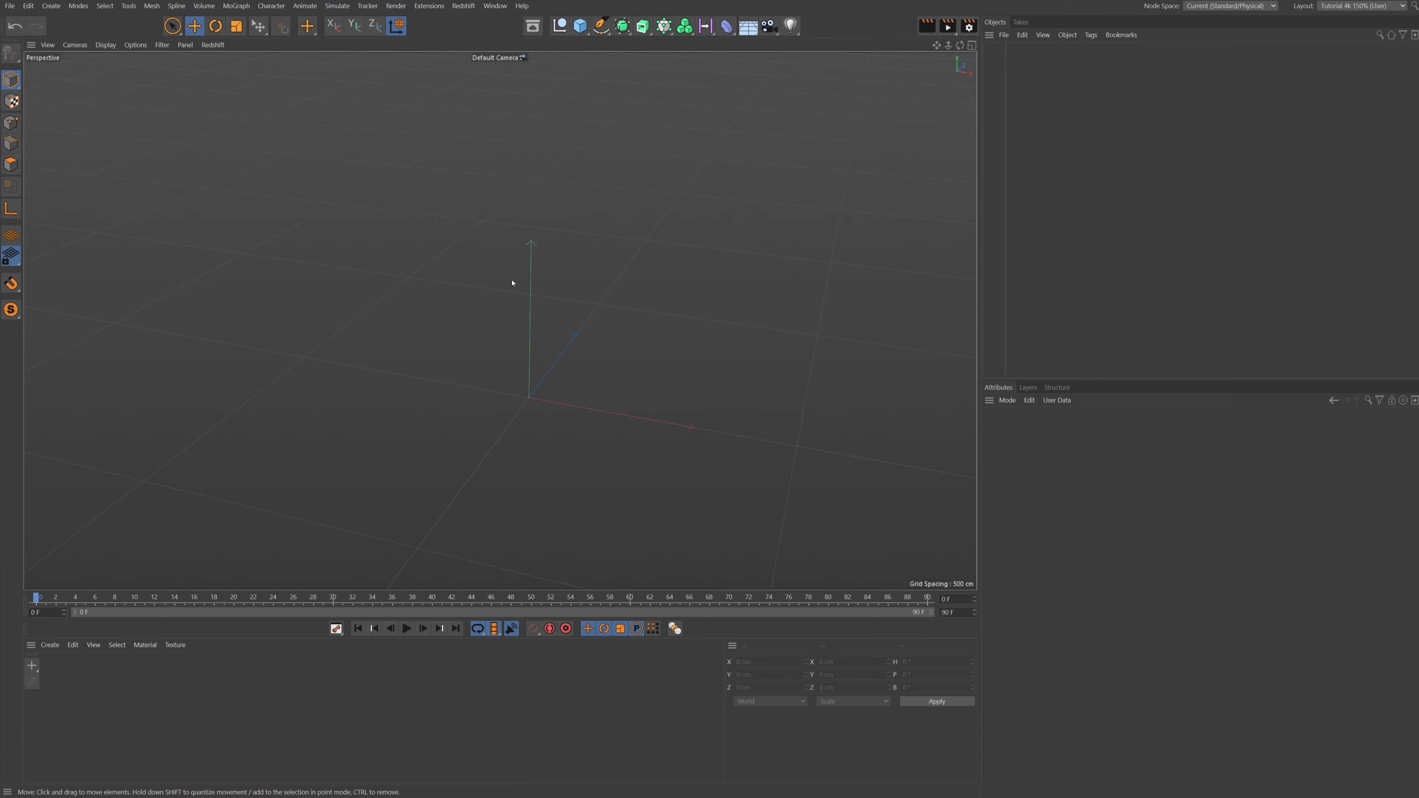
pyautogui.moveTo(575, 375)
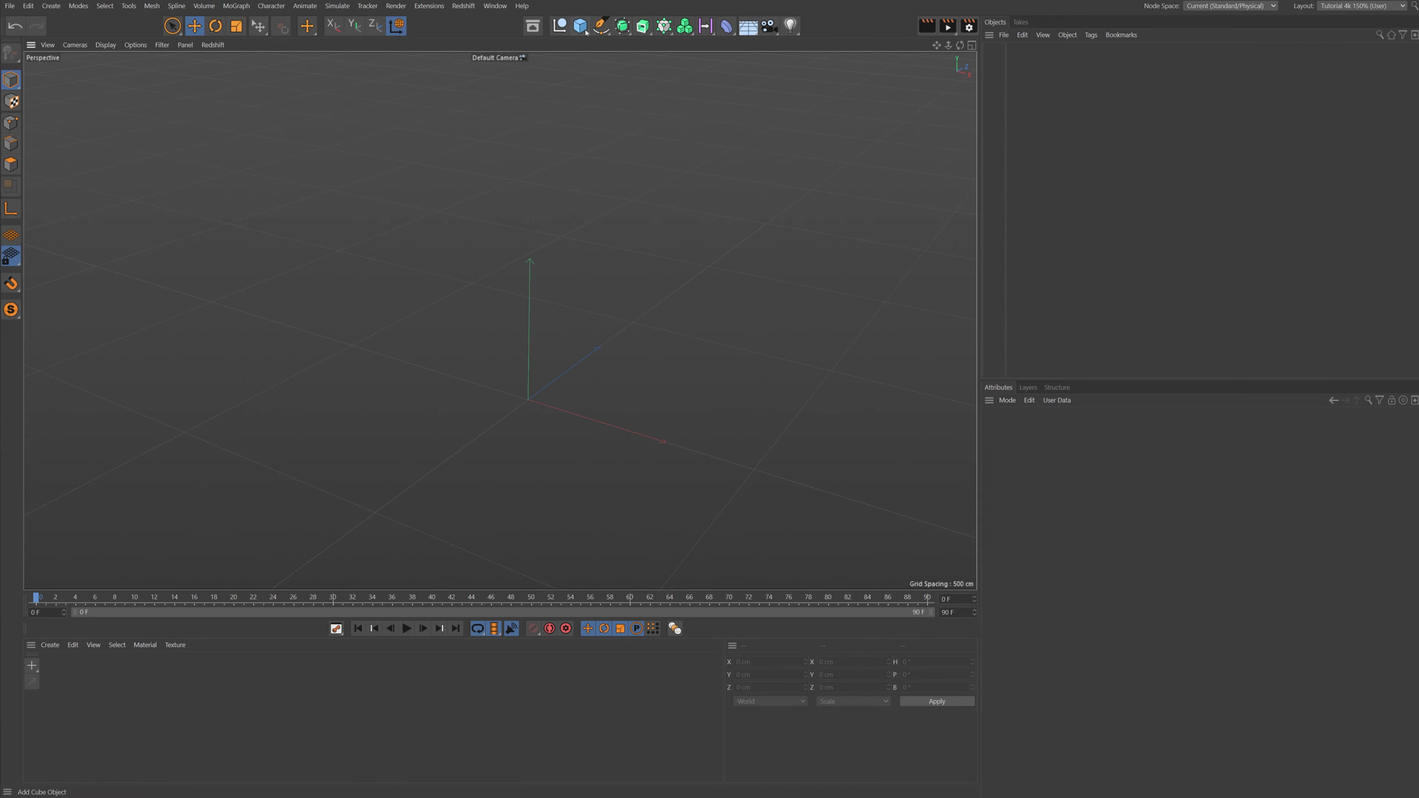
# - Add a Cube from the primitives palette to the empty scene
pyautogui.click(580, 25)
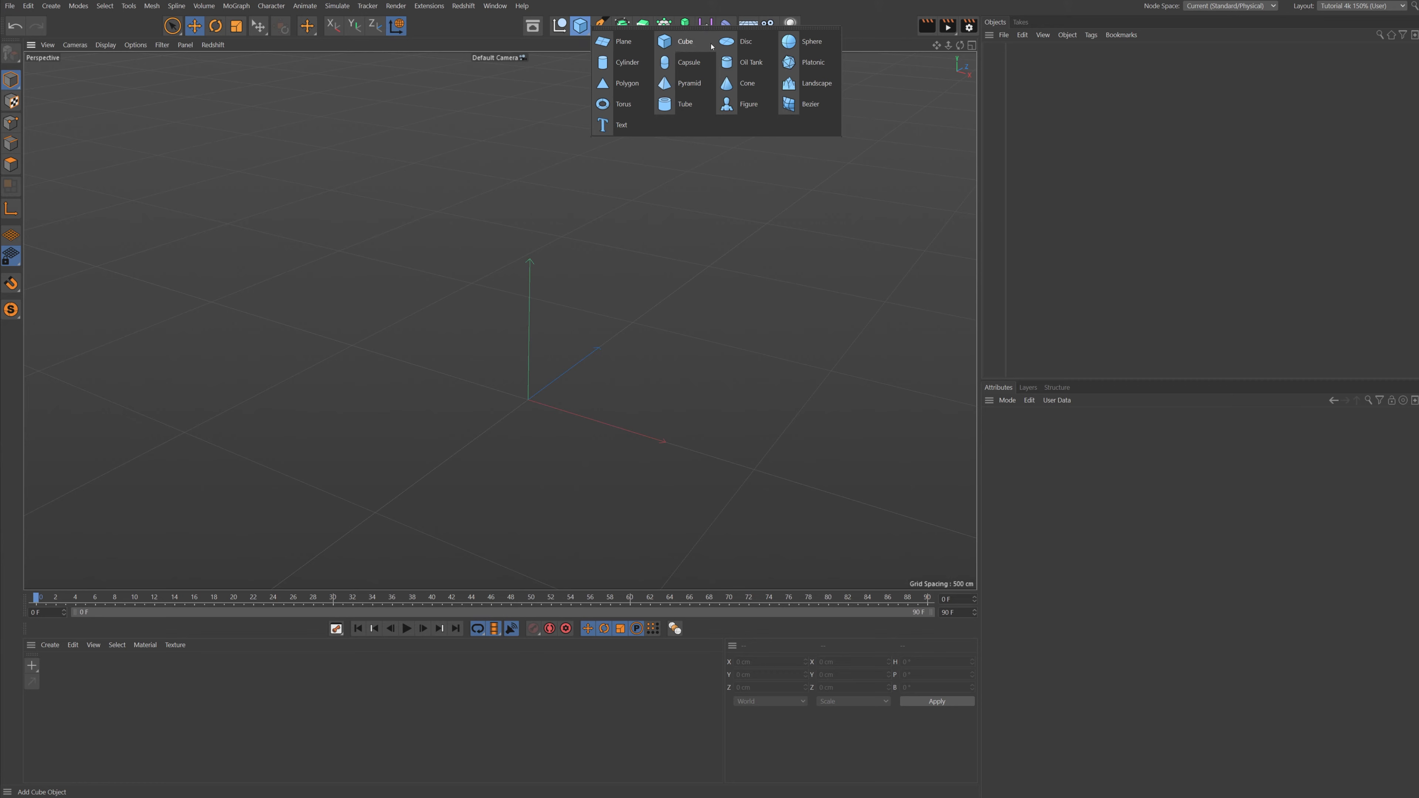
pyautogui.moveTo(677, 44)
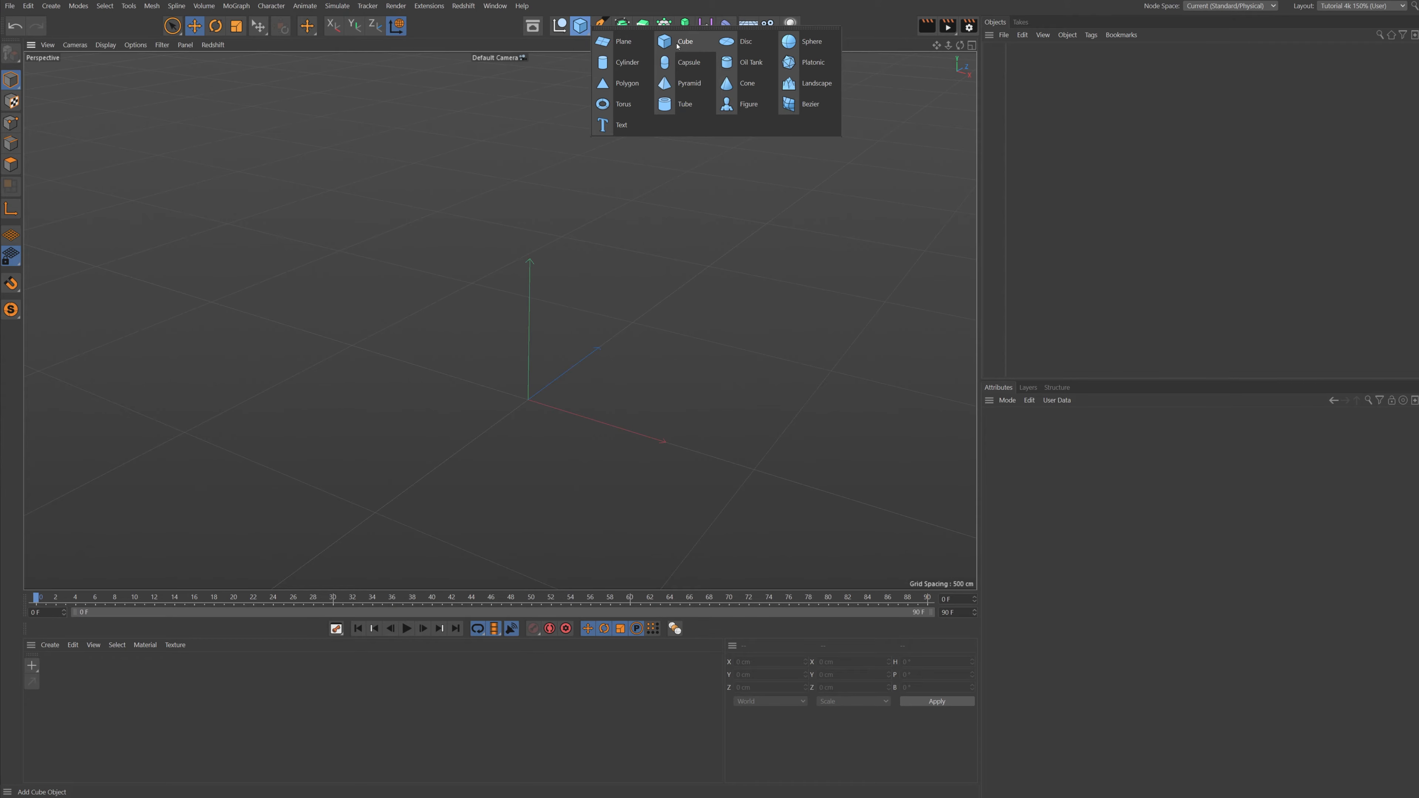
pyautogui.click(685, 40)
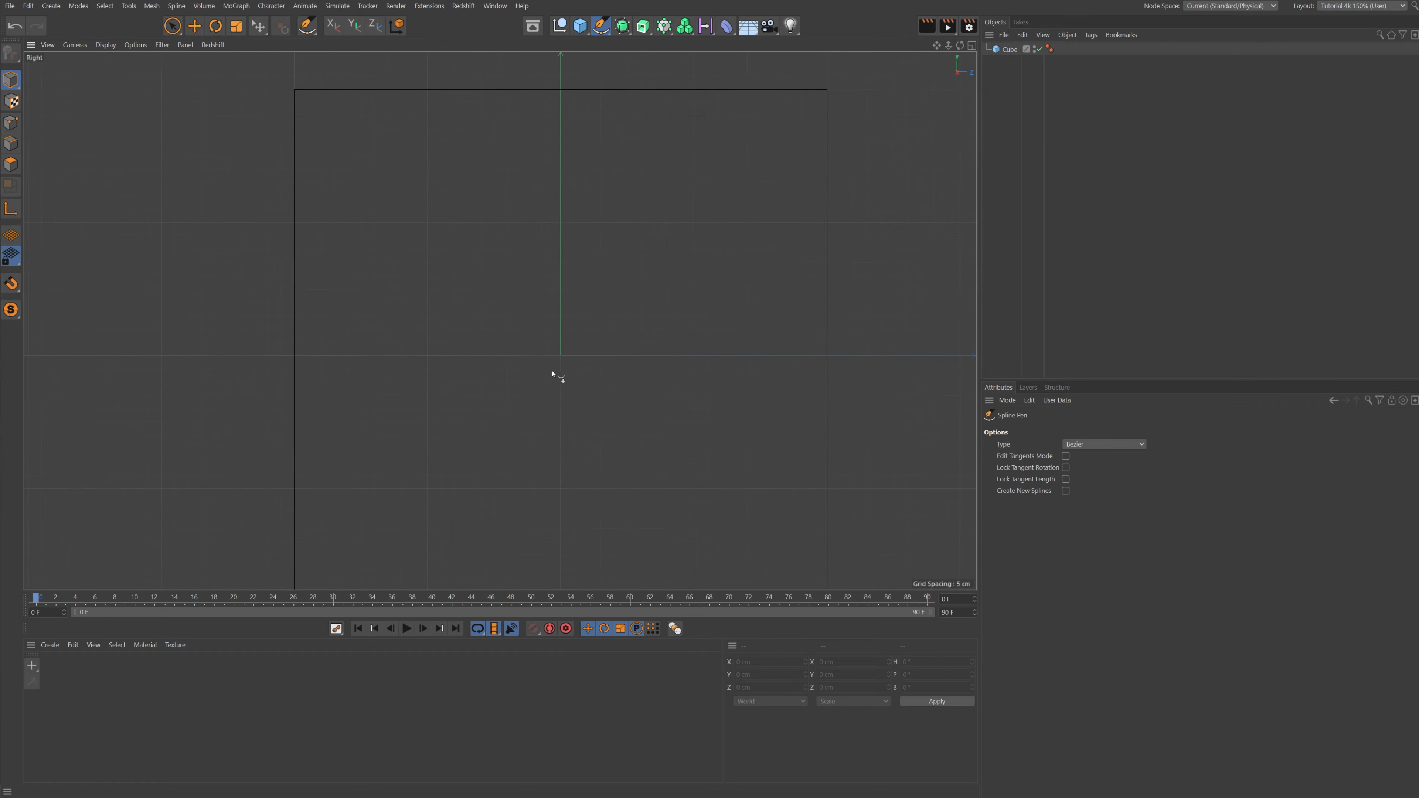
pyautogui.moveTo(561, 361)
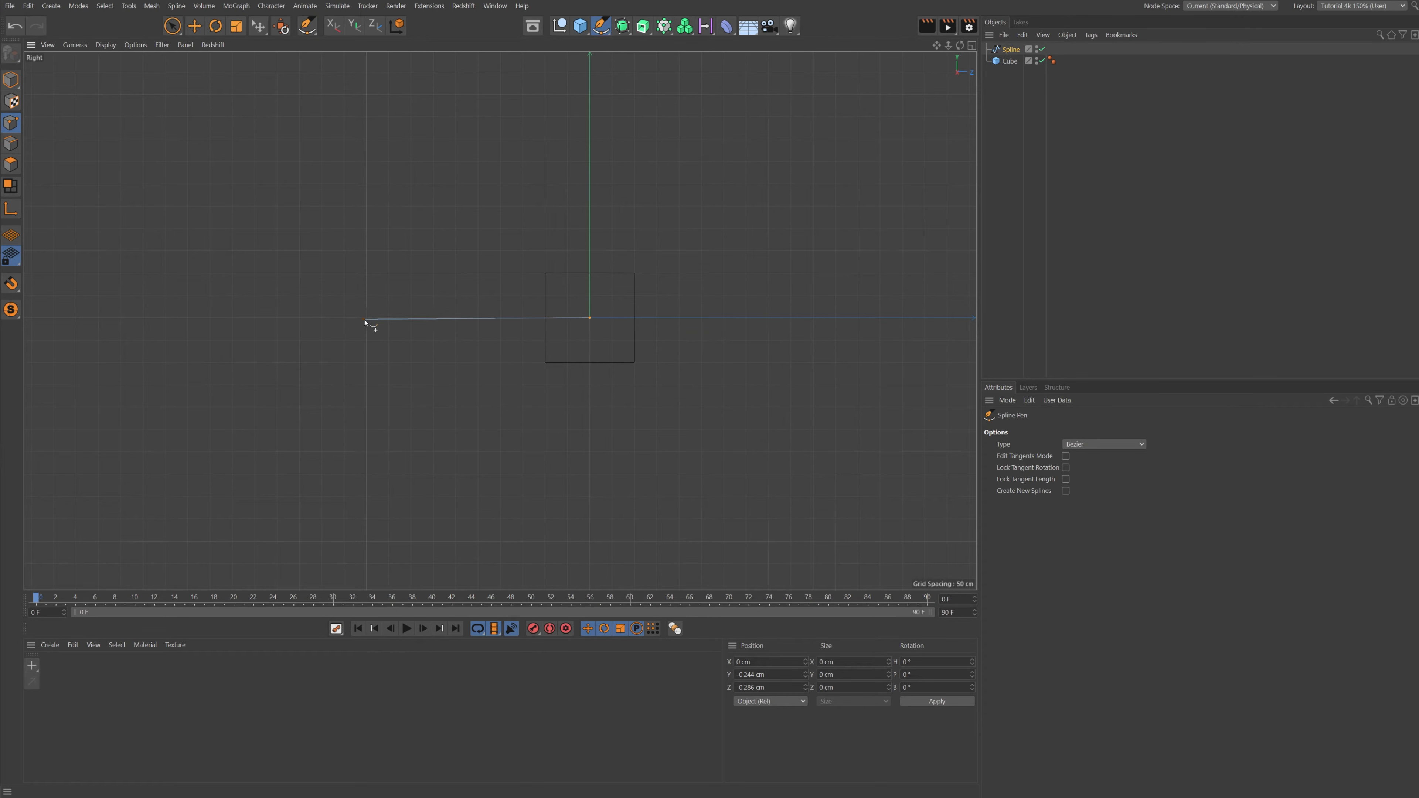
# - Place the spline's corner points in the Right view and pull its end point further up
pyautogui.click(412, 149)
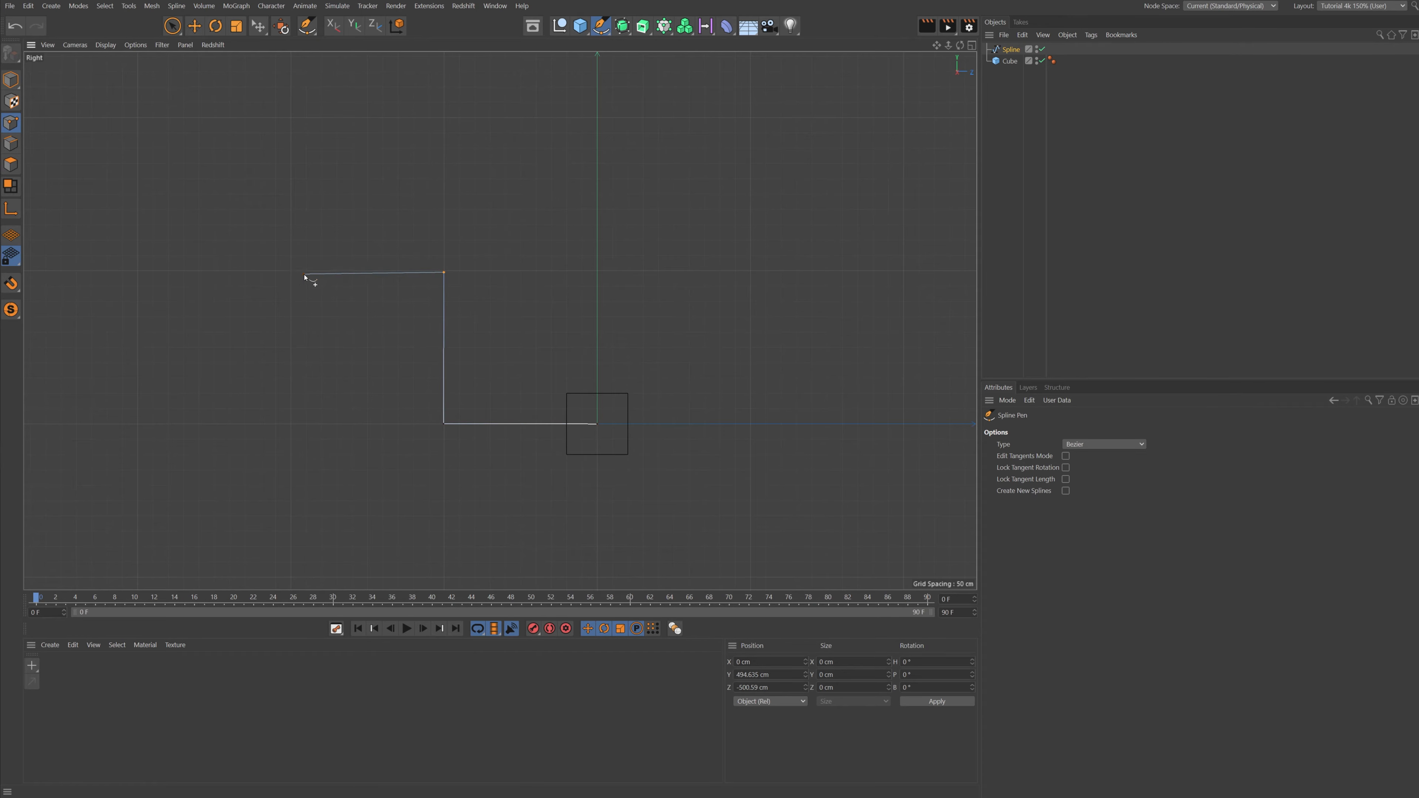
pyautogui.click(44, 299)
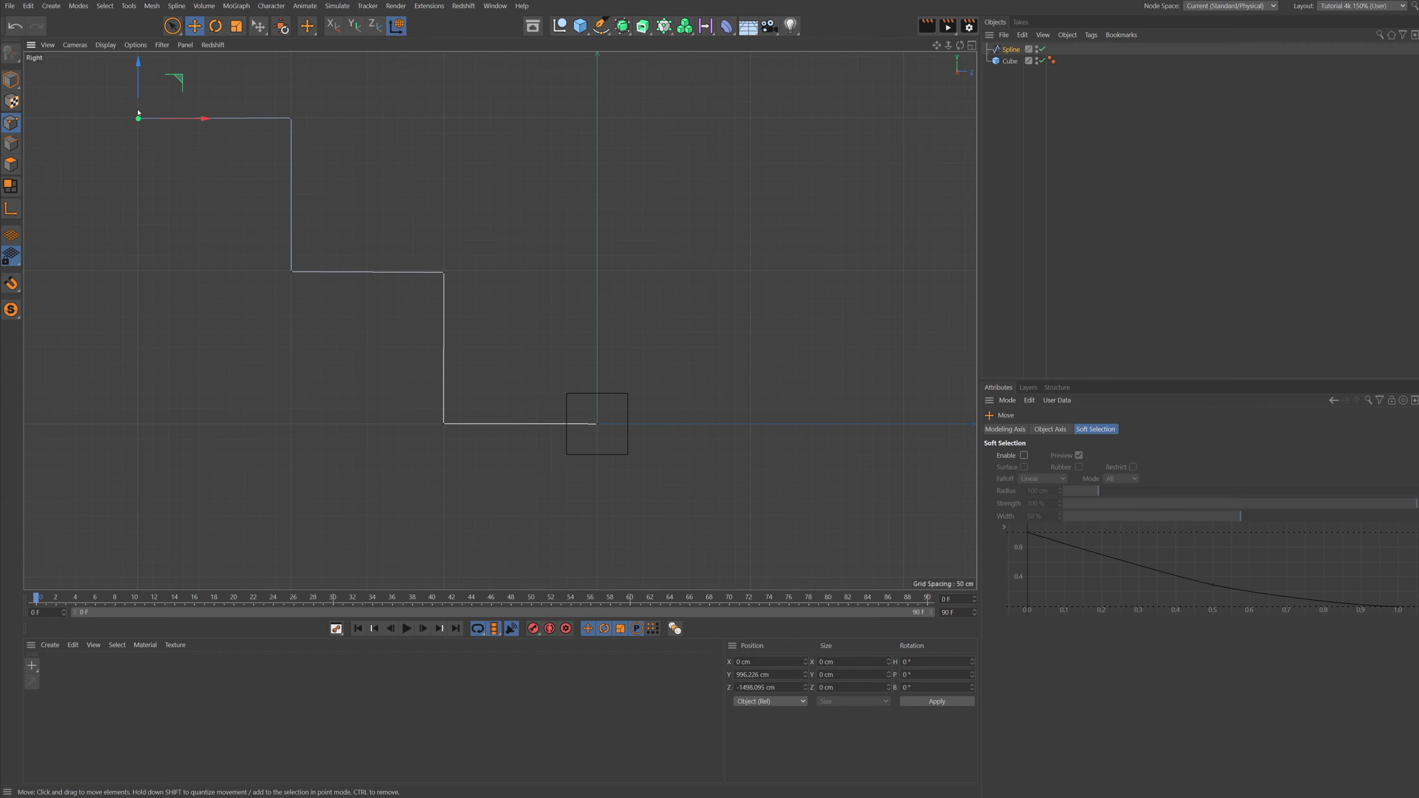
pyautogui.moveTo(137, 117); pyautogui.dragTo(290, 118)
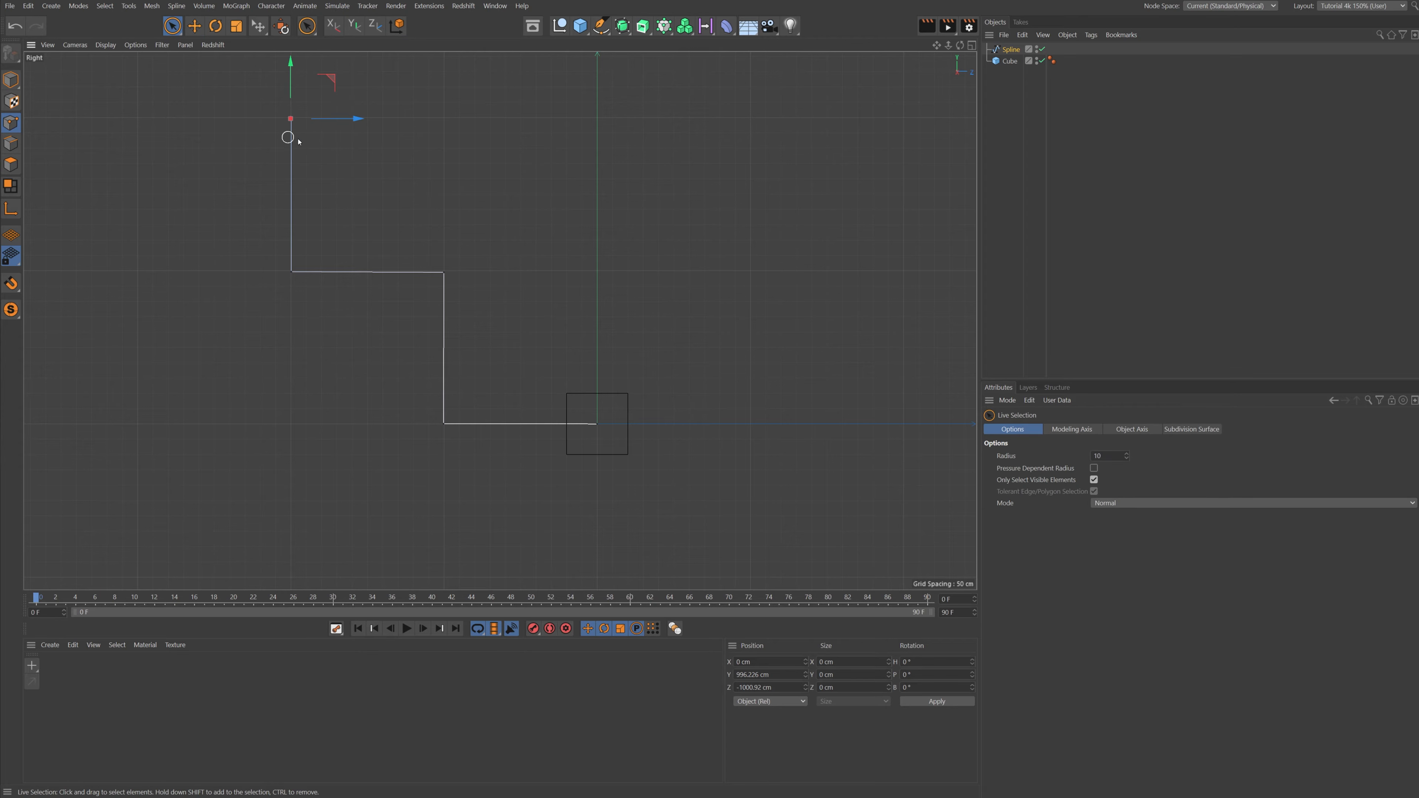
pyautogui.click(173, 25)
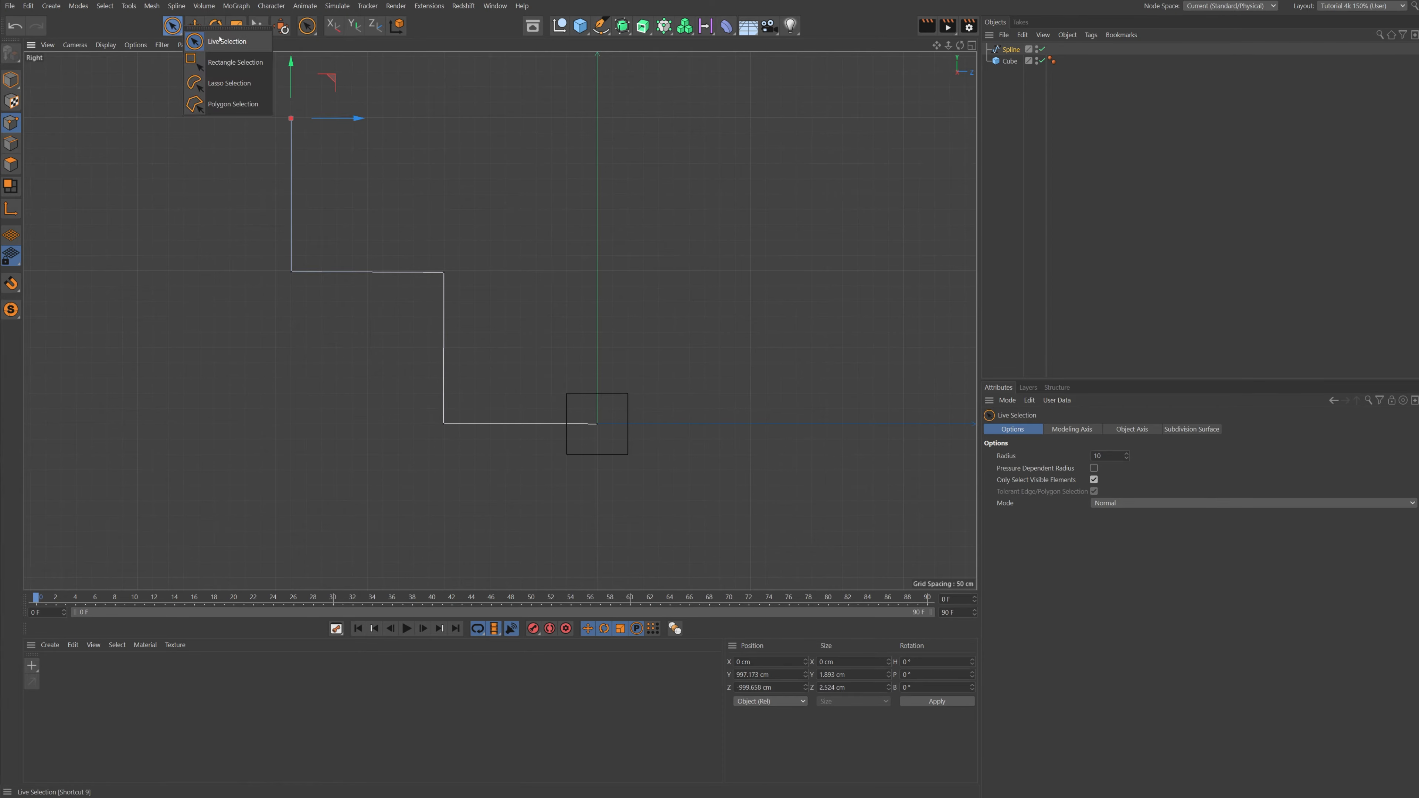
pyautogui.click(235, 62)
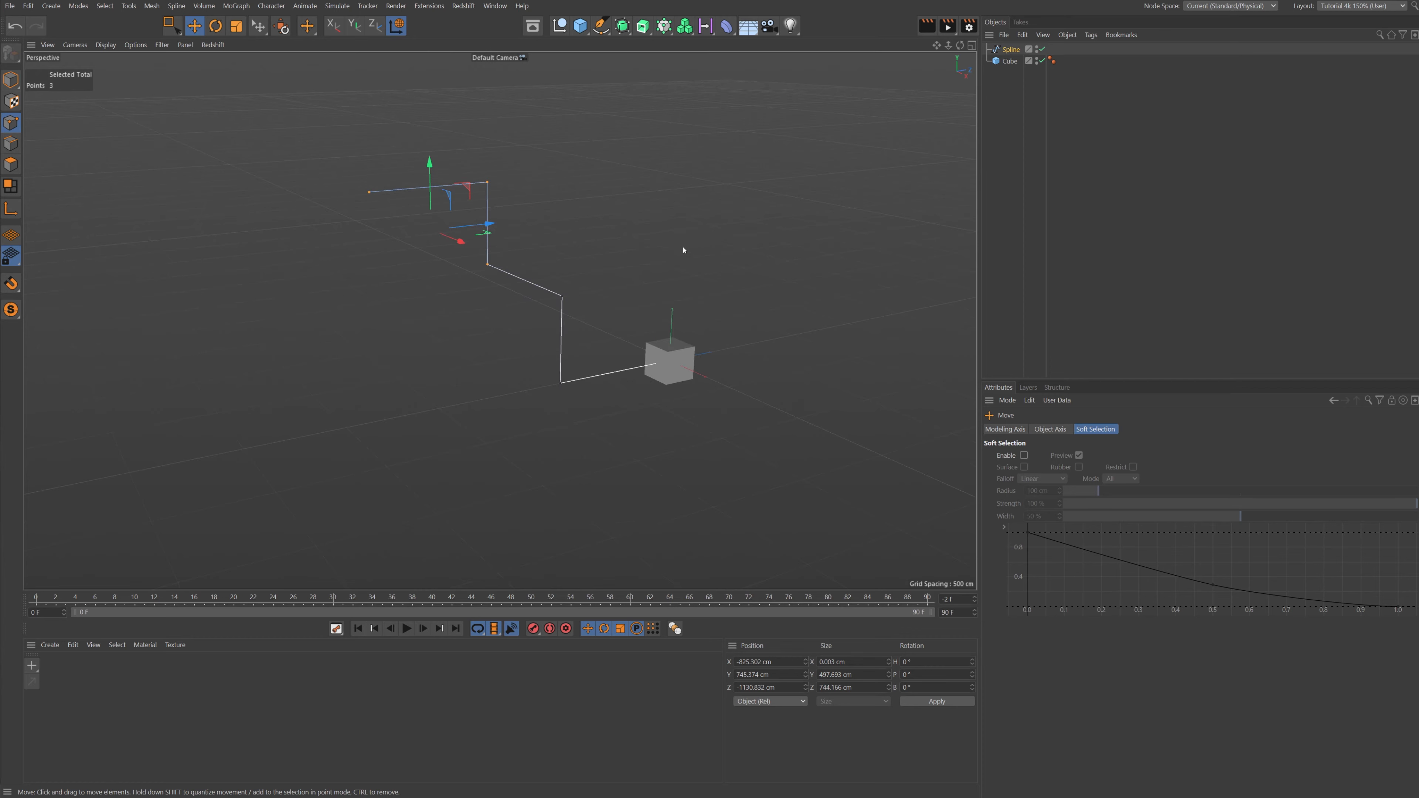
pyautogui.moveTo(535, 202)
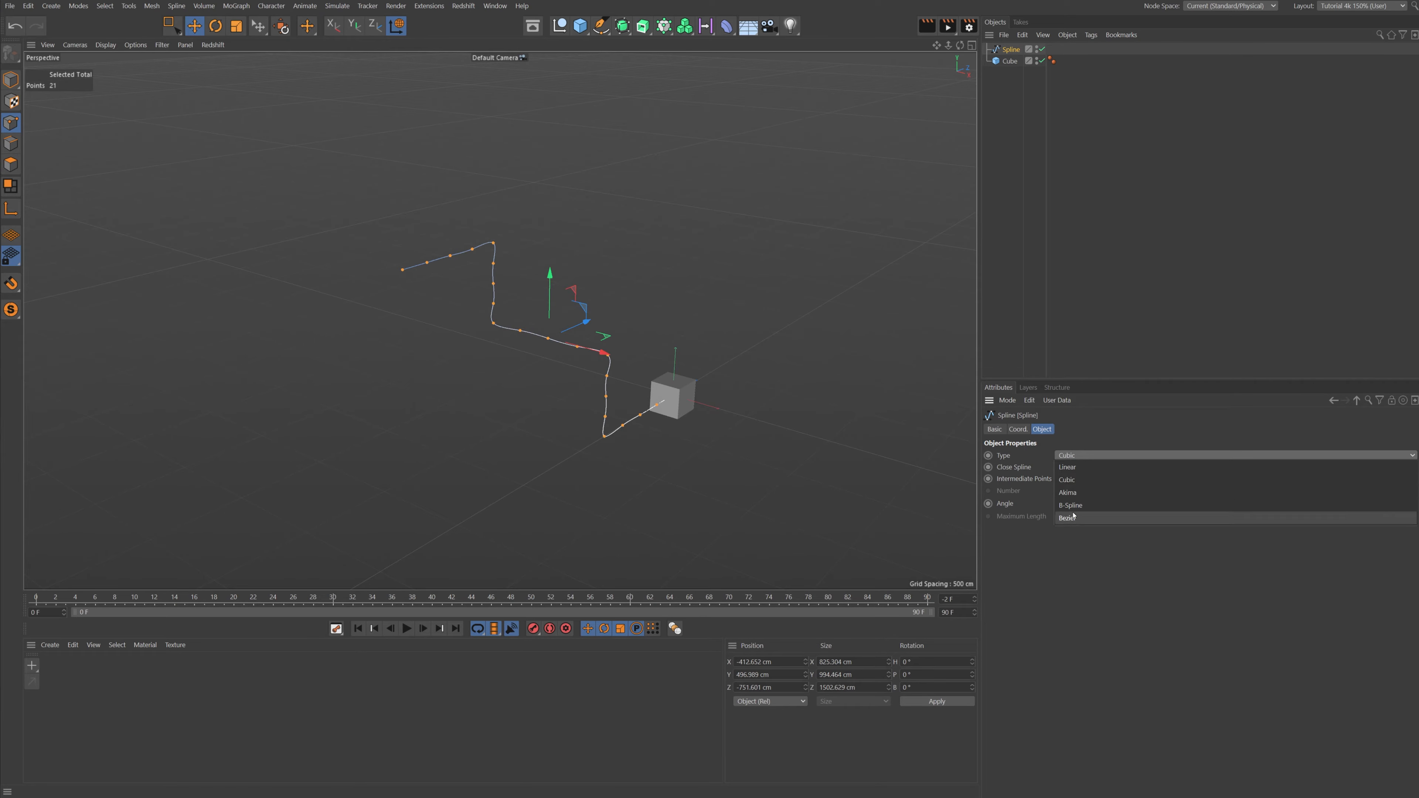
# - Set the spline's Type to B-Spline for rounded corners
pyautogui.click(1069, 505)
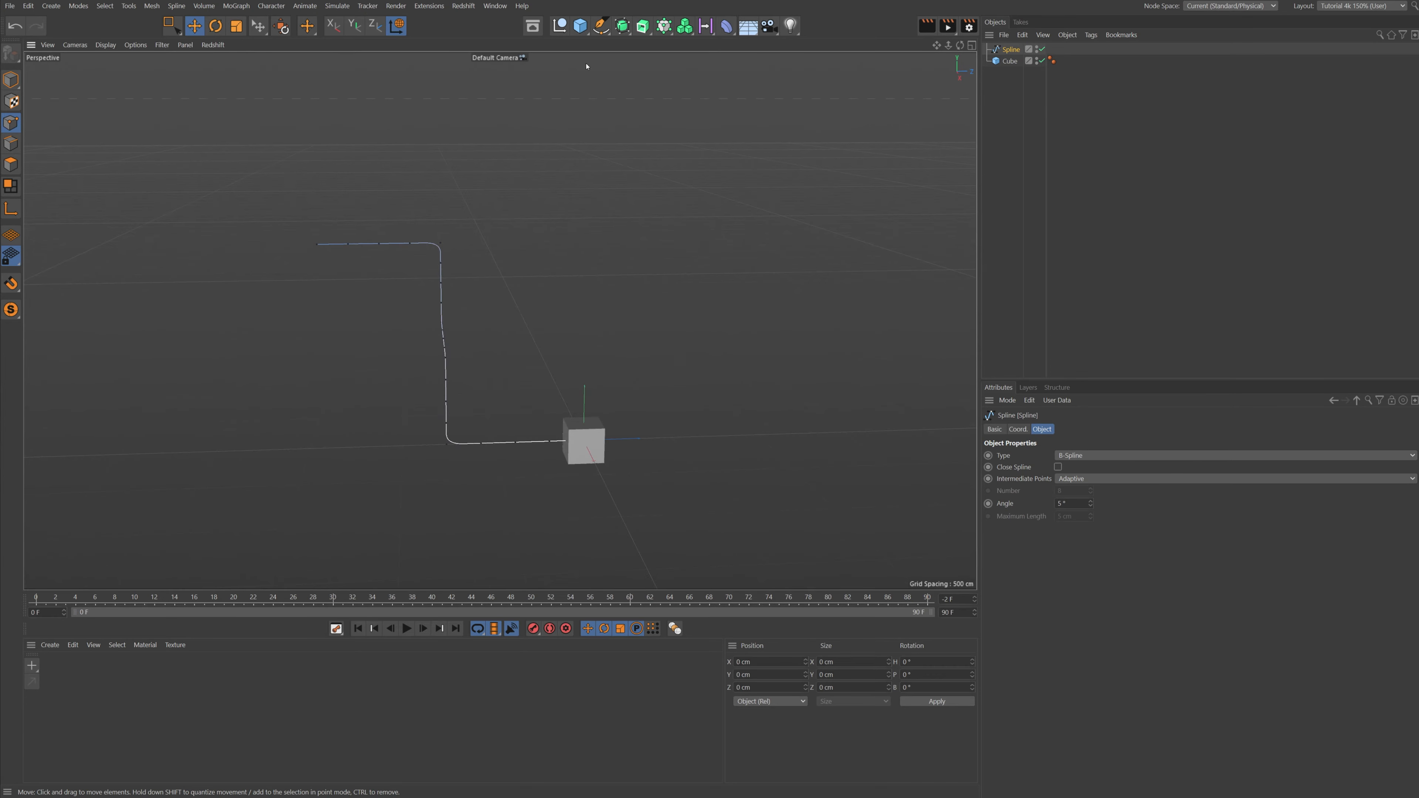
# - Group the Spline and Cube with Alt+G into a null renamed 'Setup' and expand it
pyautogui.click(12, 80)
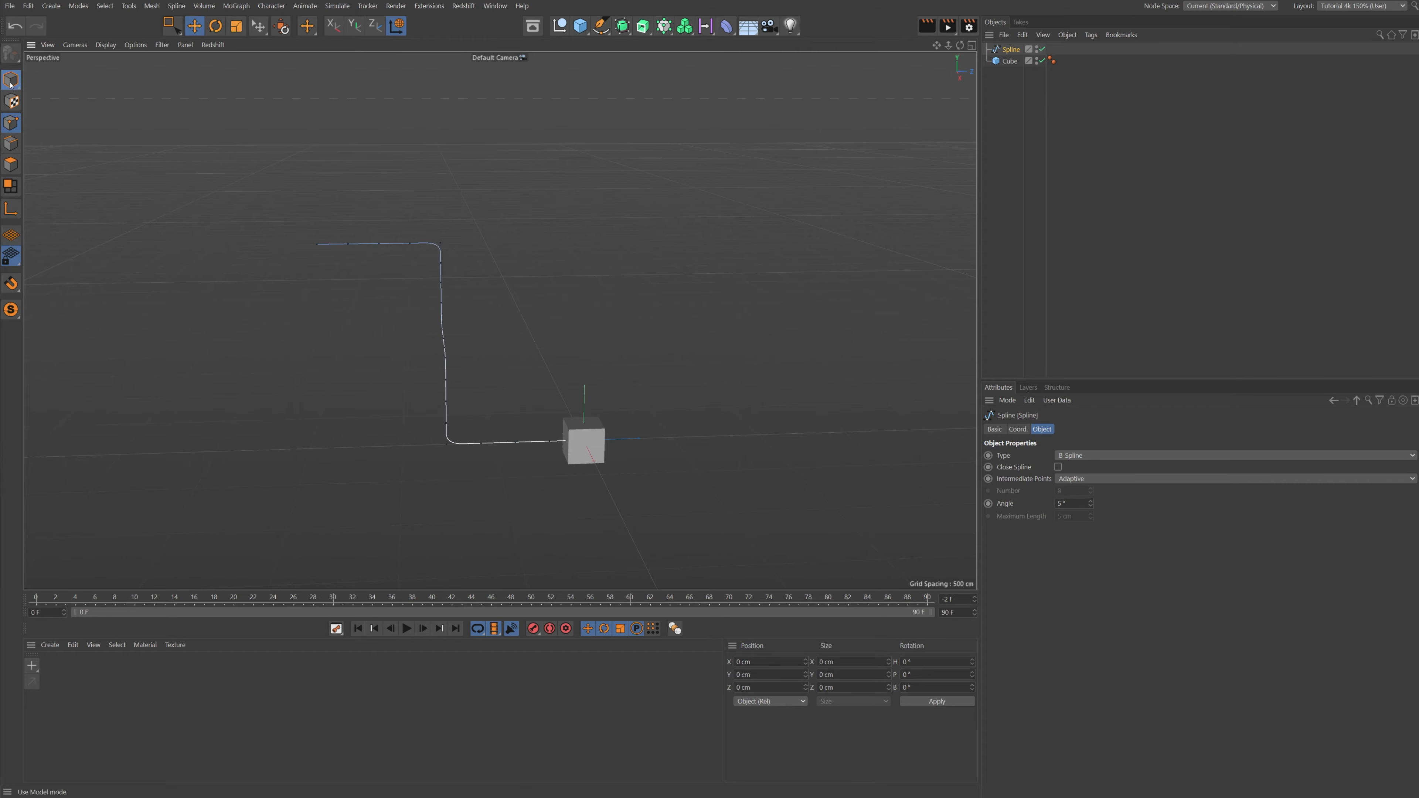
pyautogui.click(1008, 60)
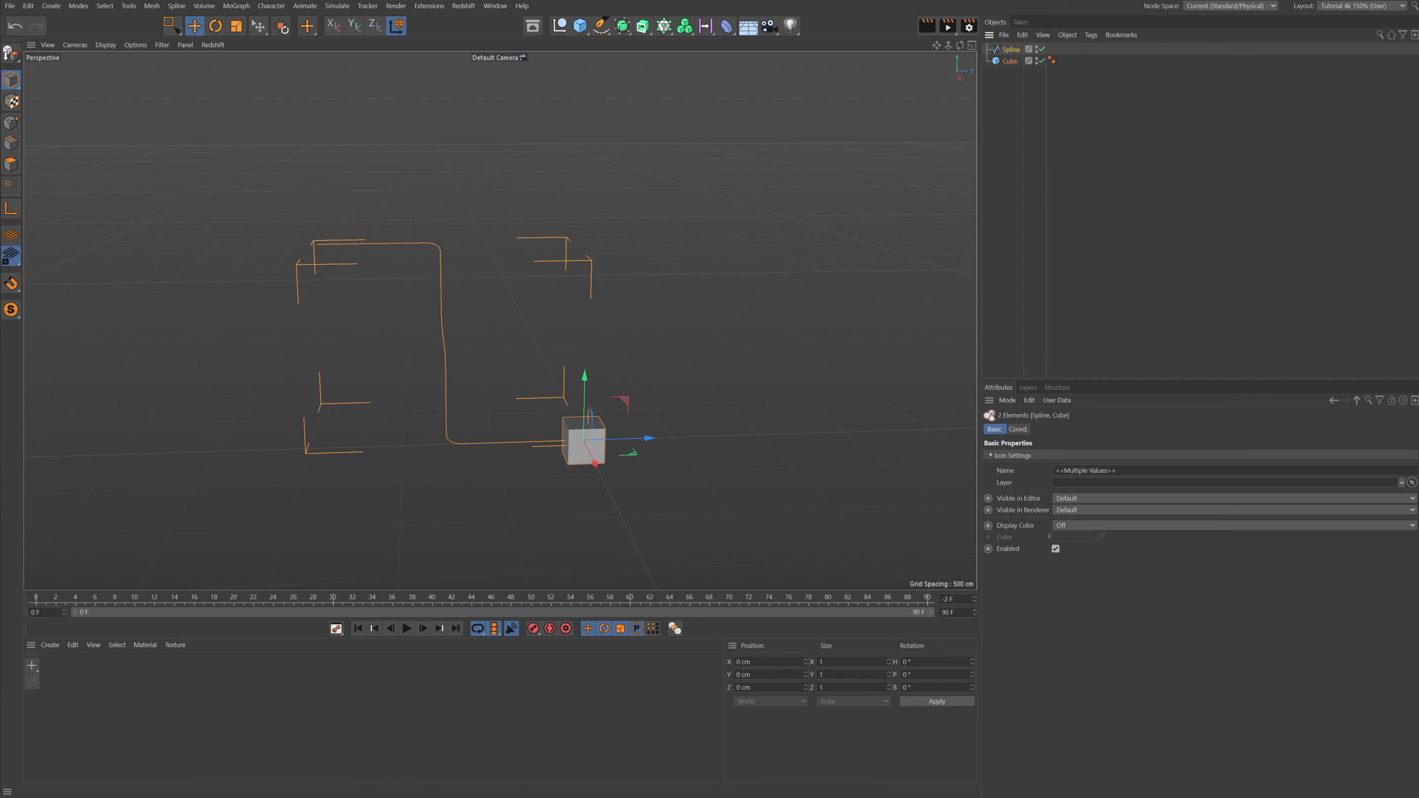
pyautogui.moveTo(1009, 60)
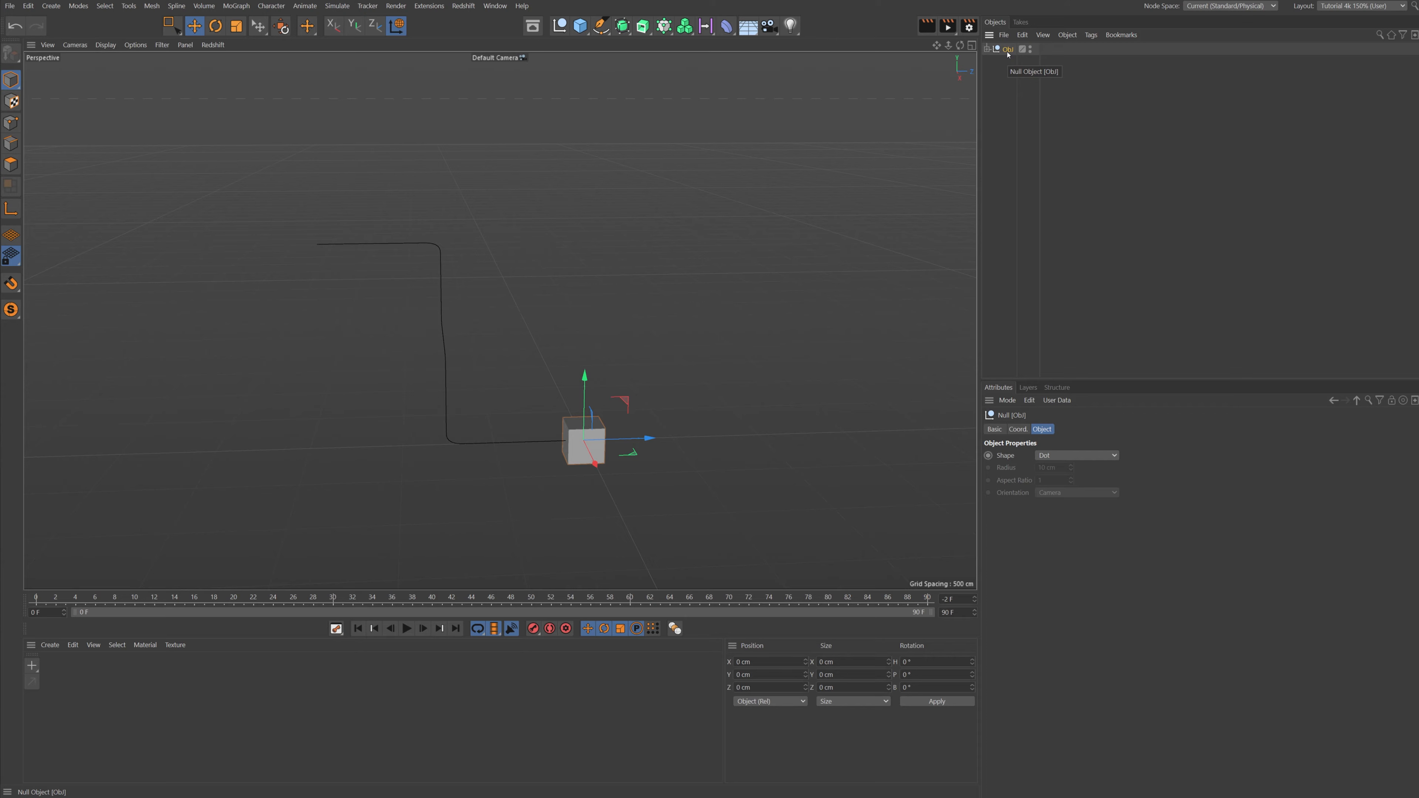
pyautogui.doubleClick(1011, 49)
pyautogui.write('Setup')
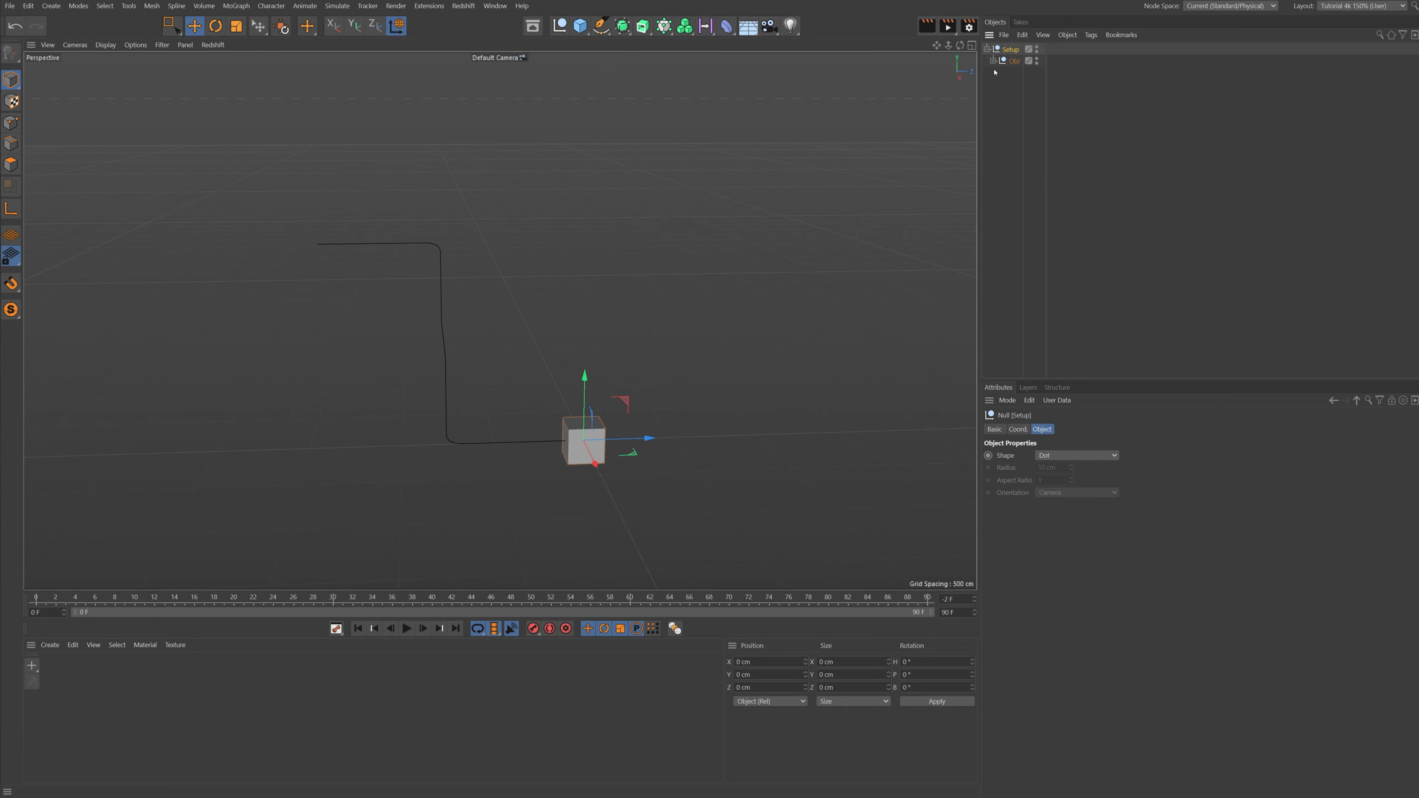
pyautogui.click(1022, 72)
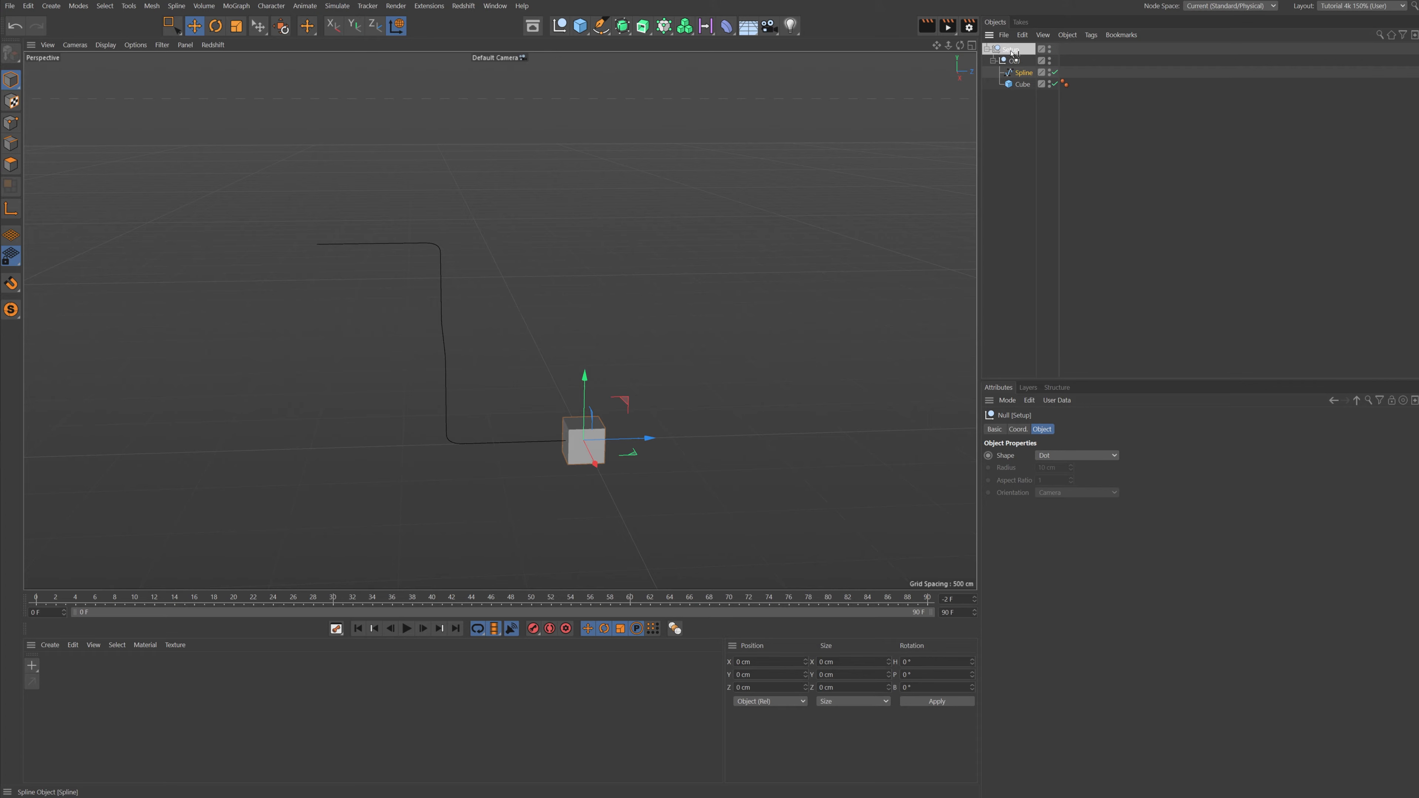
pyautogui.click(1021, 83)
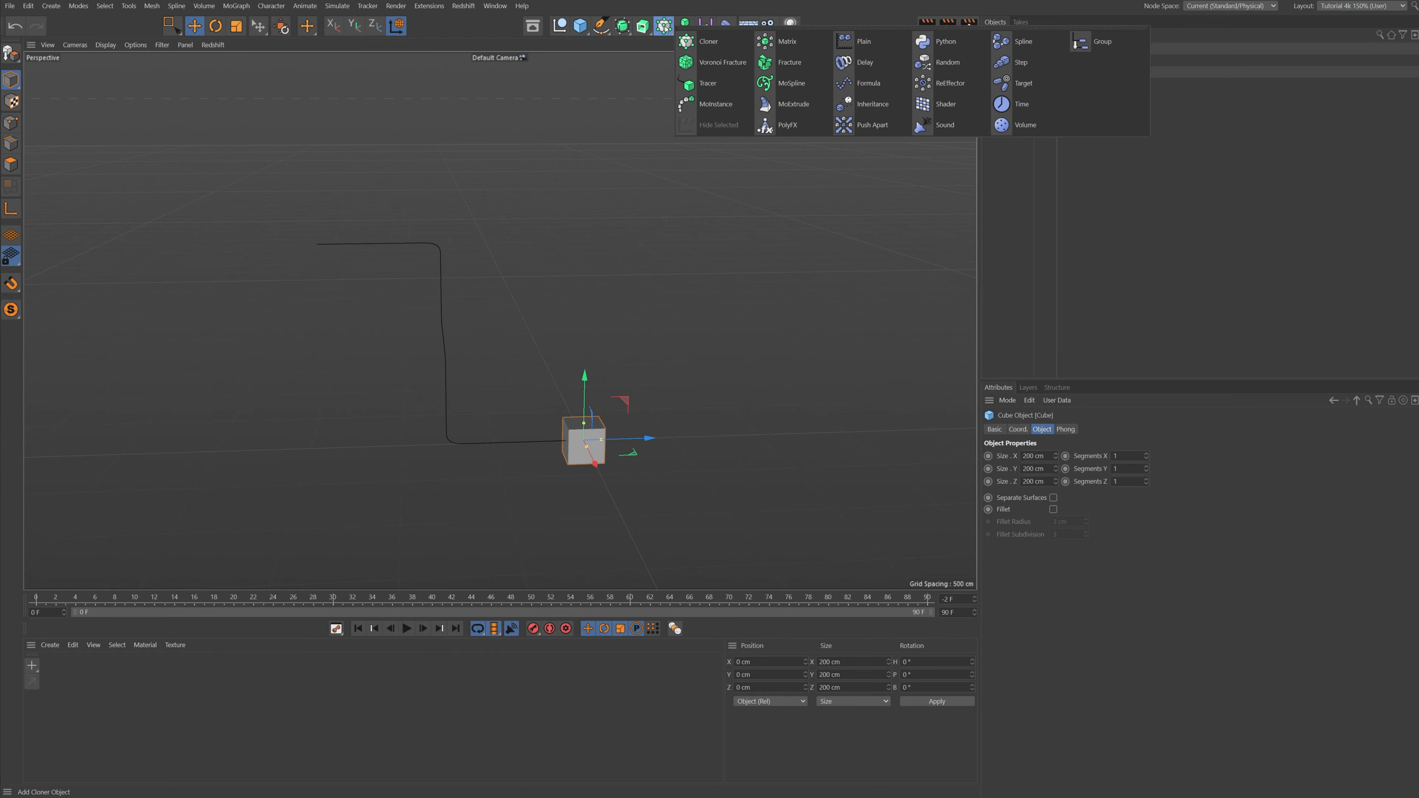
pyautogui.moveTo(1023, 41)
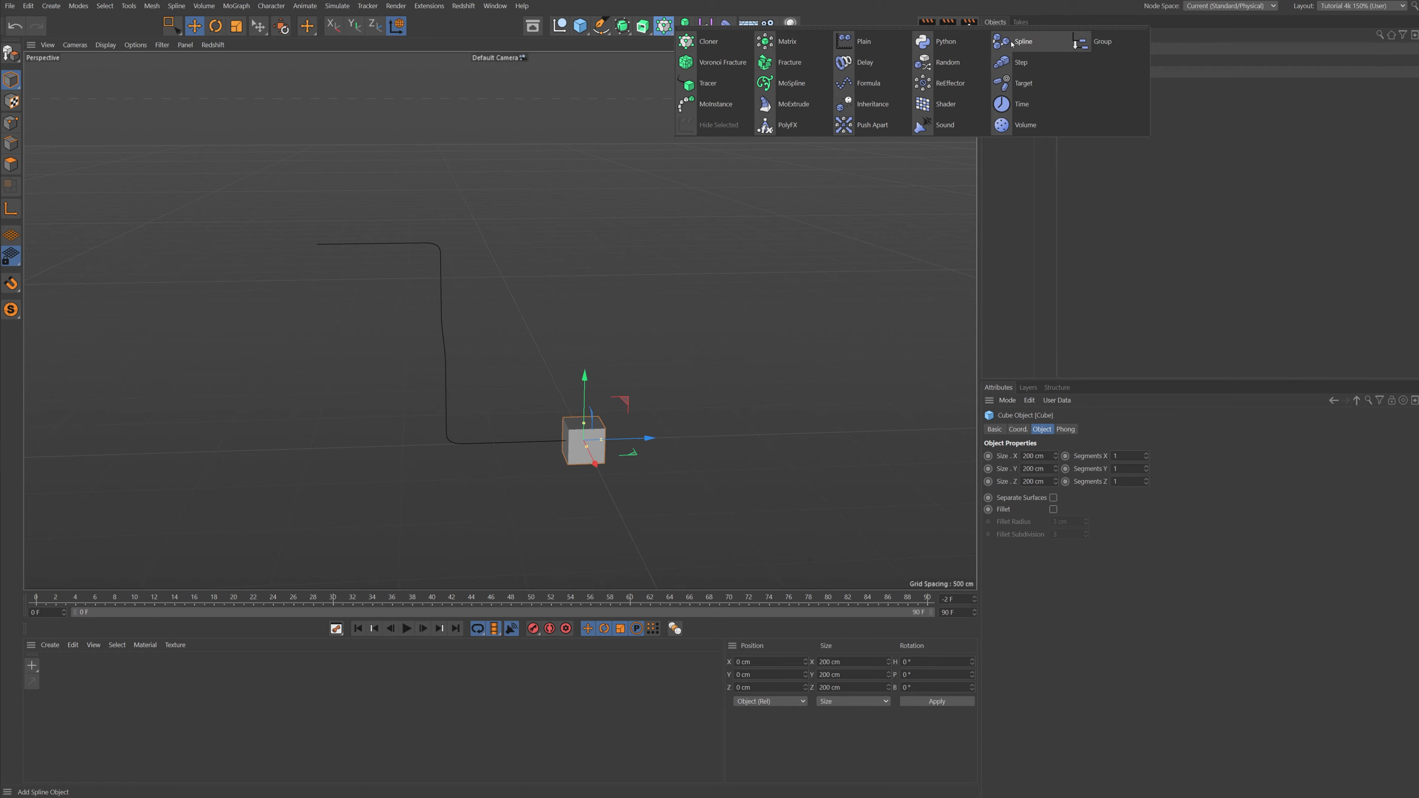
# - Add a Spline effector linked to the drawn spline with Deformation set to Object
pyautogui.click(1023, 41)
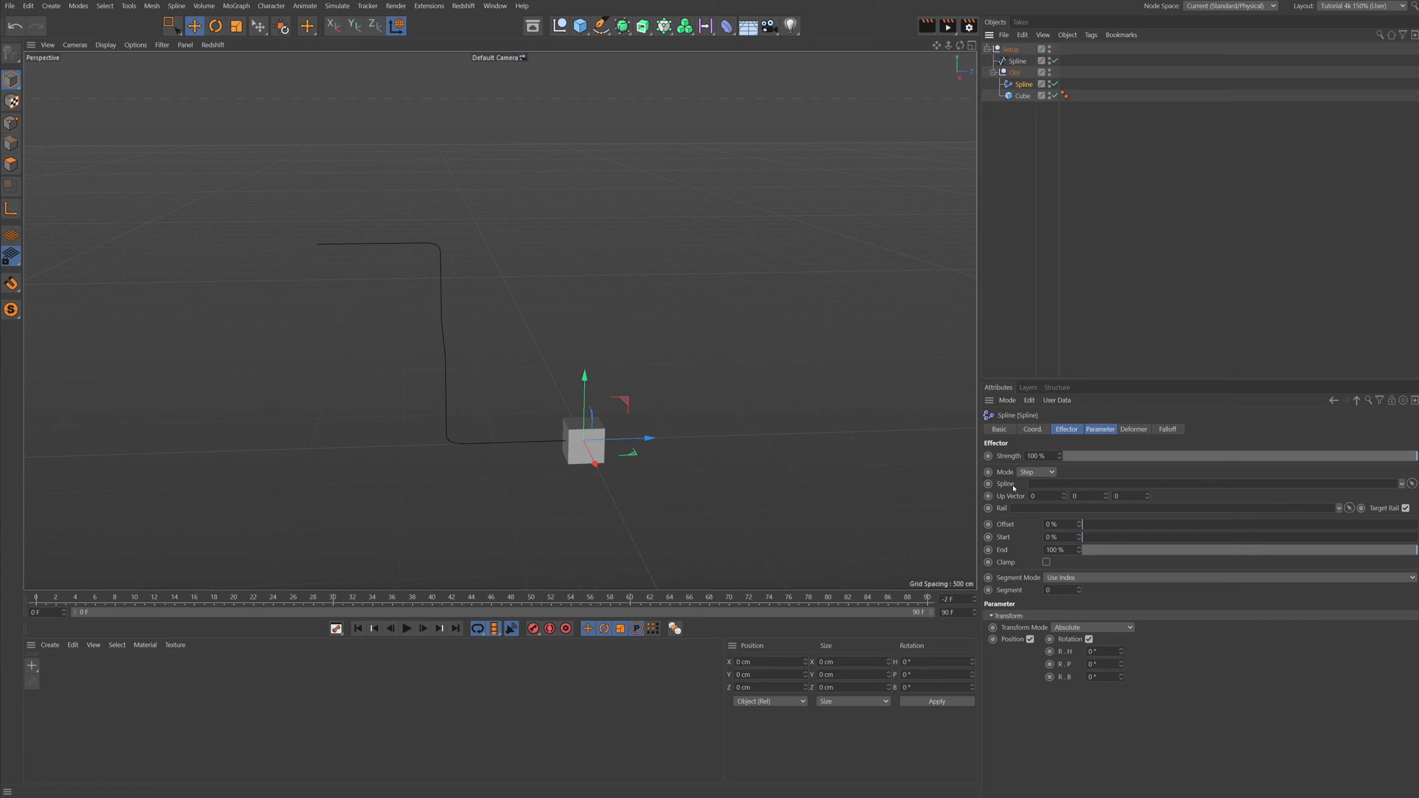
pyautogui.moveTo(1091, 487)
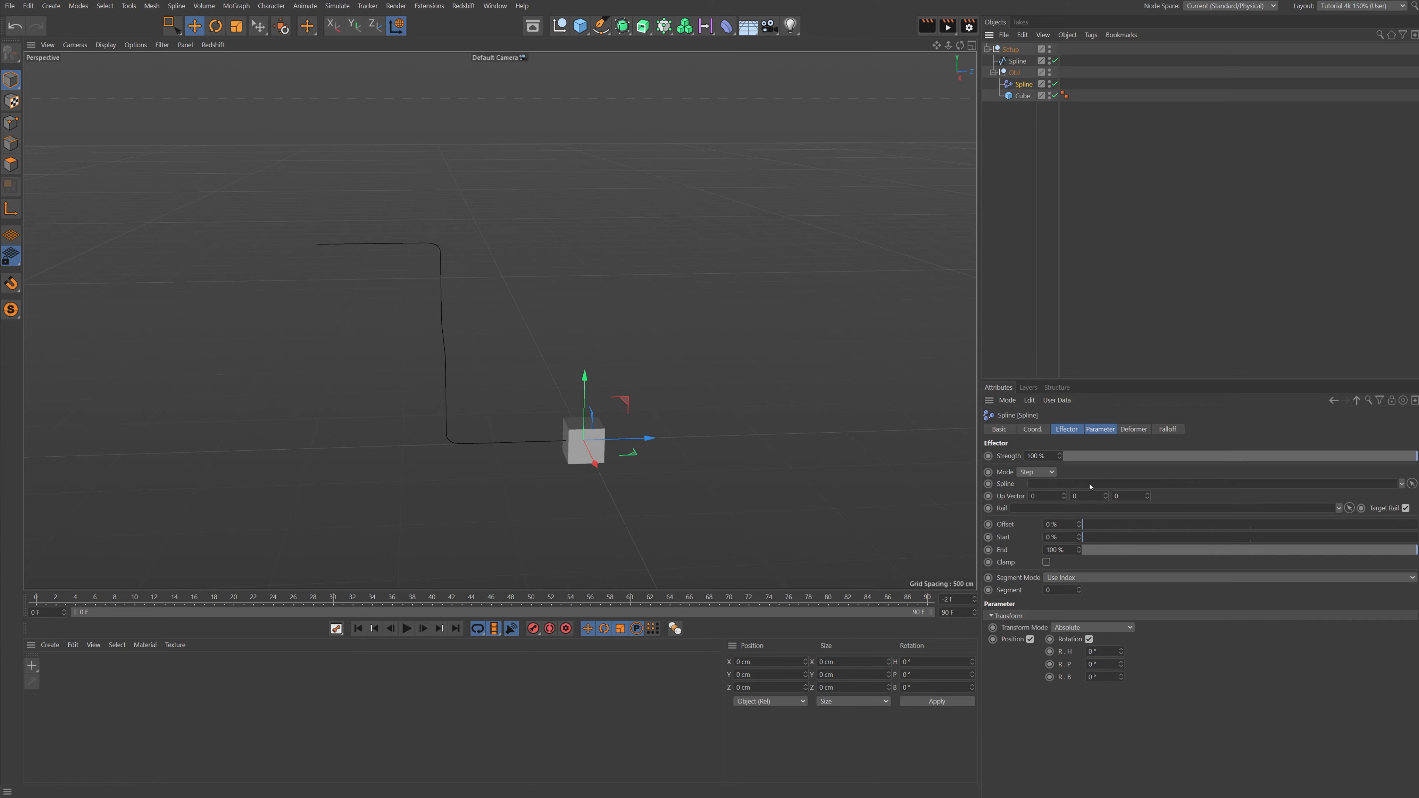
pyautogui.click(1016, 60)
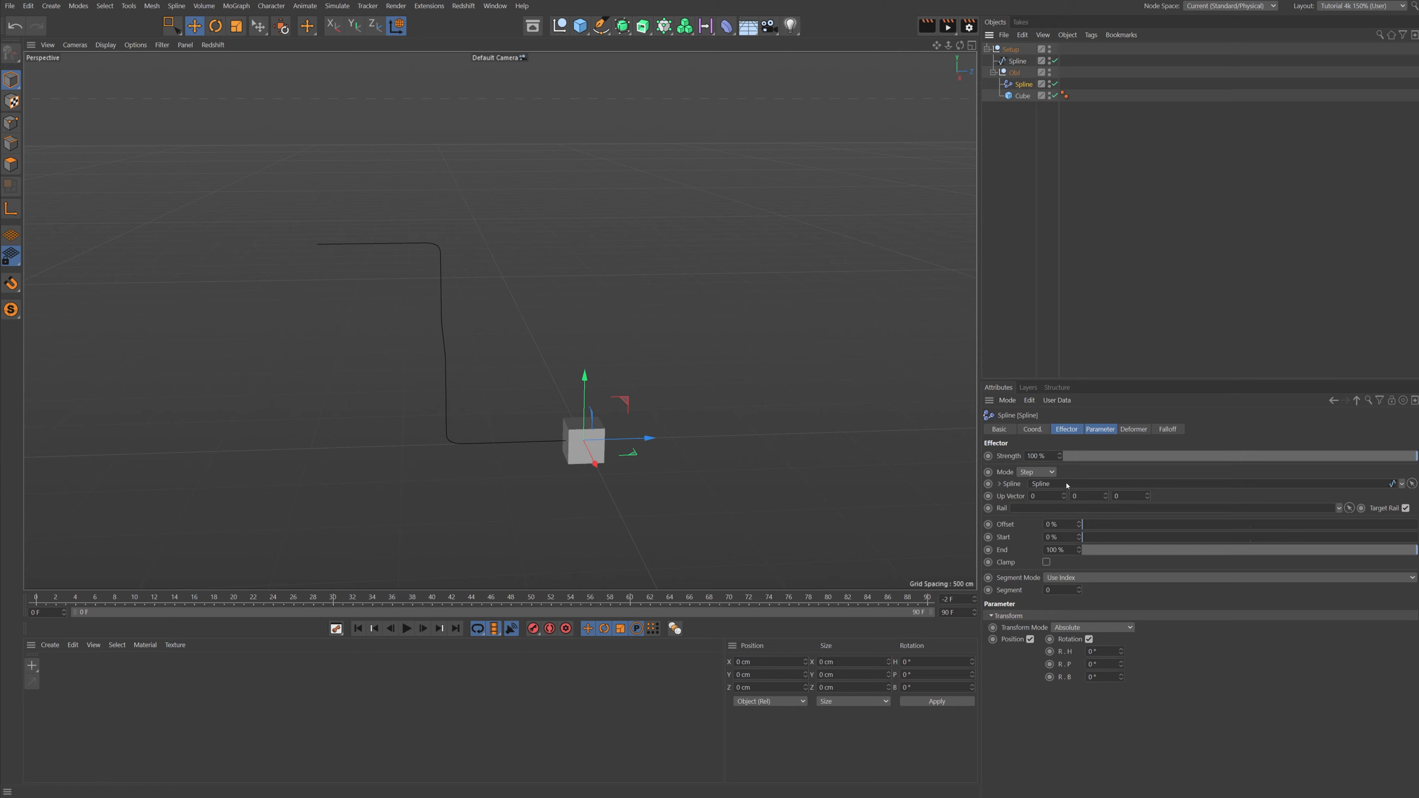
pyautogui.moveTo(1266, 436)
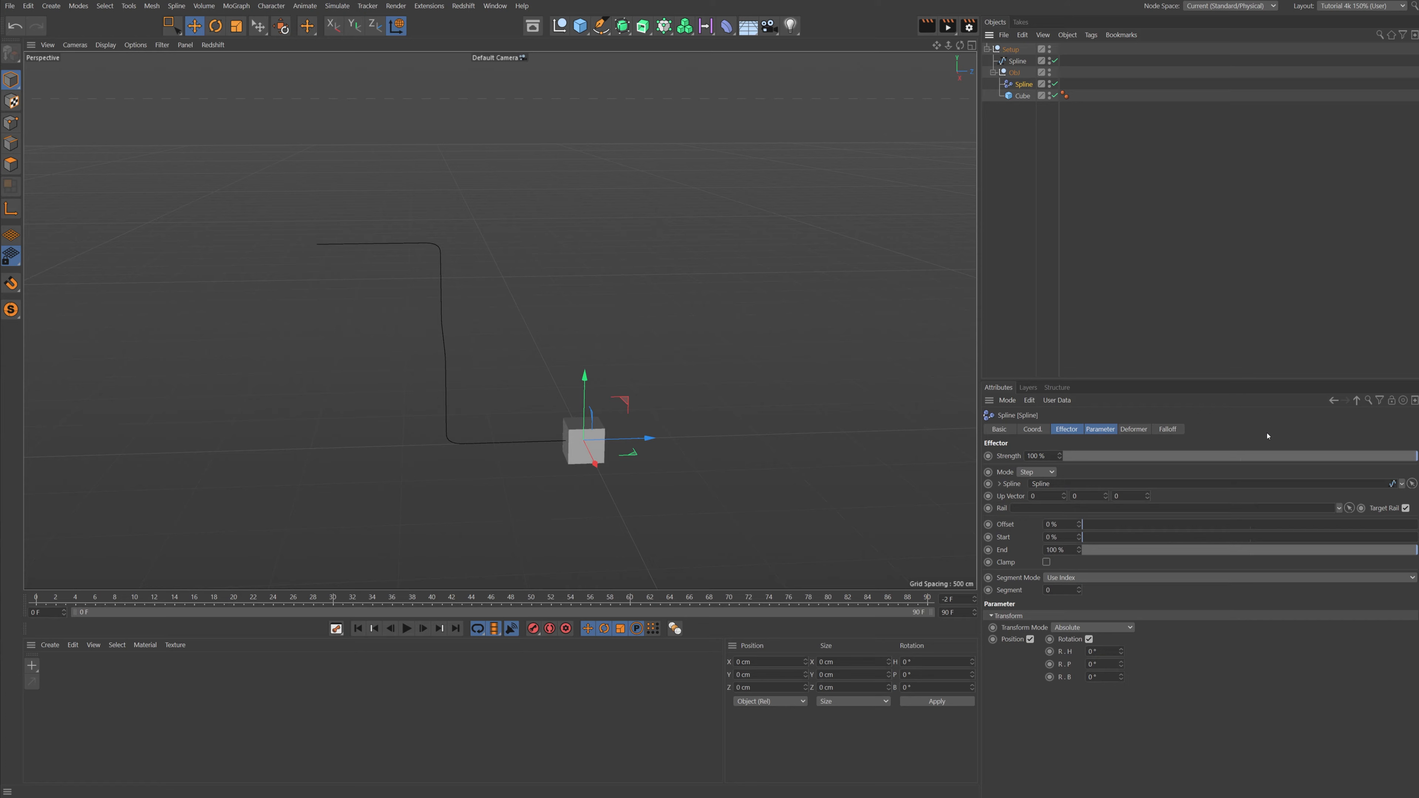
pyautogui.moveTo(1093, 524)
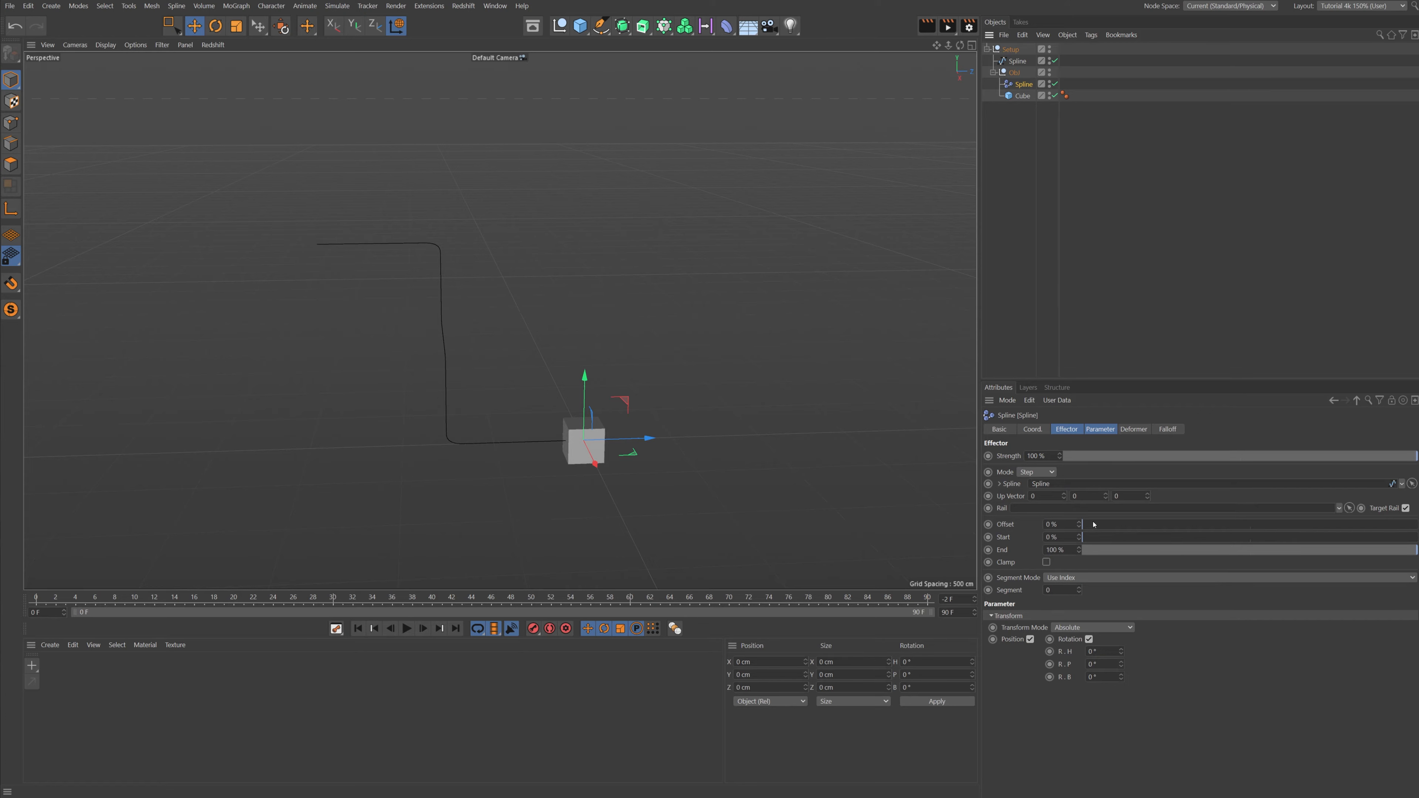
pyautogui.click(1133, 429)
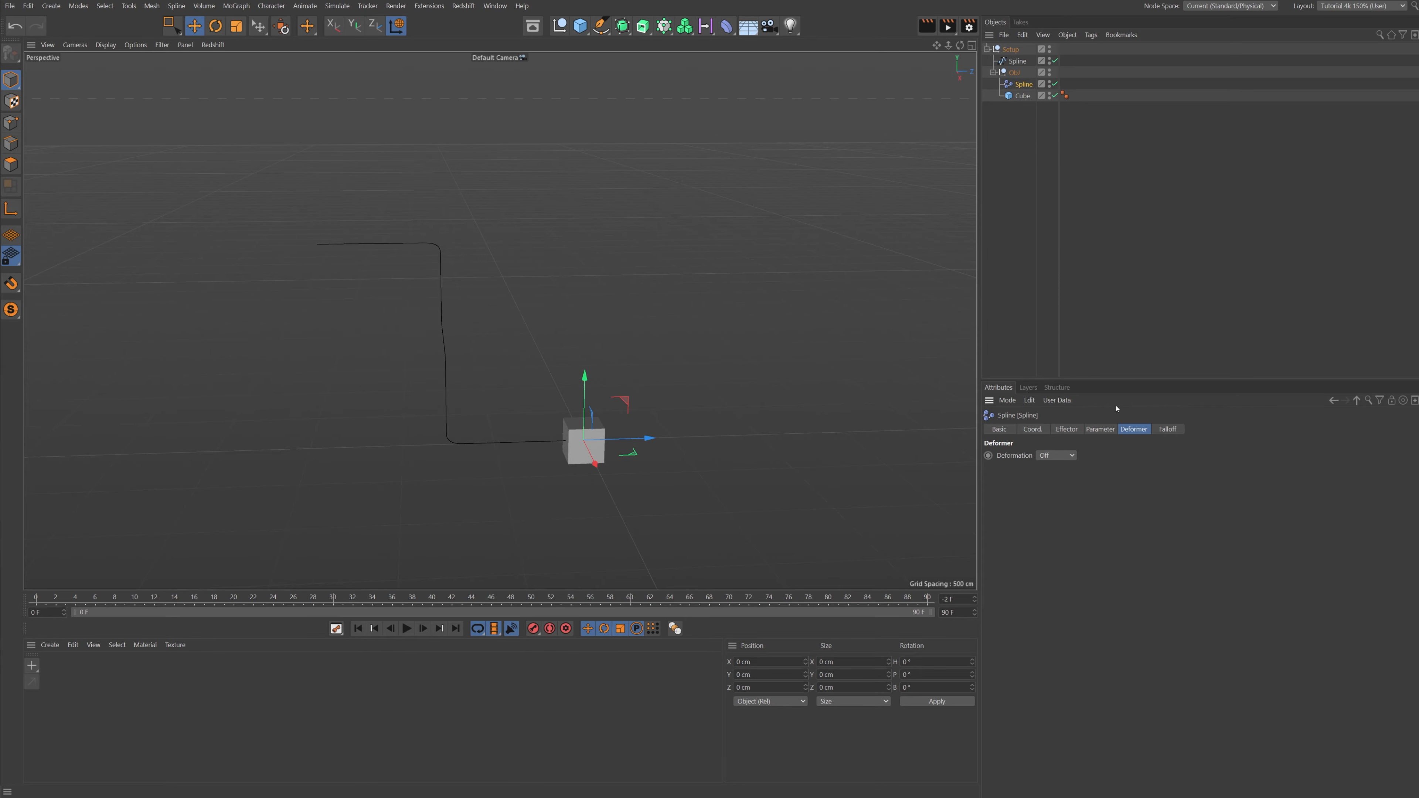
pyautogui.click(1054, 455)
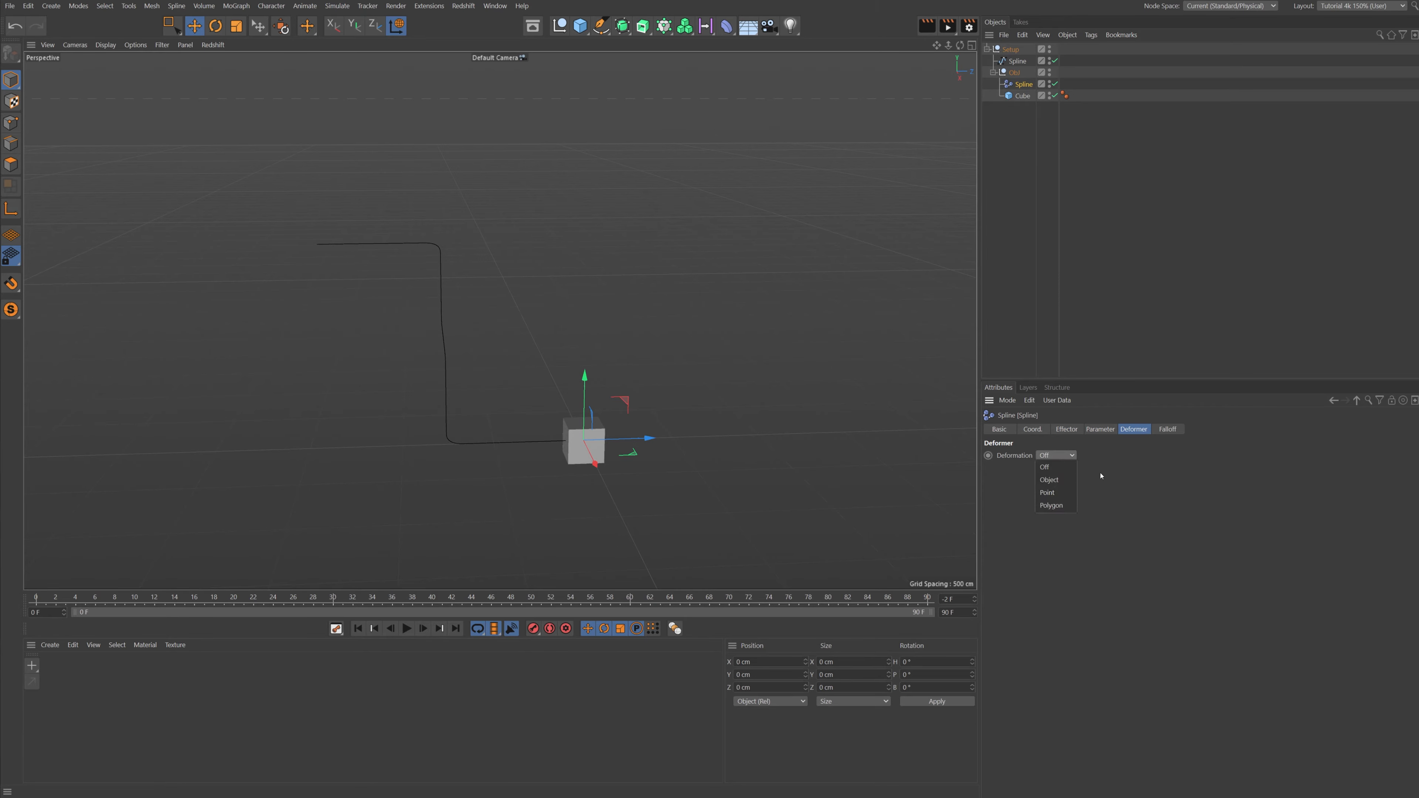
pyautogui.click(1048, 479)
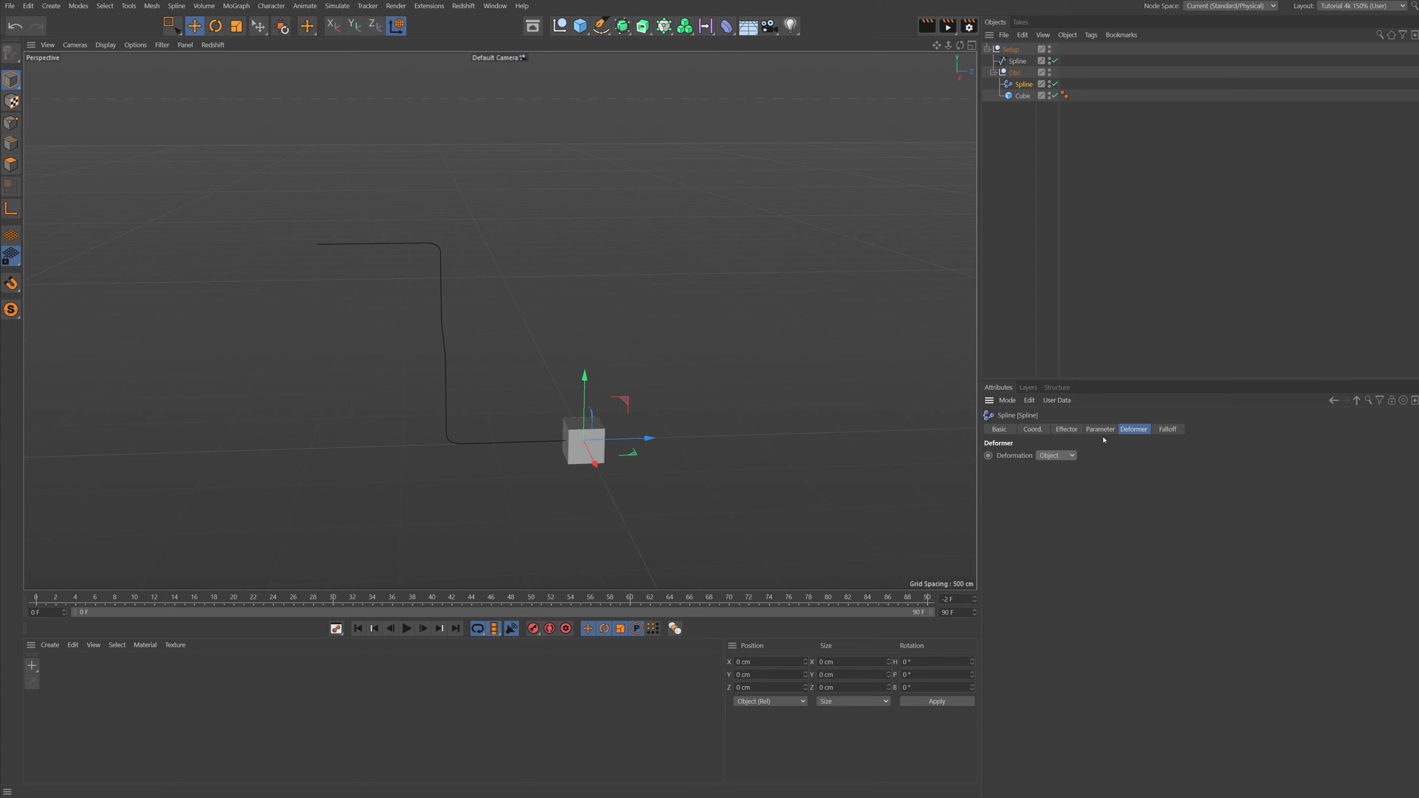
# - Keyframe the effector's offset and play the cube running along the spline from frame 0
pyautogui.click(1065, 428)
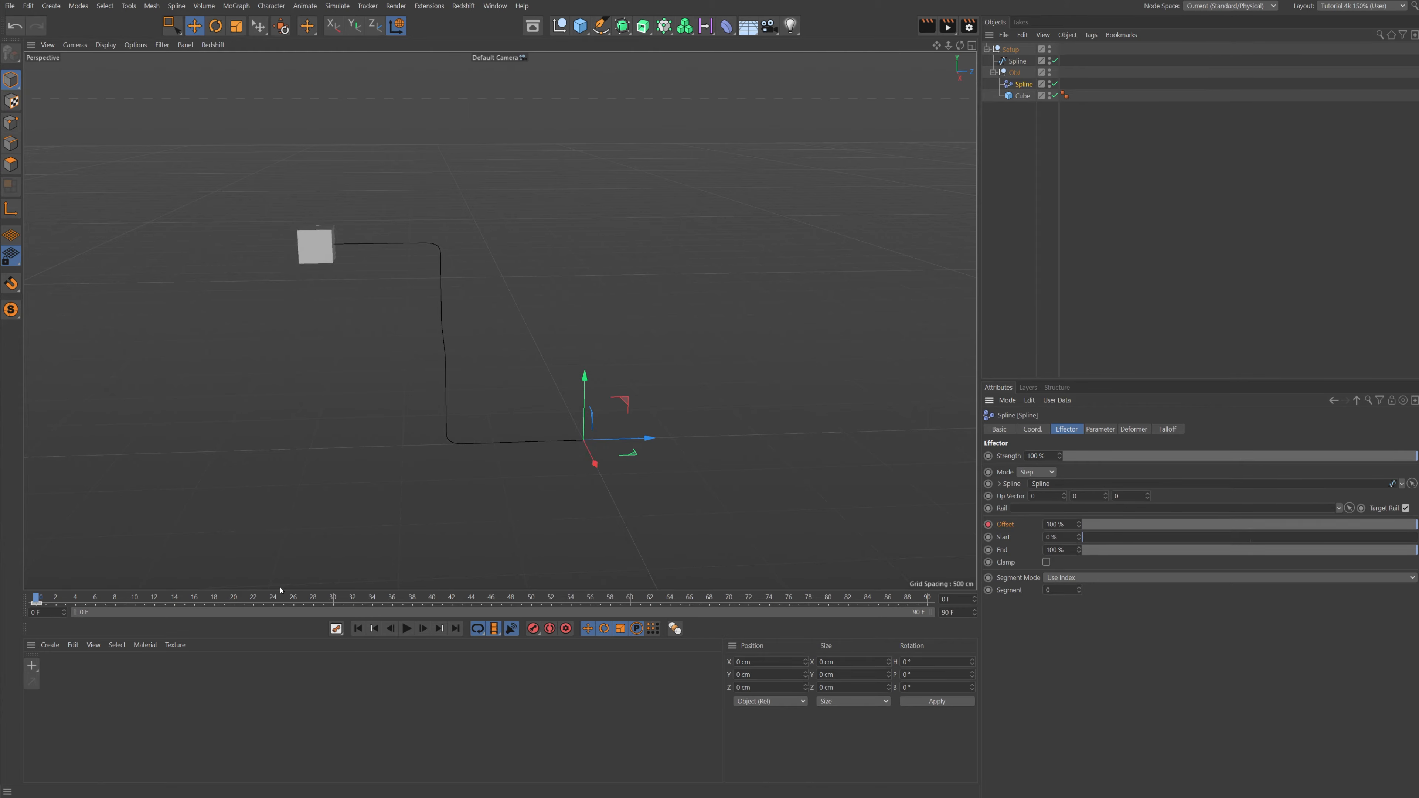
pyautogui.click(356, 628)
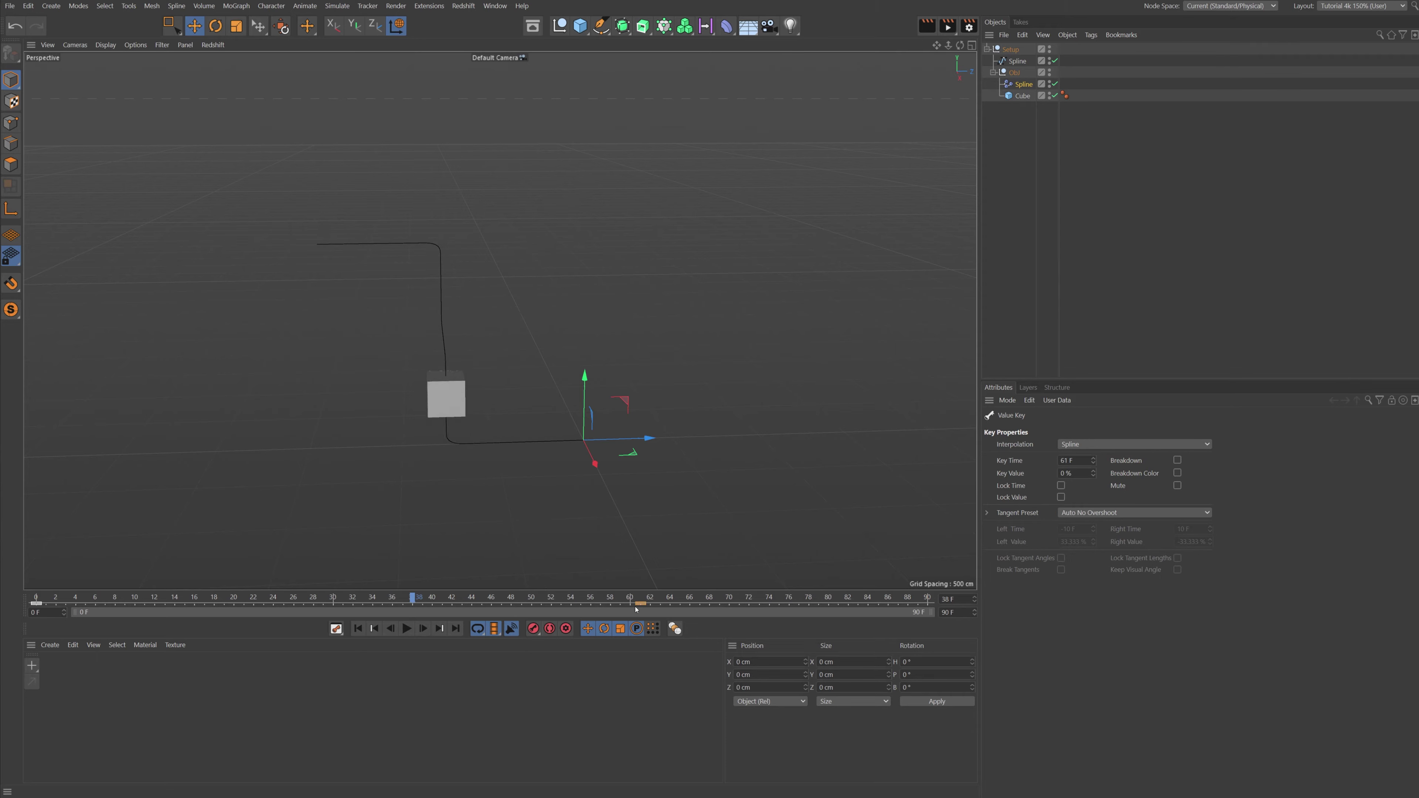
pyautogui.click(356, 628)
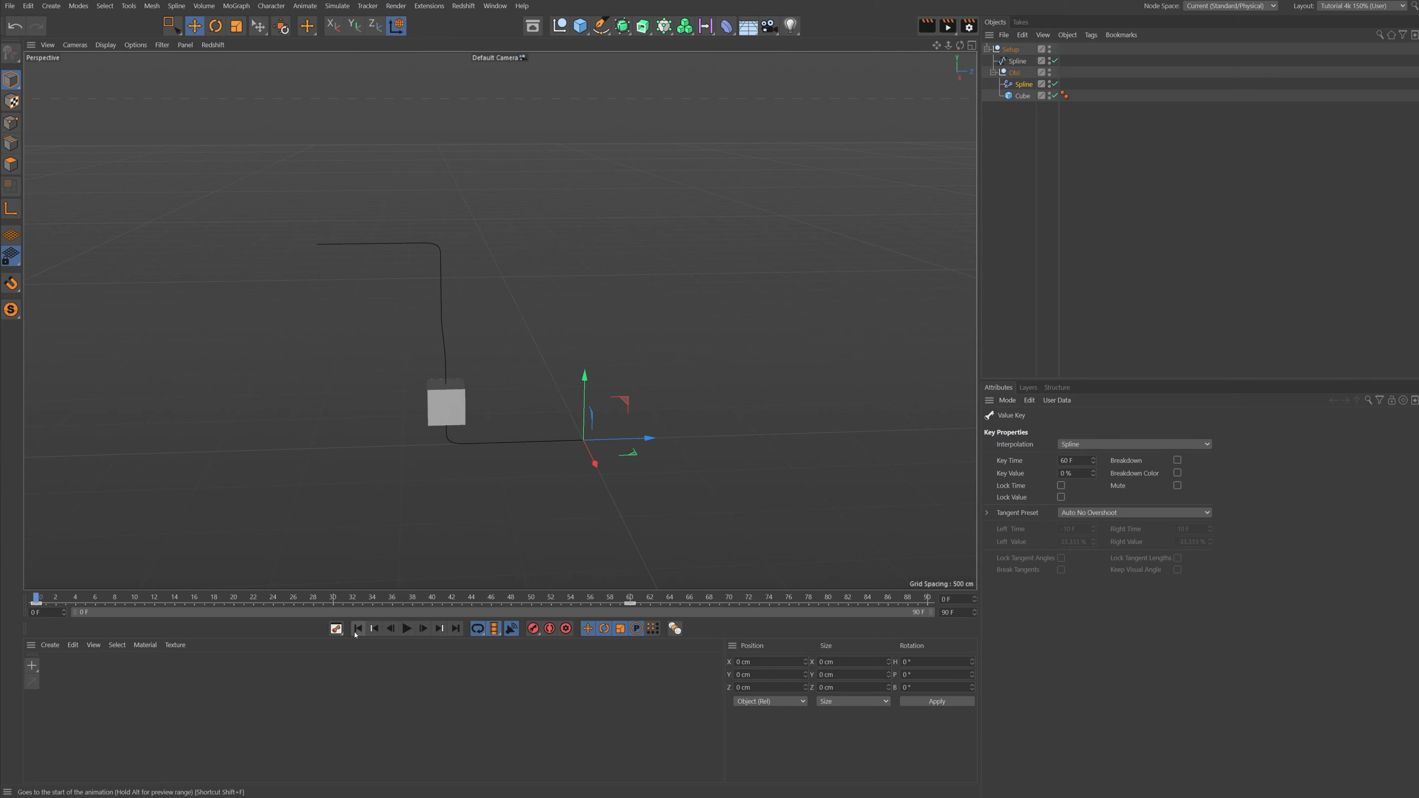
pyautogui.click(406, 628)
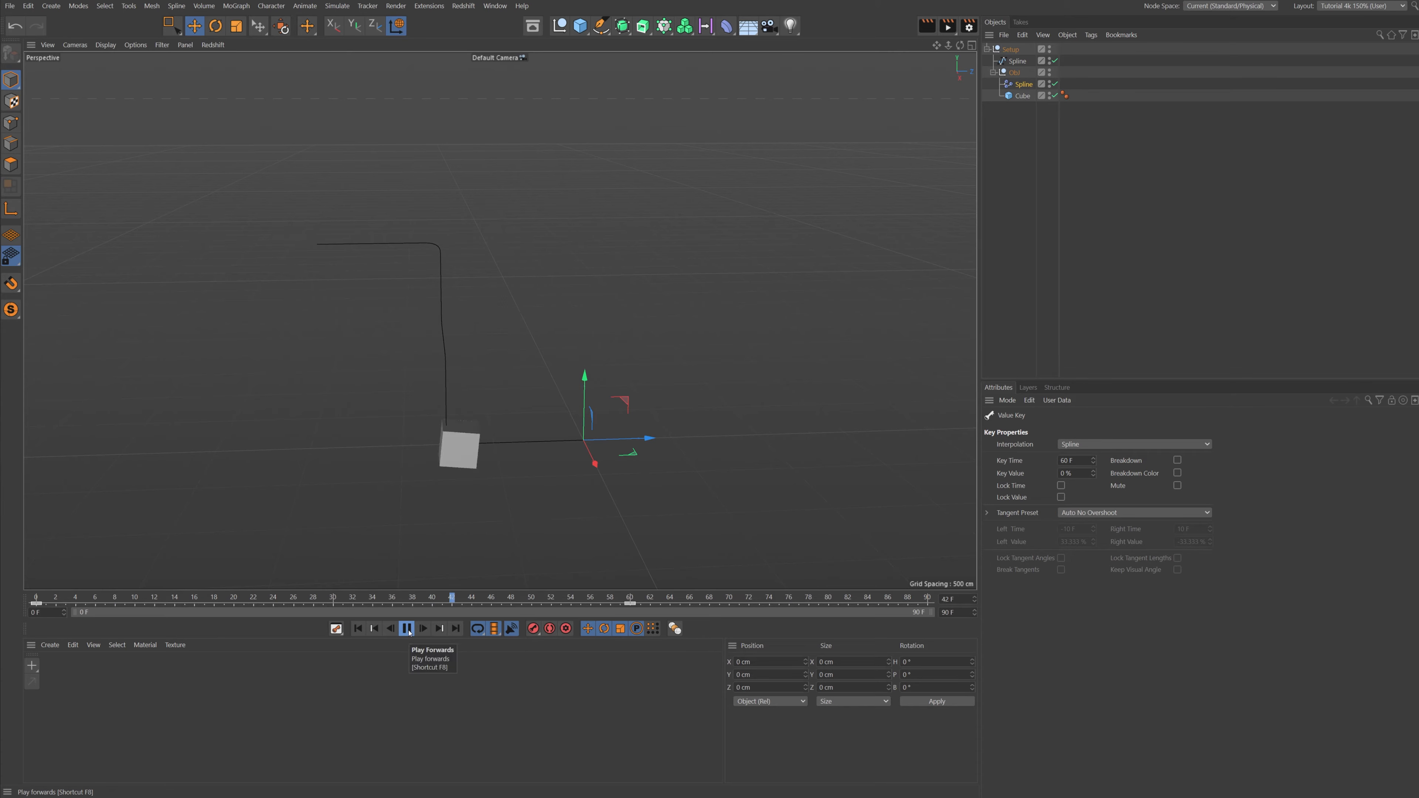
pyautogui.click(406, 629)
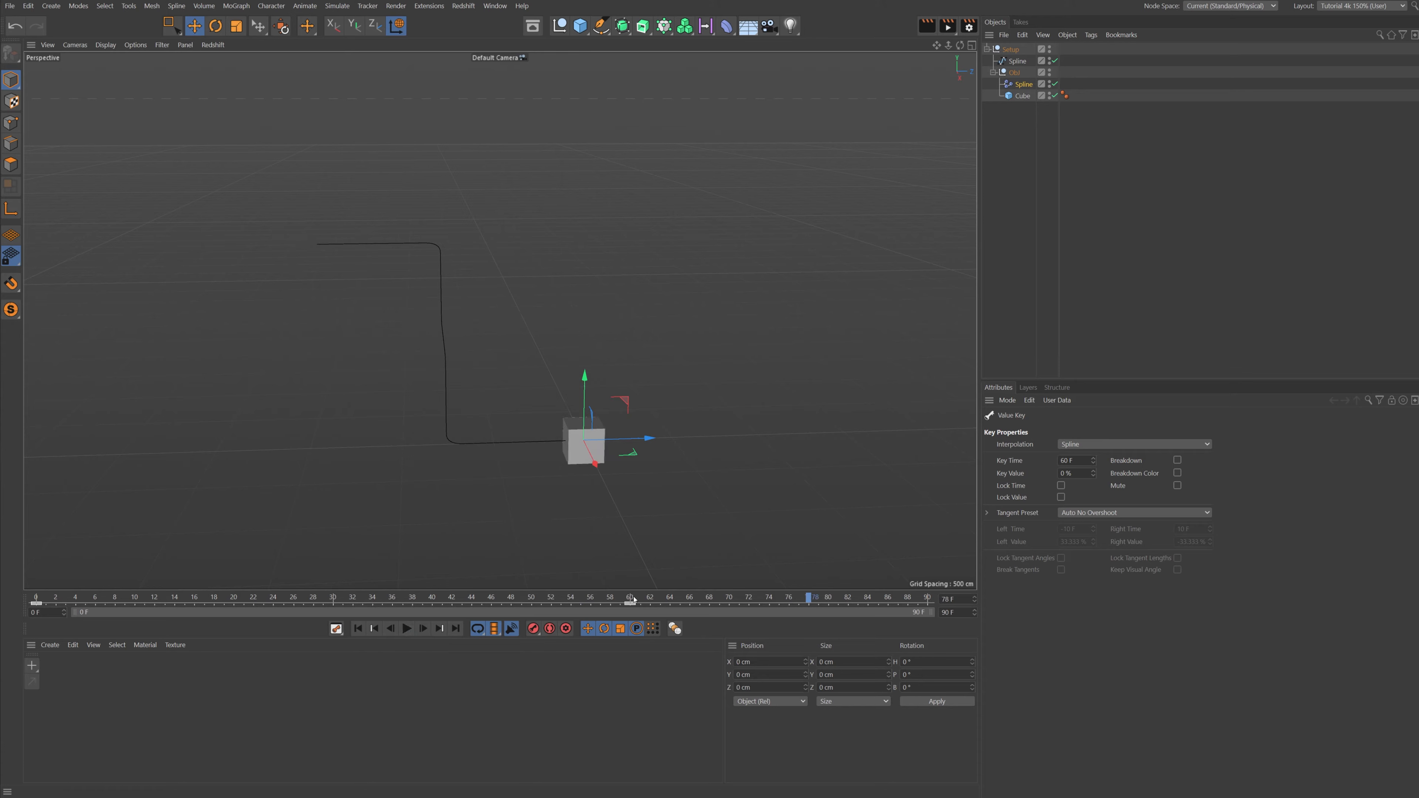
pyautogui.click(494, 5)
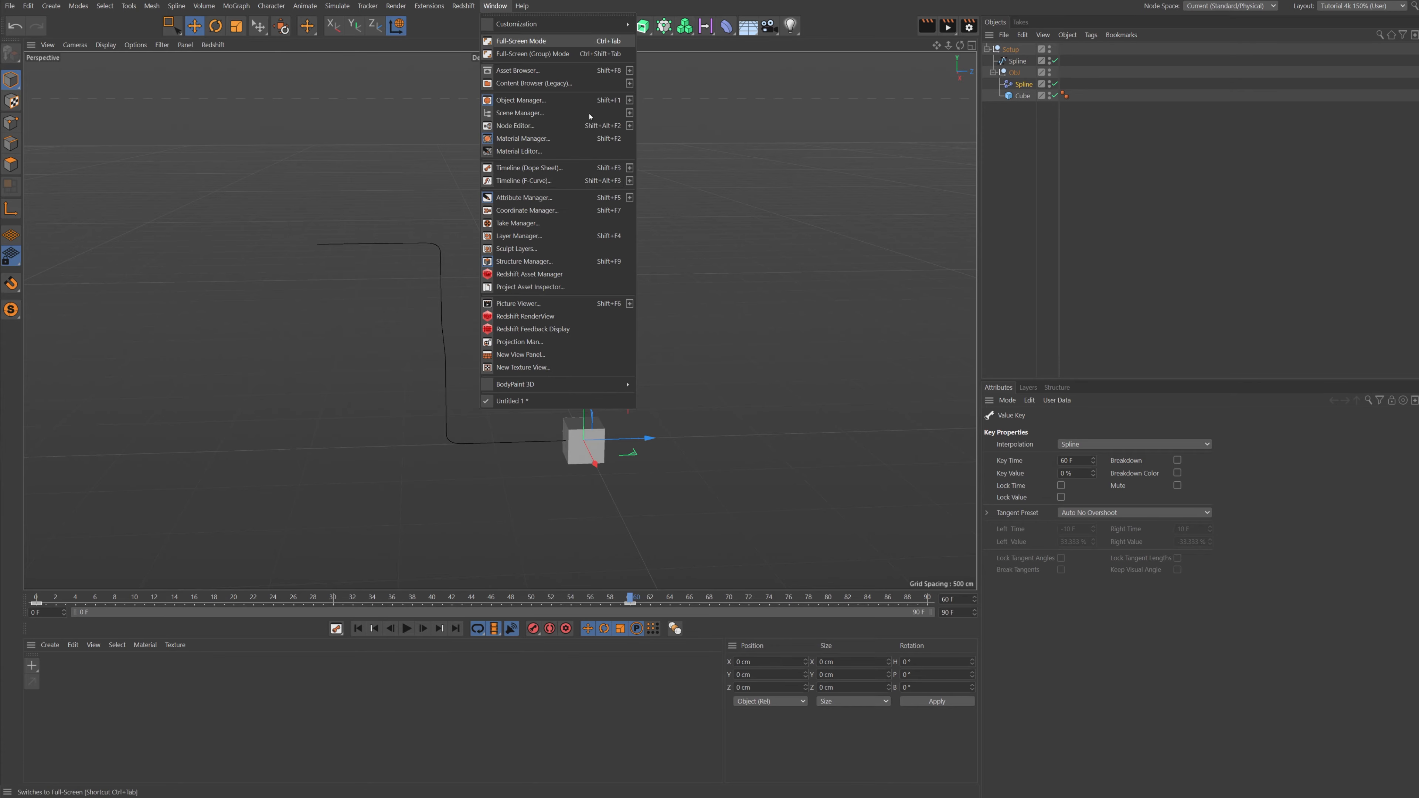
pyautogui.moveTo(520, 169)
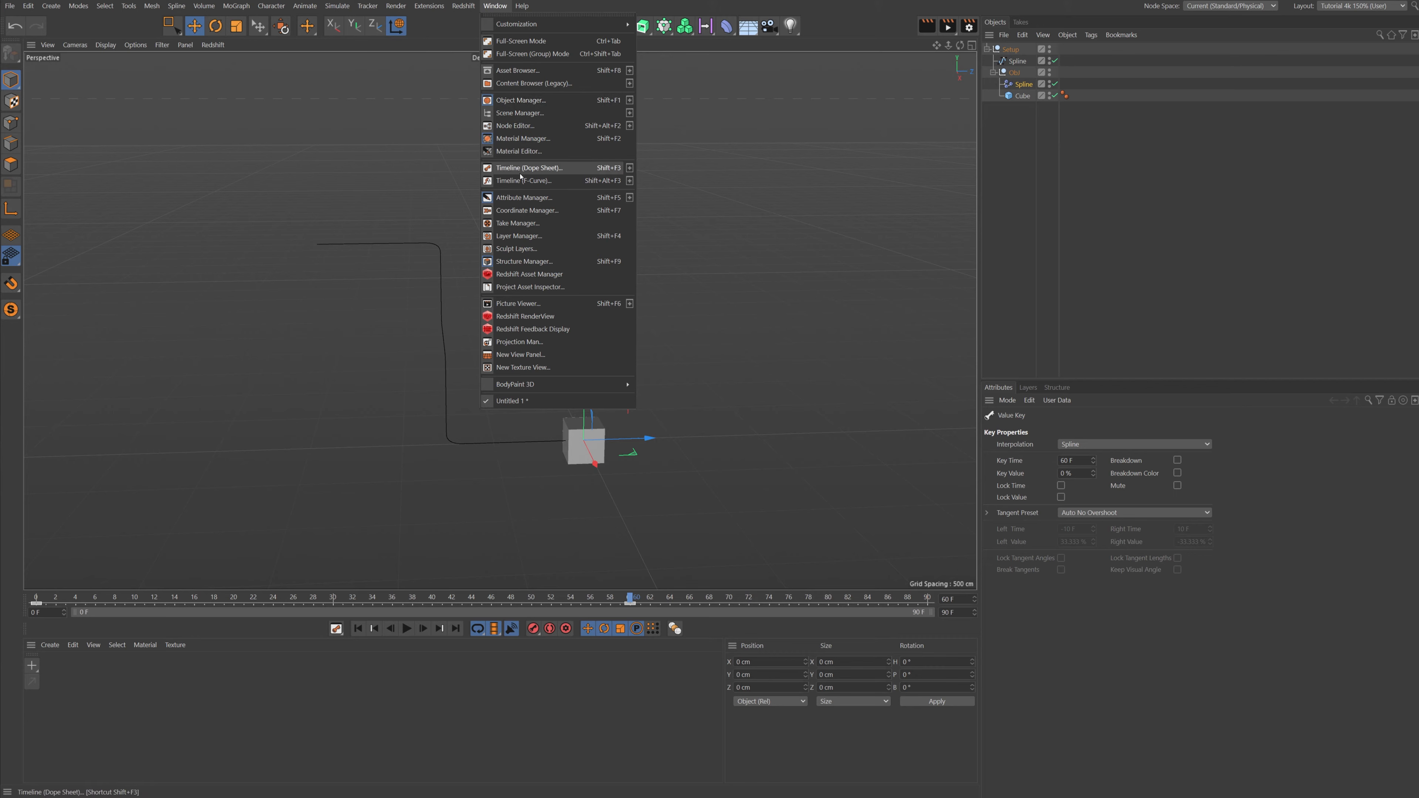
# - In the Timeline's F-Curve view give the offset keys Zero Length tangents, preview the easing, and close it
pyautogui.click(531, 168)
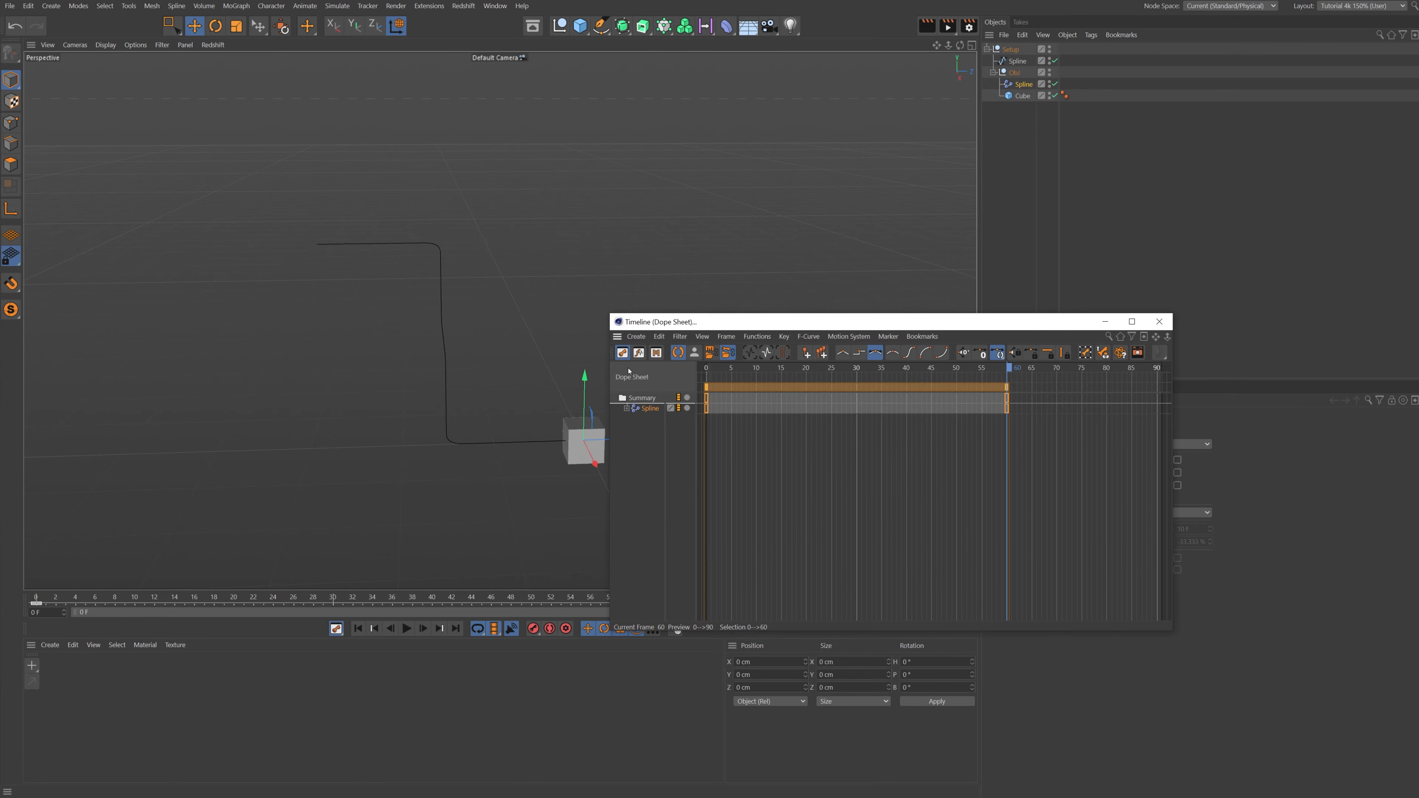
pyautogui.click(656, 354)
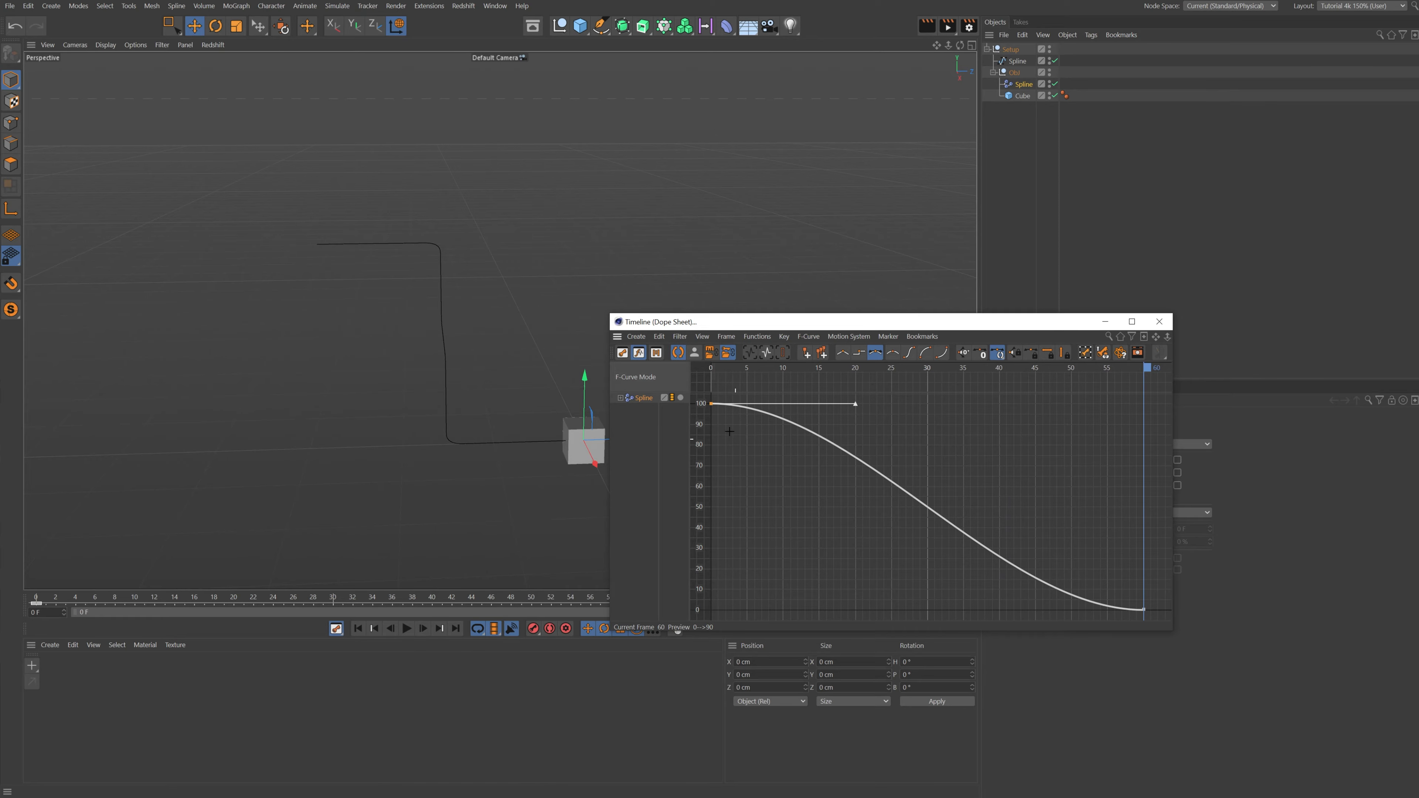
pyautogui.moveTo(996, 352)
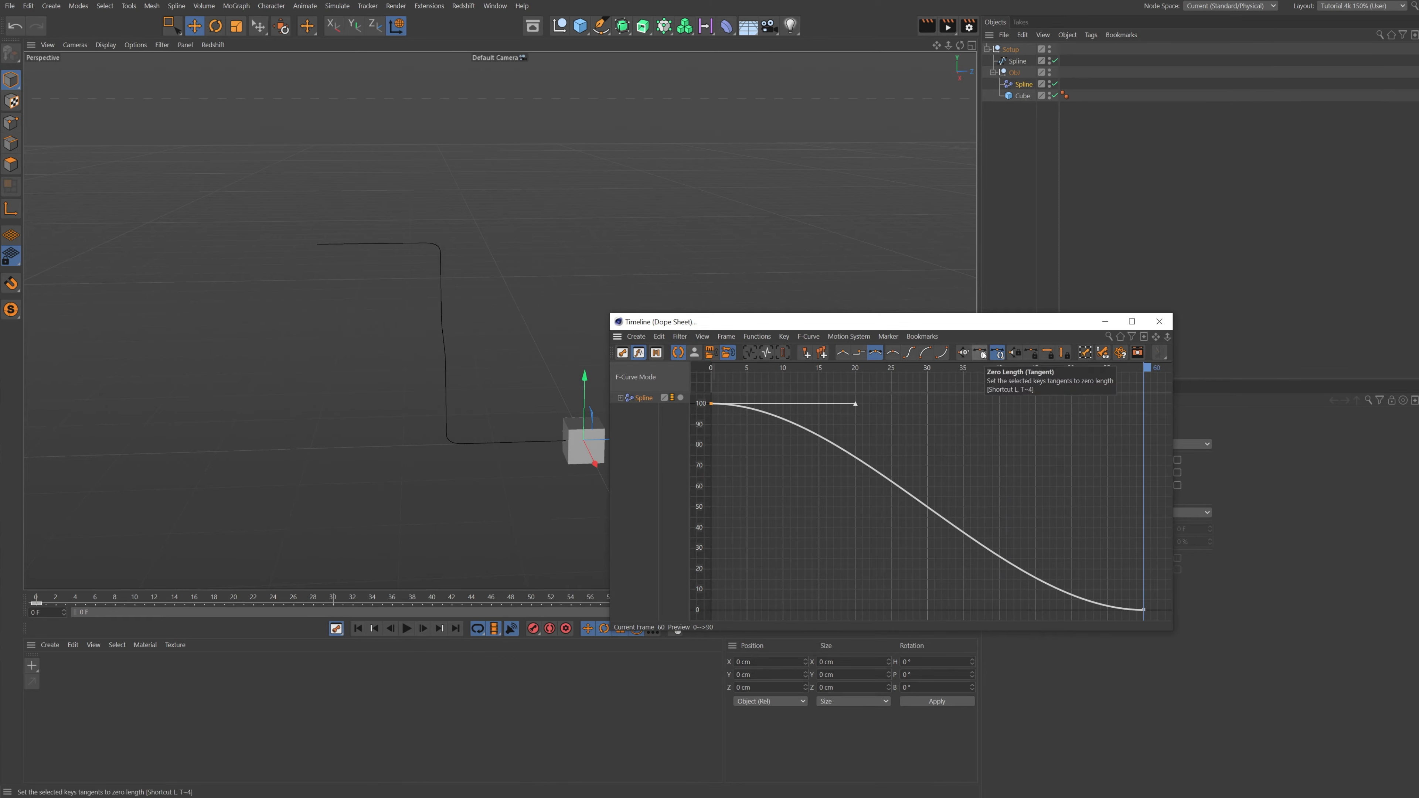
pyautogui.click(996, 354)
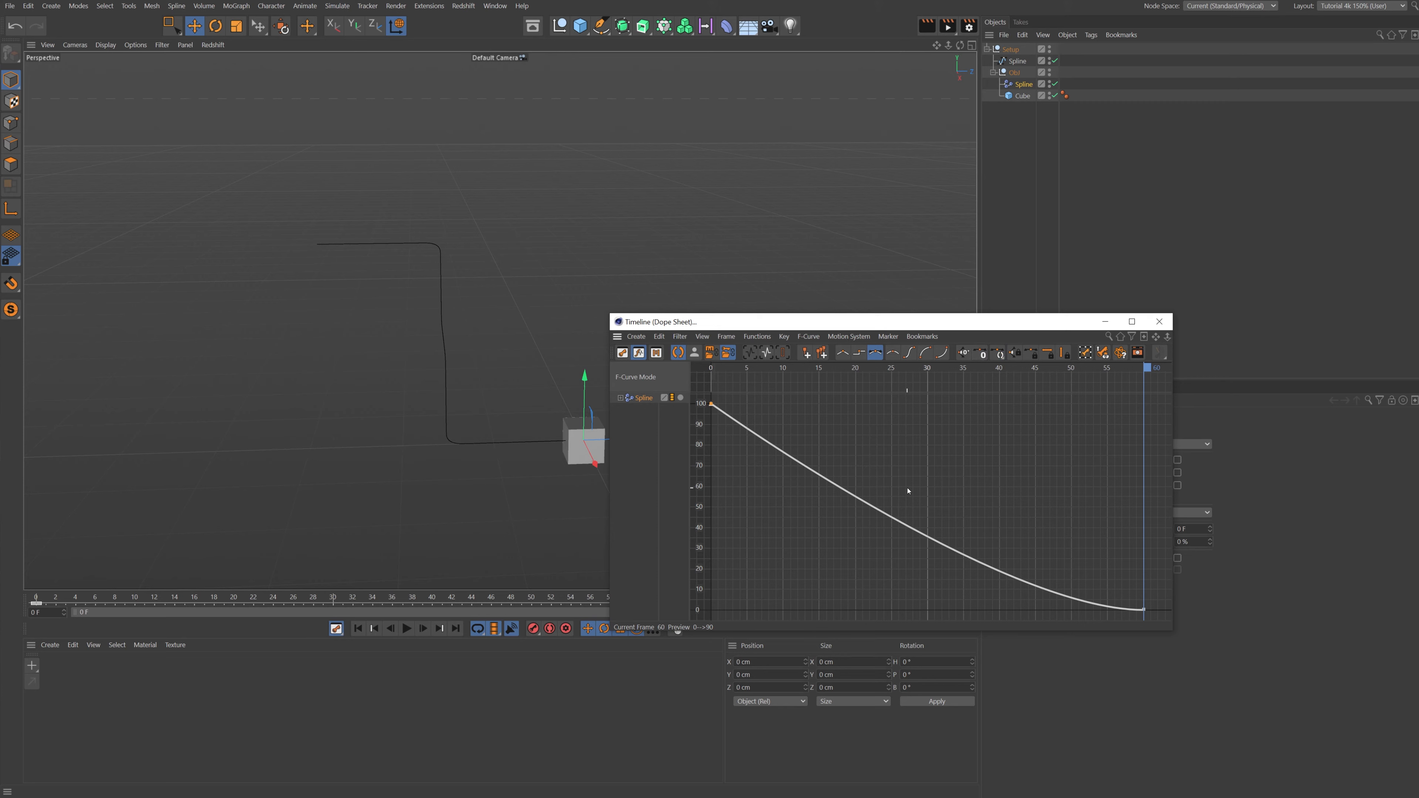
pyautogui.click(997, 351)
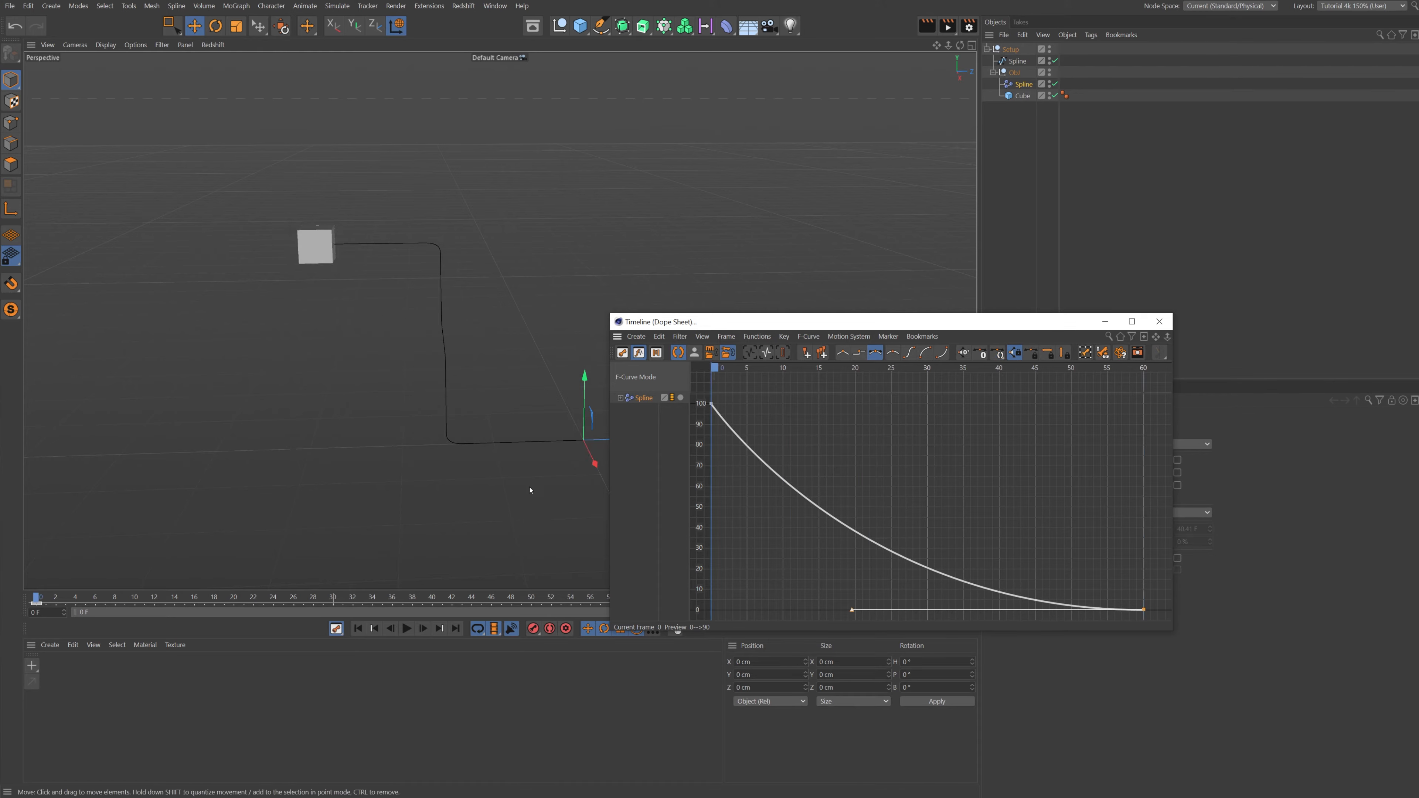
pyautogui.click(407, 628)
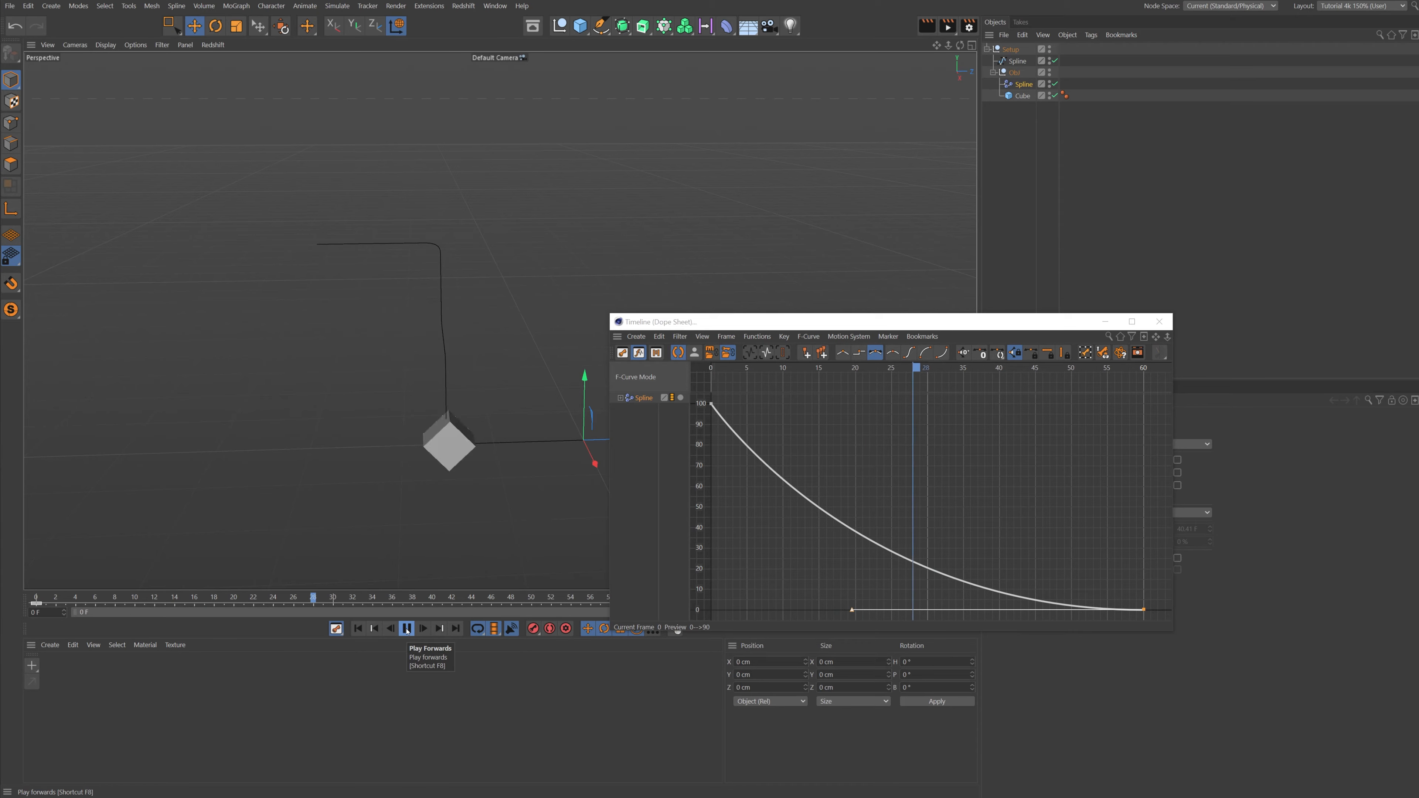
pyautogui.click(406, 627)
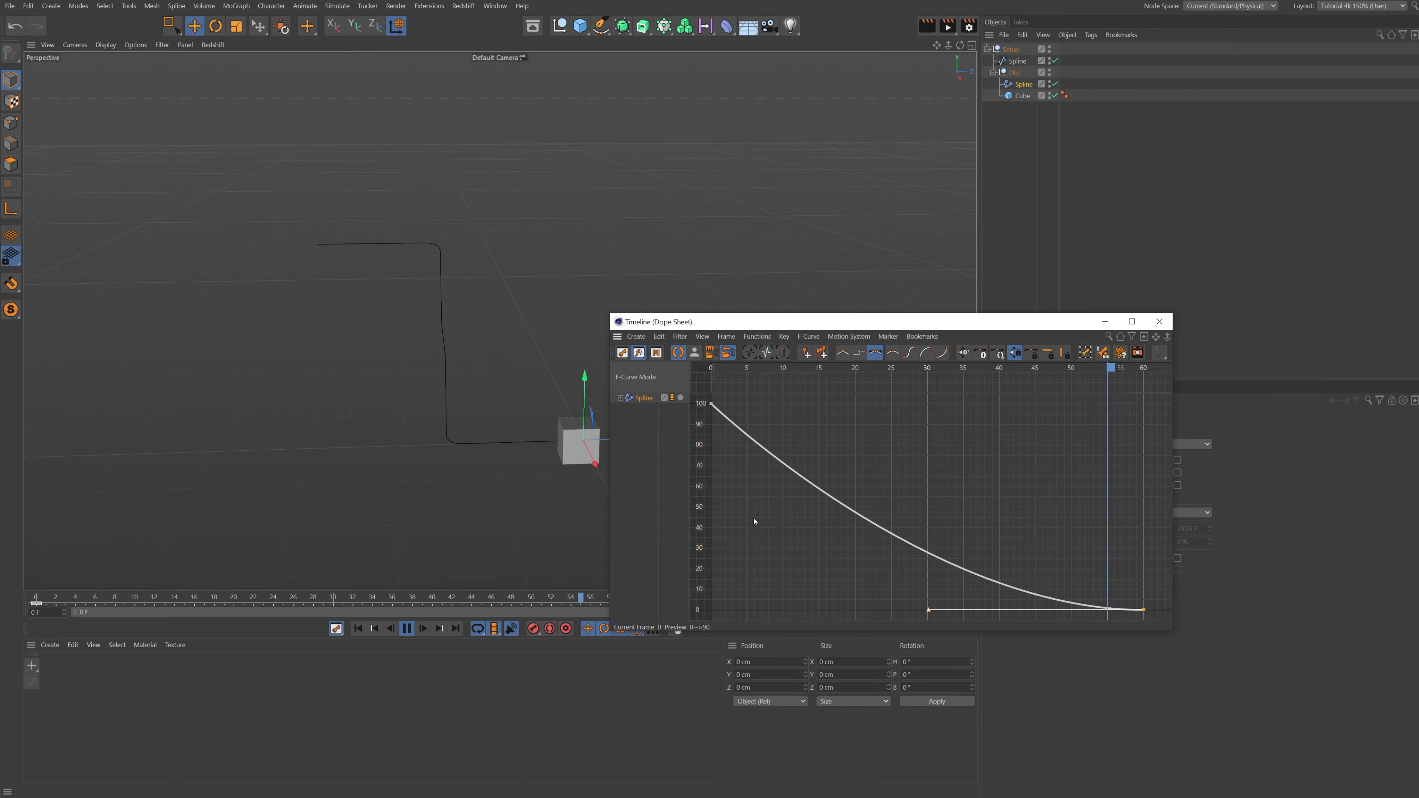
pyautogui.click(1160, 322)
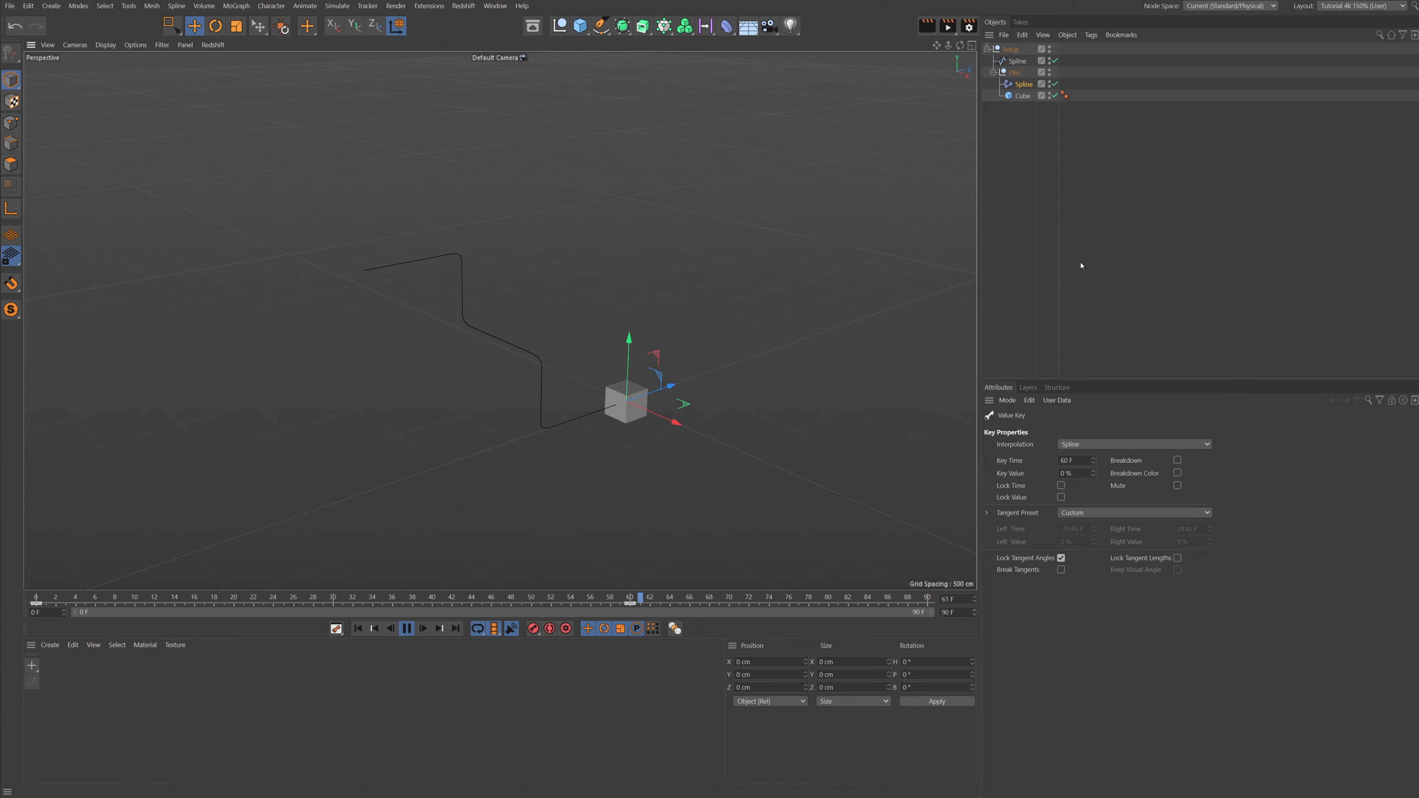
# - Nest Setup under a new Cloner in Grid Array mode (3/1/3) and preview the clones
pyautogui.click(407, 628)
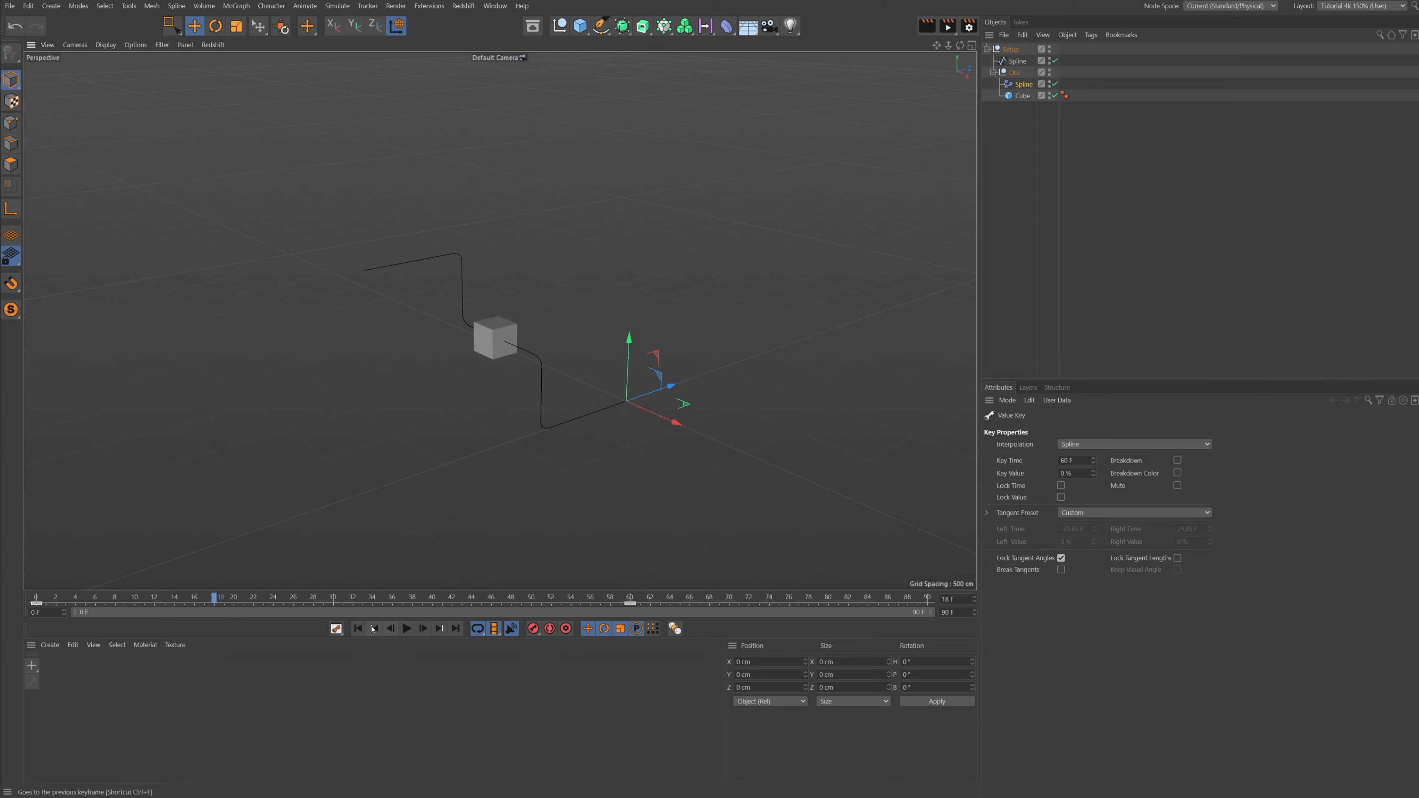
pyautogui.click(1011, 49)
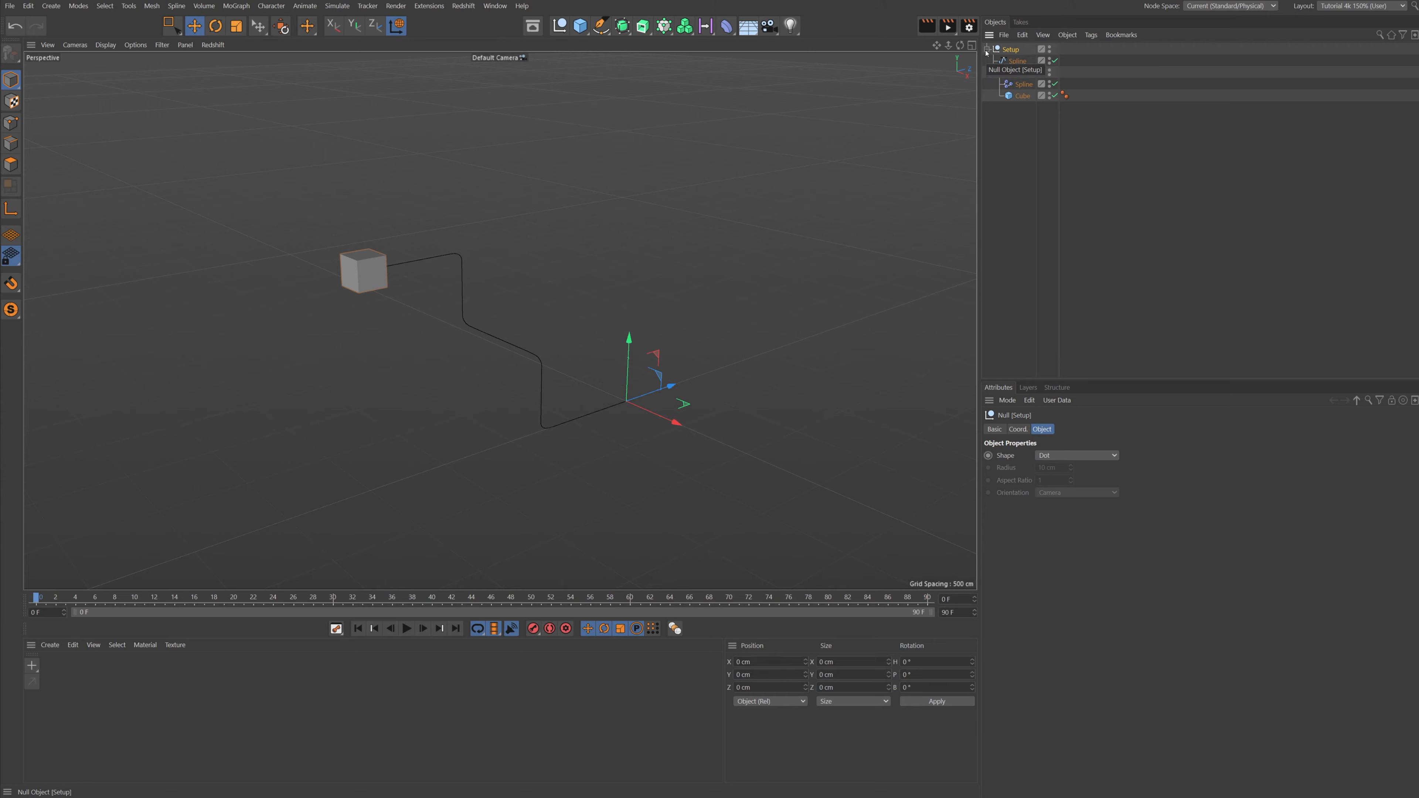
pyautogui.click(987, 49)
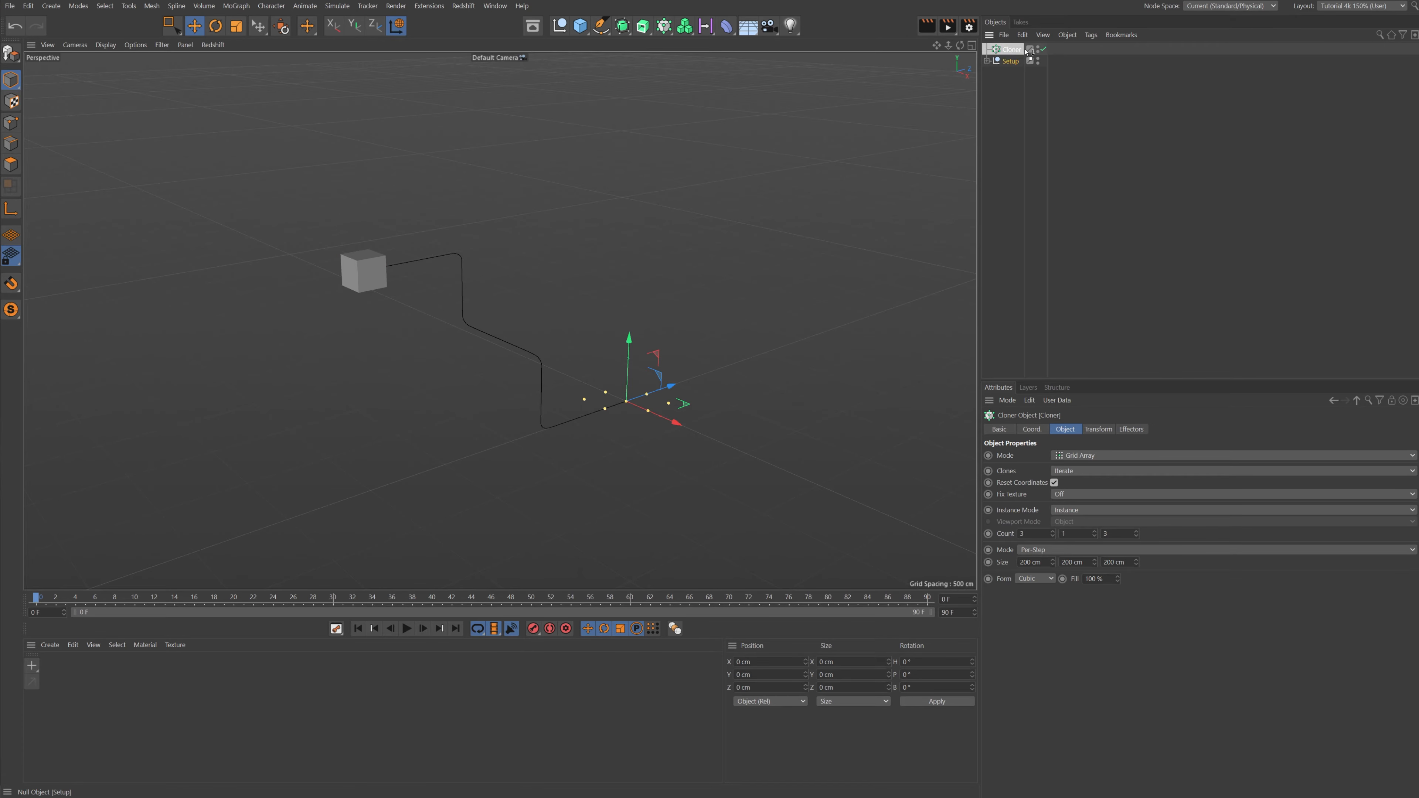
pyautogui.click(1016, 60)
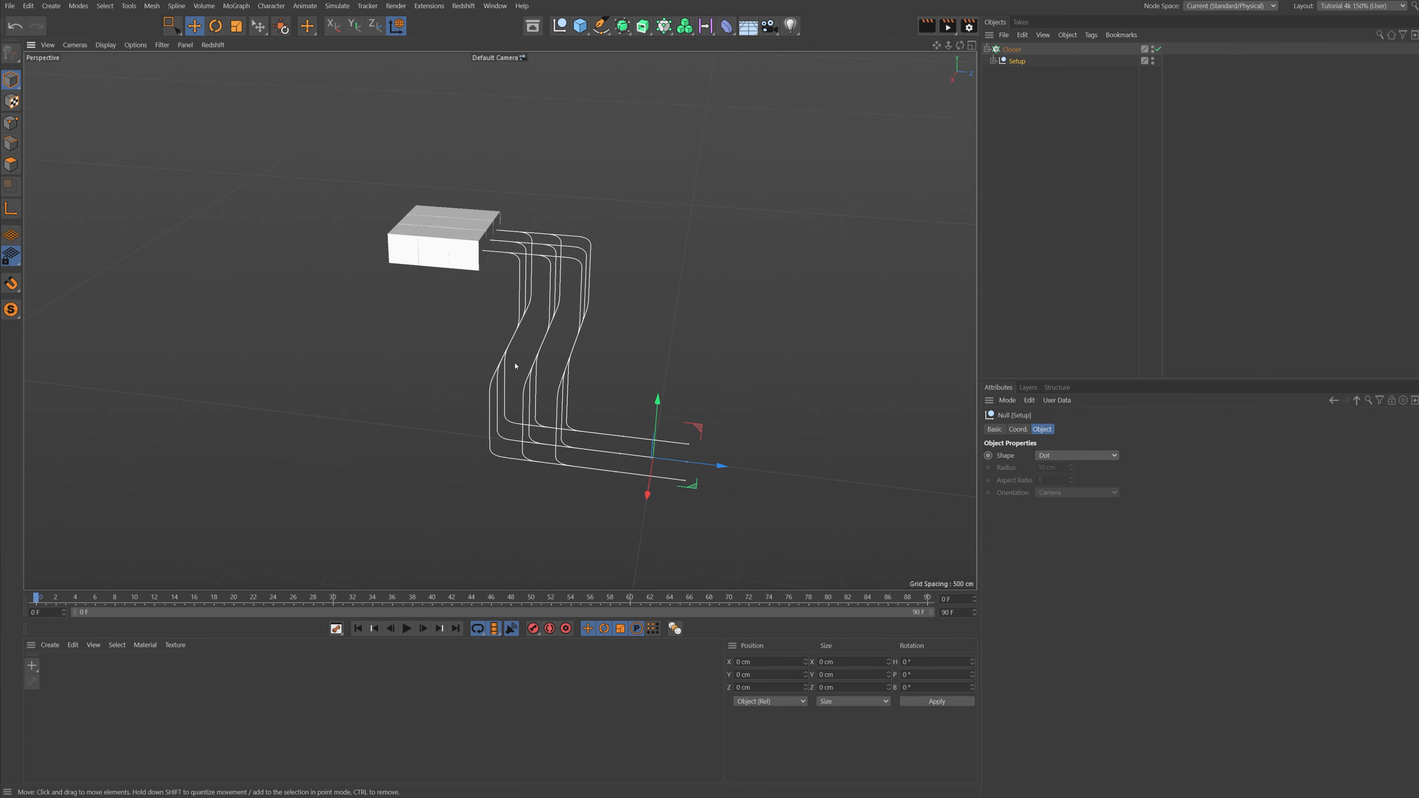
pyautogui.click(407, 628)
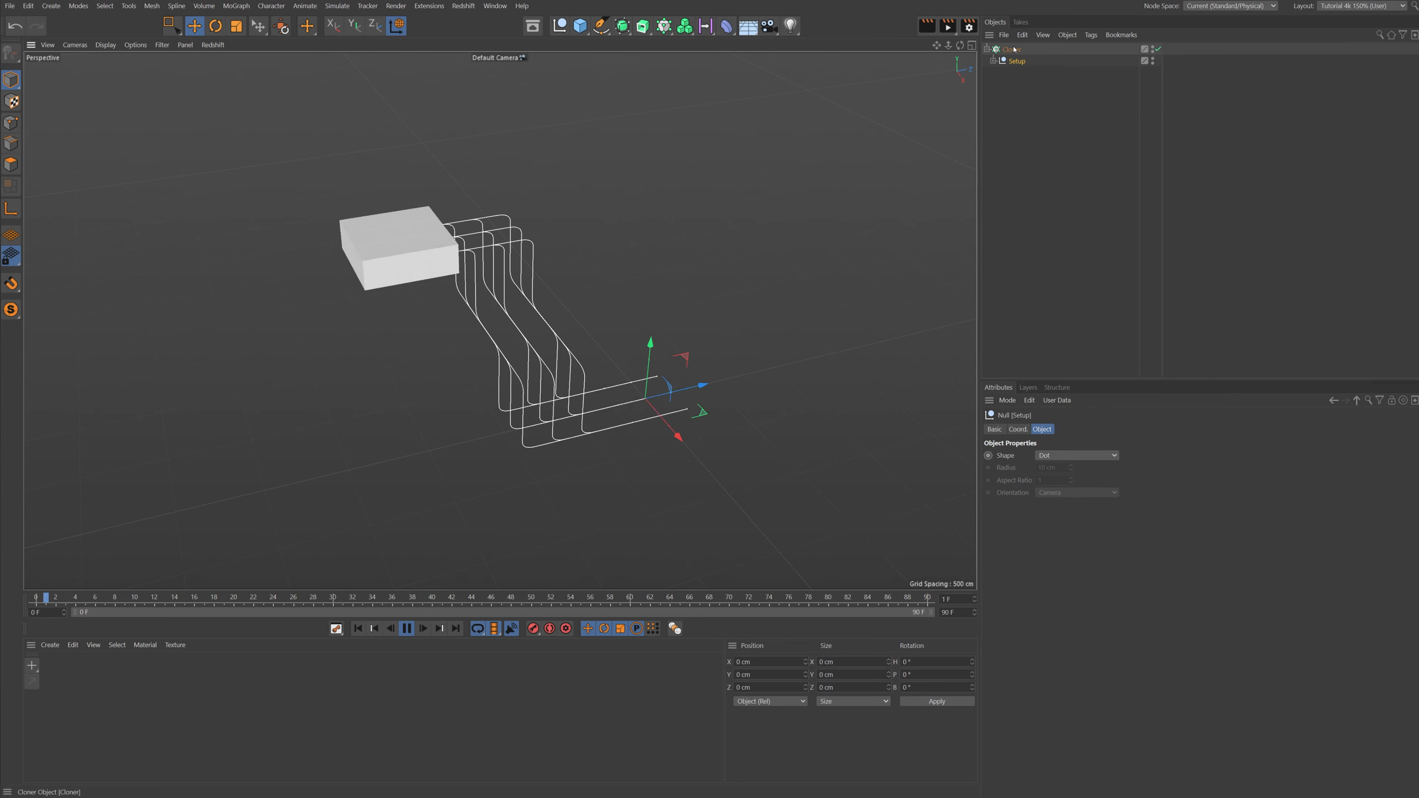
pyautogui.click(406, 628)
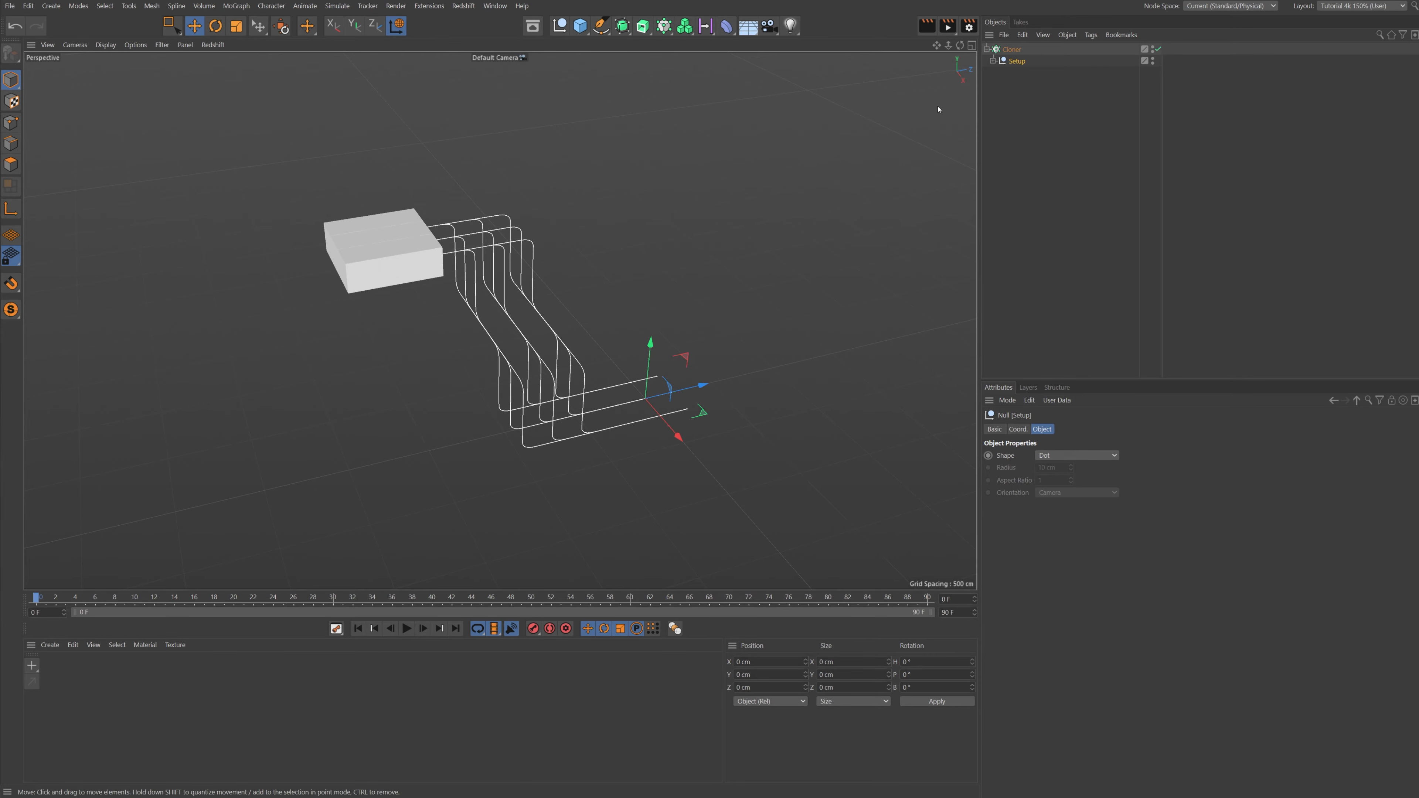
pyautogui.click(1012, 49)
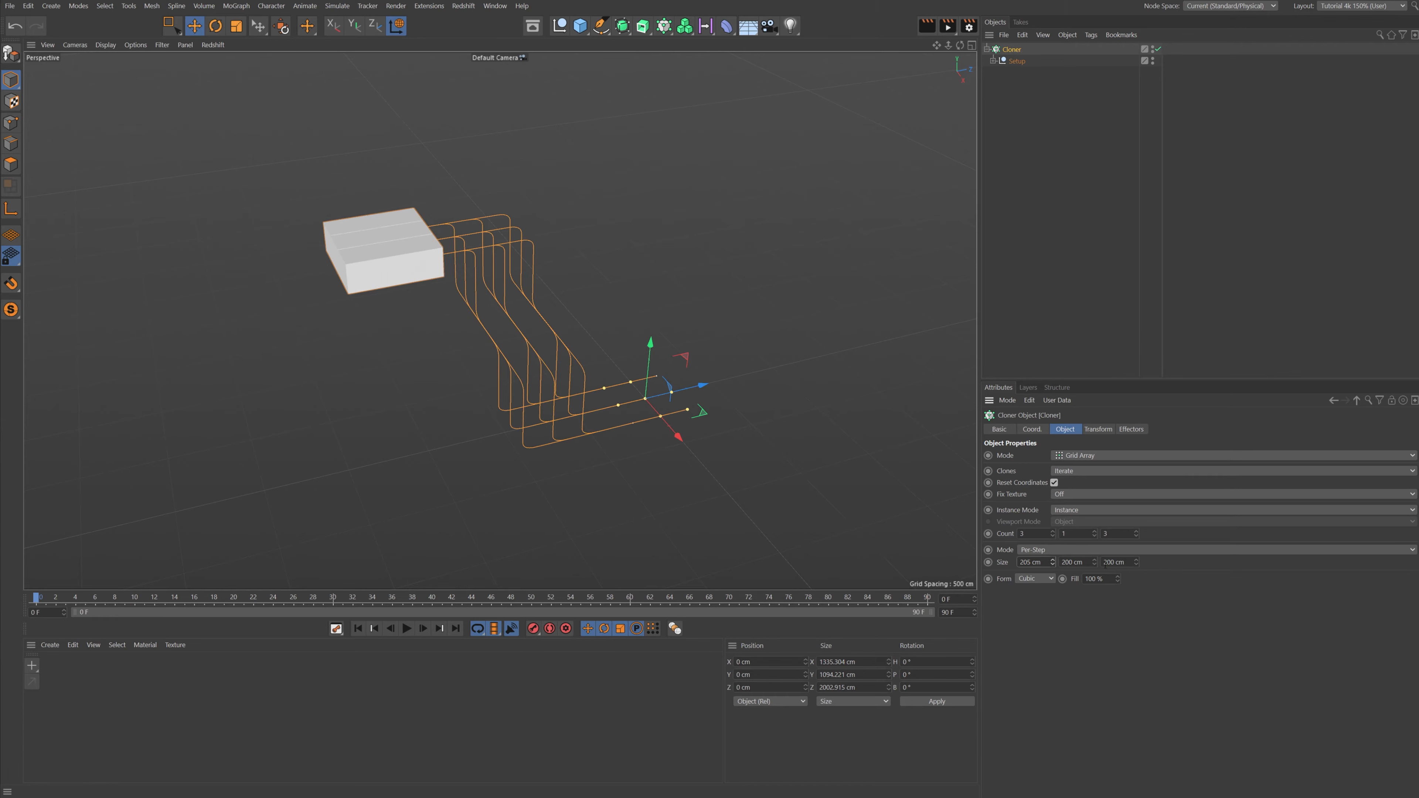
# - Add a Formula effector to the Cloner
pyautogui.click(1093, 562)
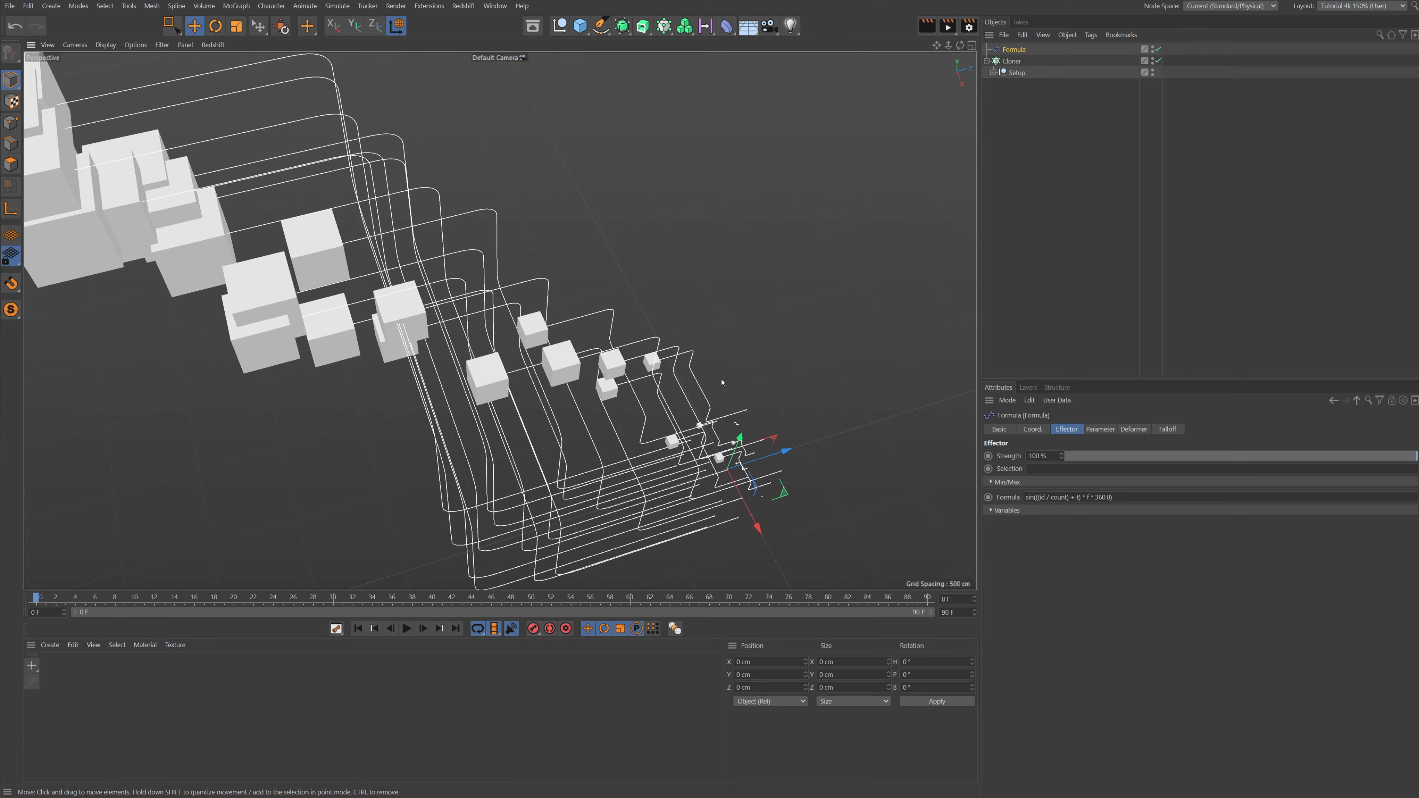
pyautogui.moveTo(758, 438)
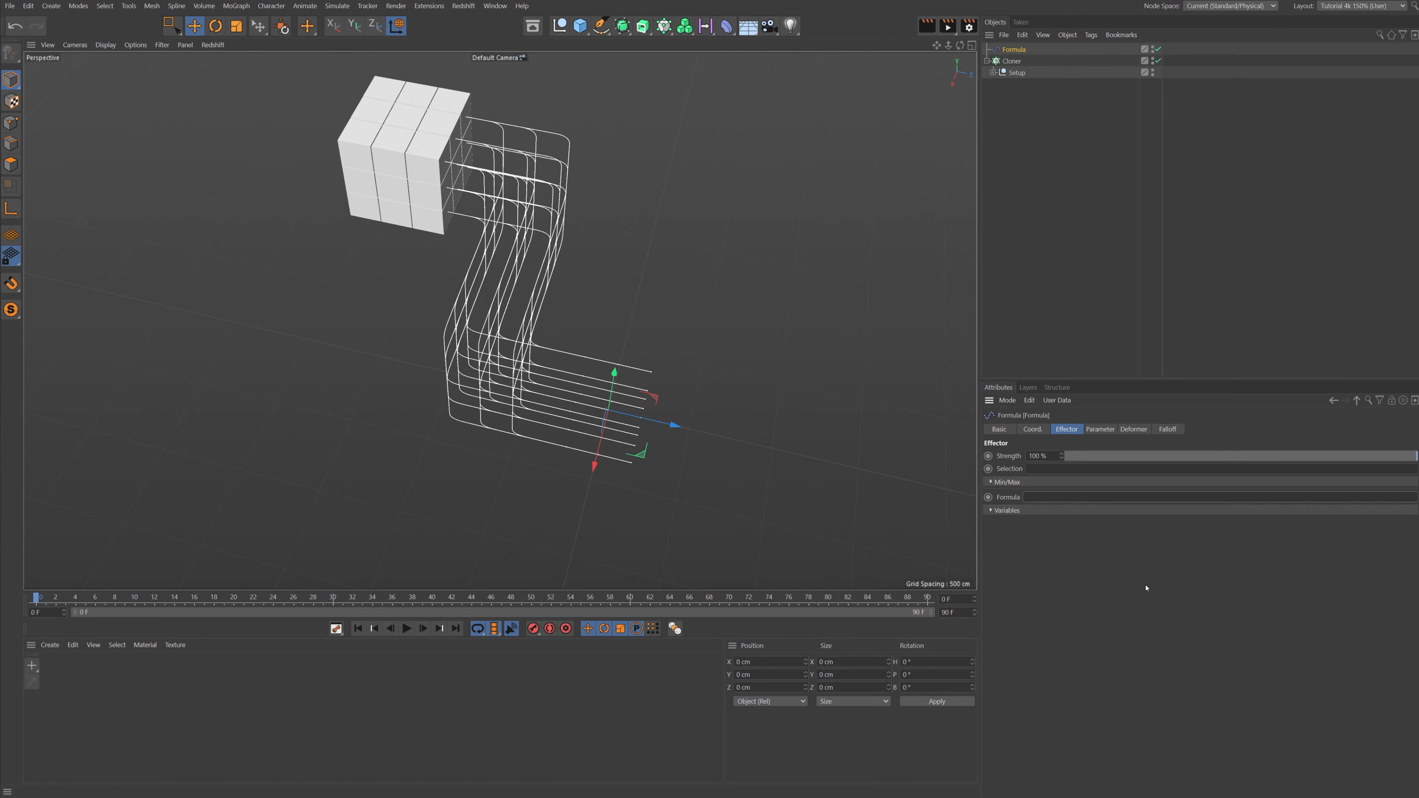
# - Limit the Formula effector to rotation only and enter a round(...) random formula with 100
pyautogui.click(1099, 428)
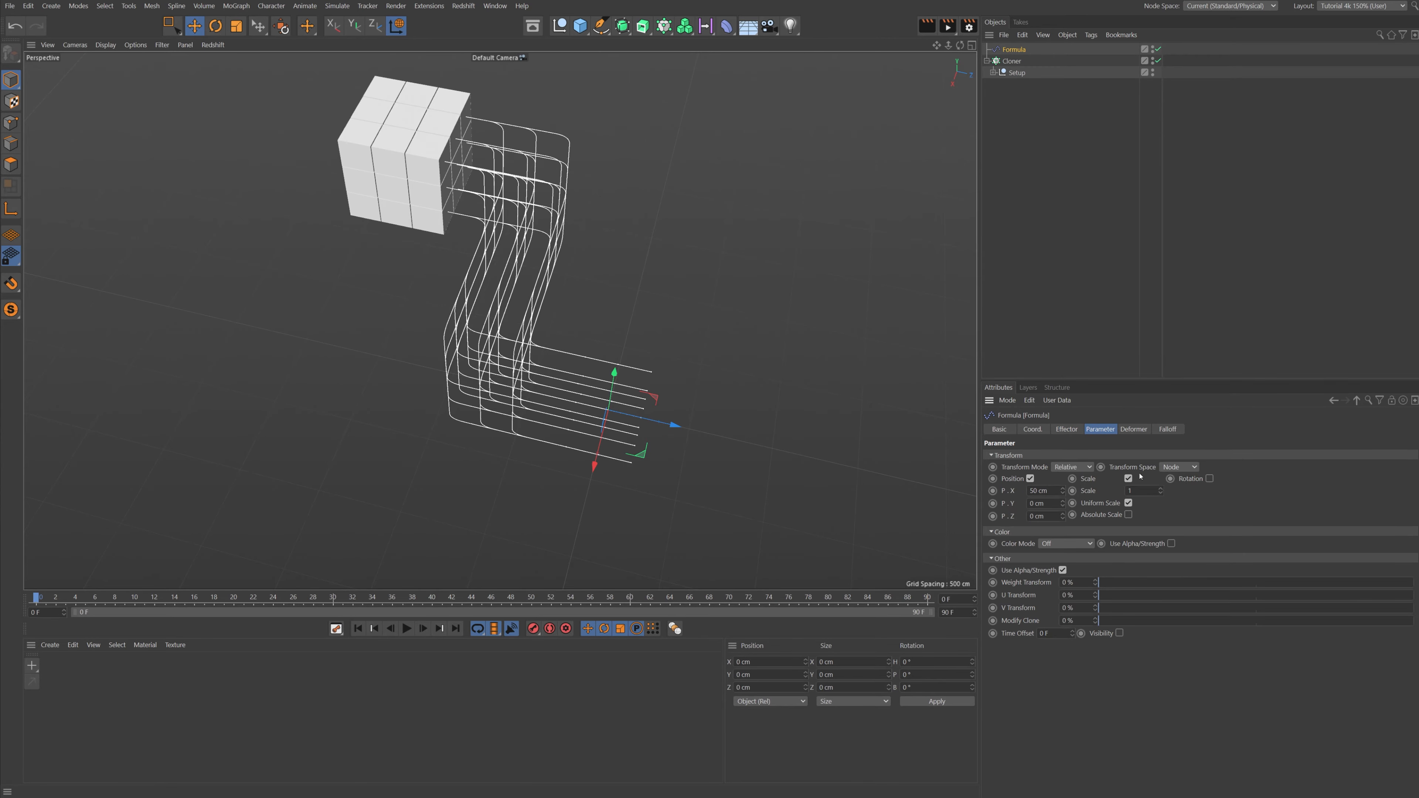
pyautogui.click(1129, 479)
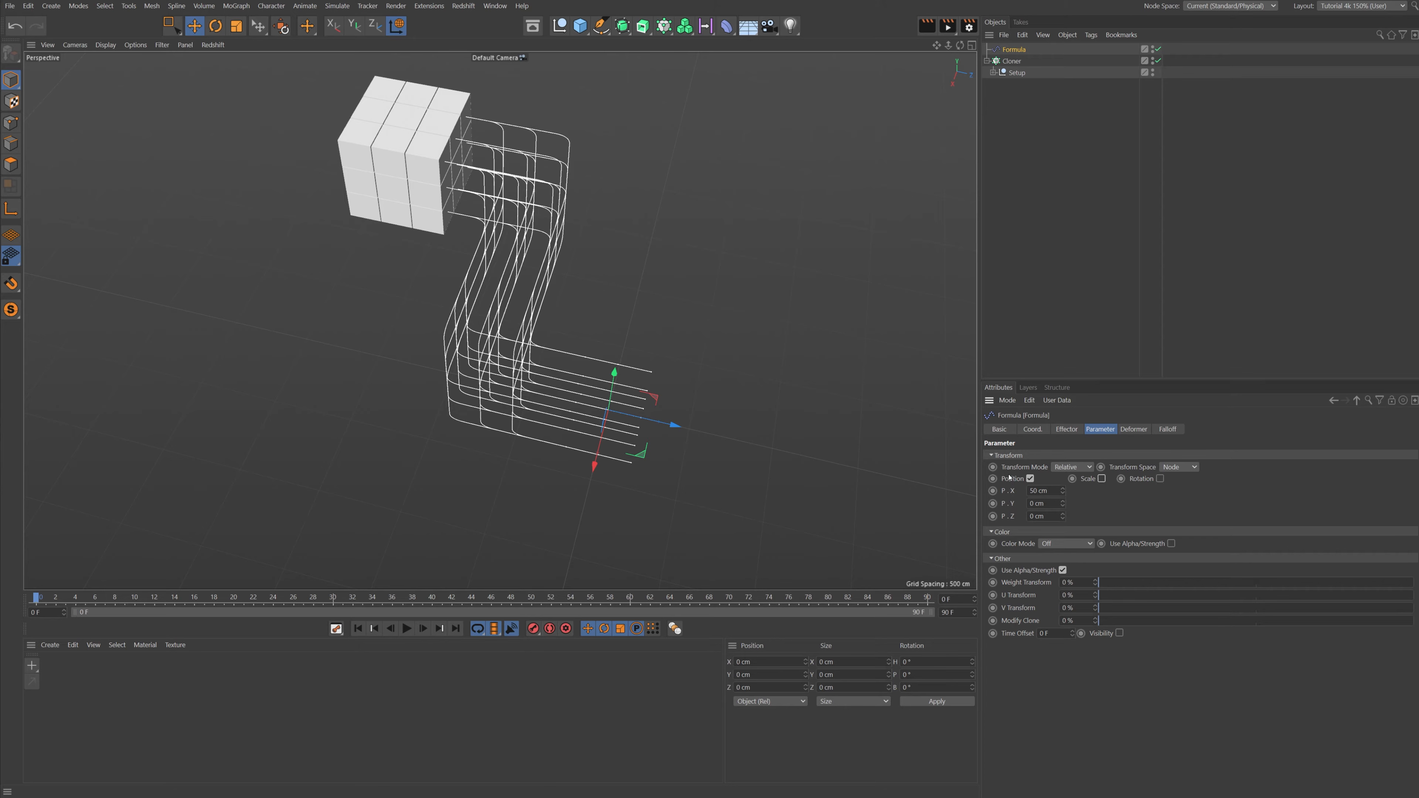
pyautogui.click(1029, 478)
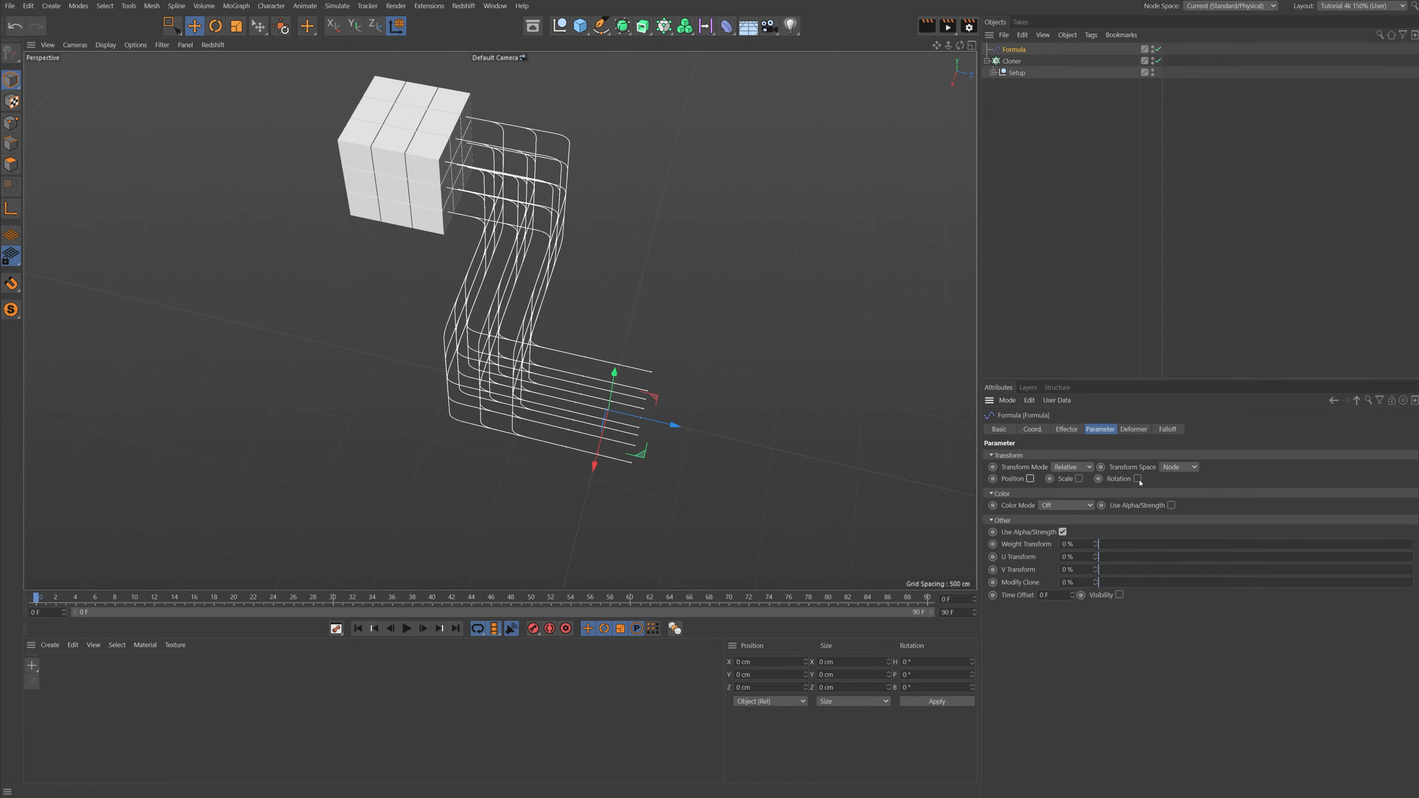
pyautogui.click(1139, 479)
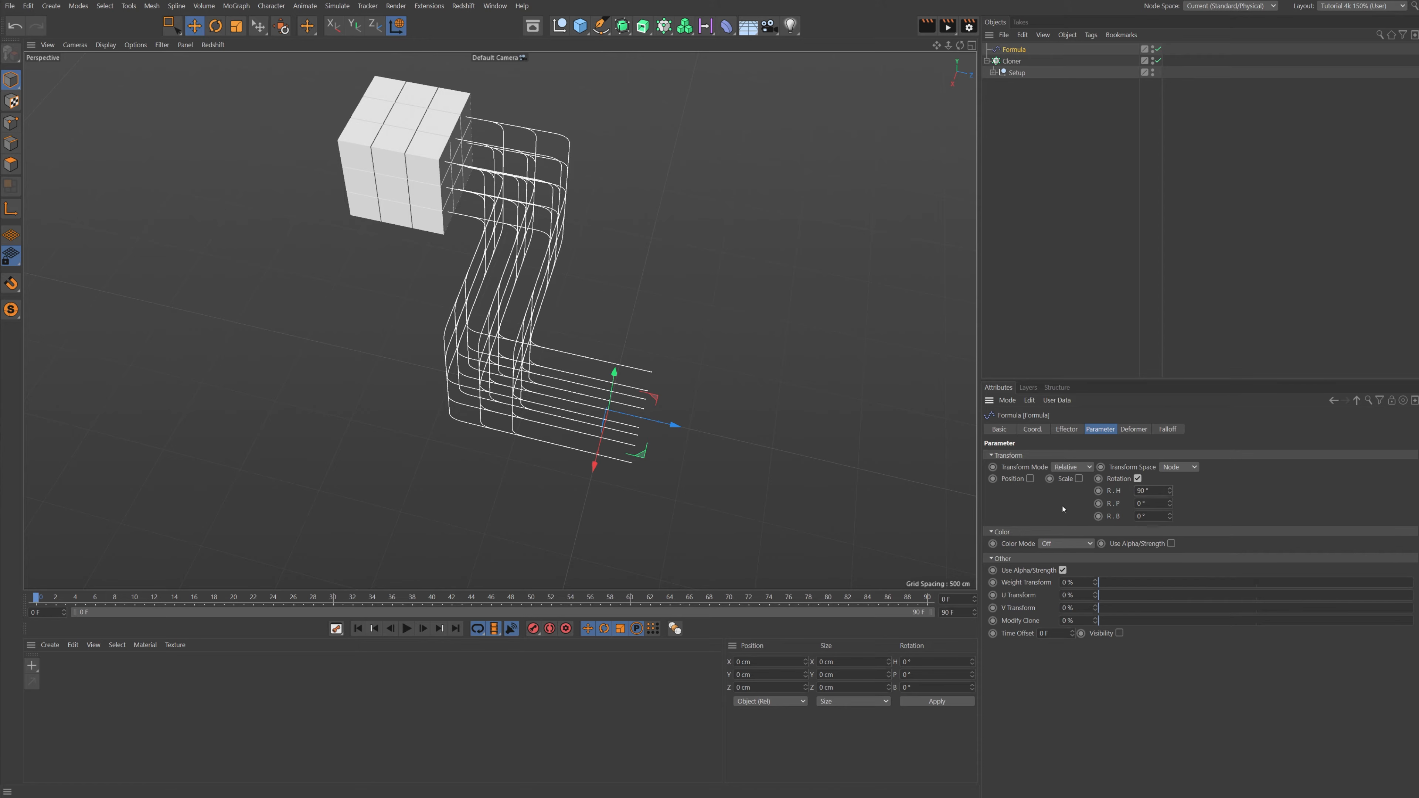
pyautogui.click(1065, 428)
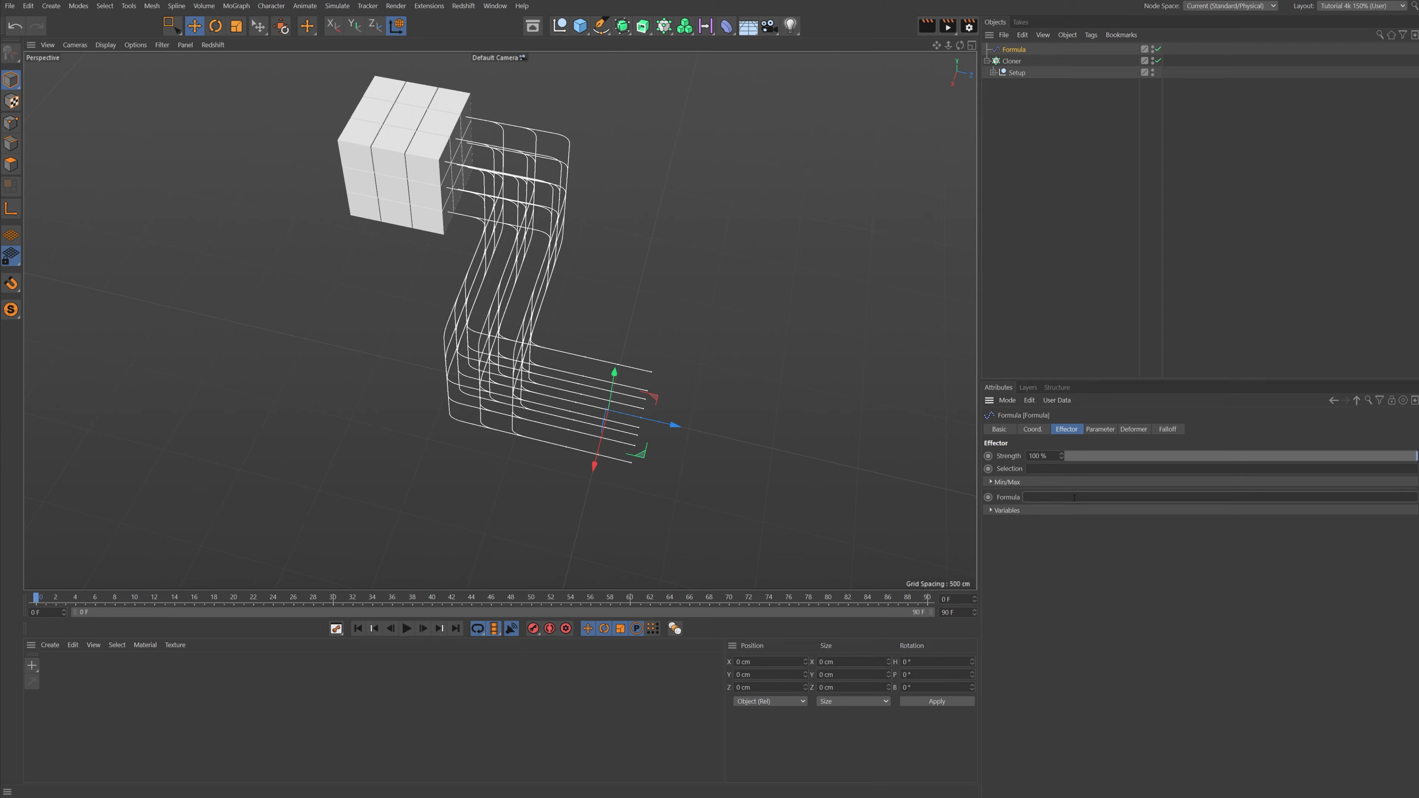
pyautogui.write('round(rnd')
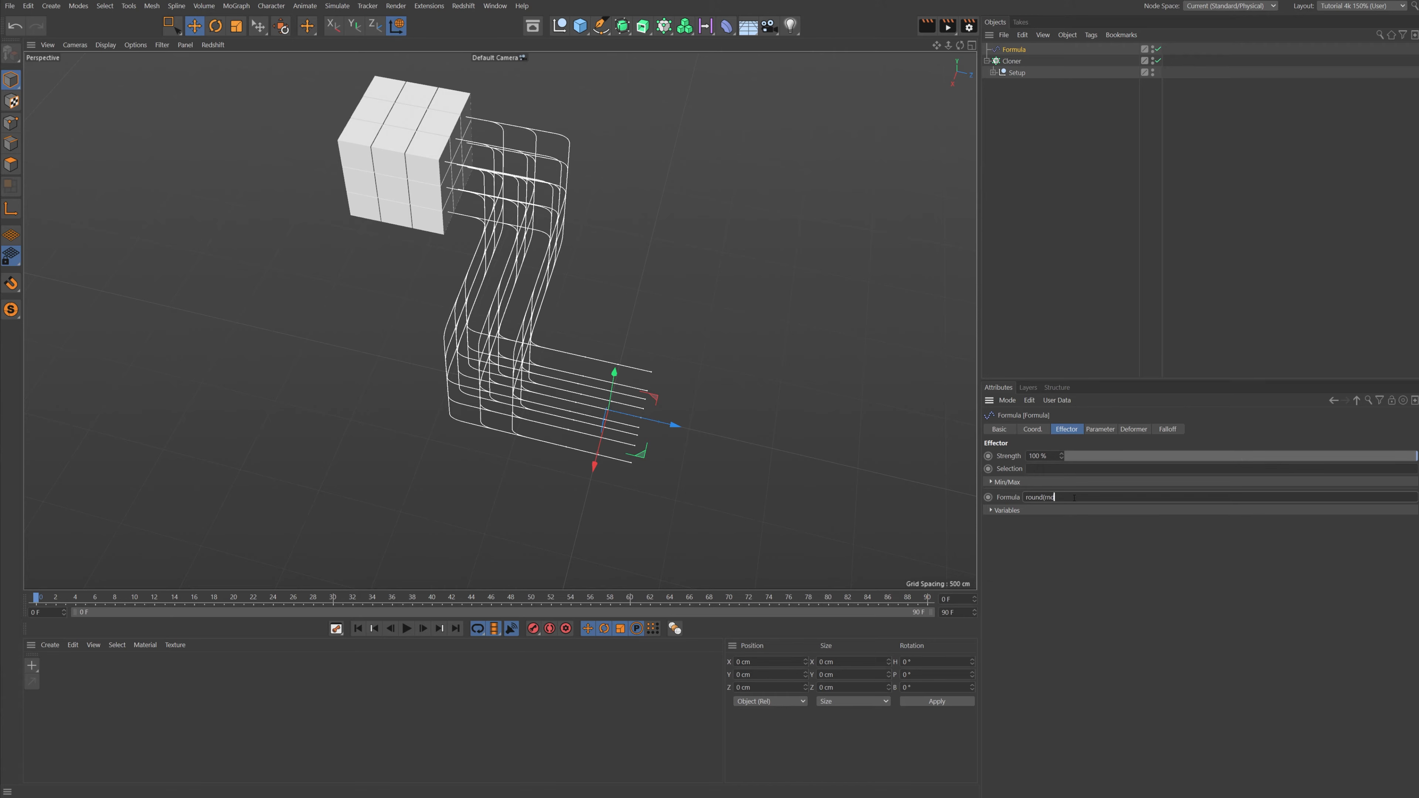
pyautogui.write('100')
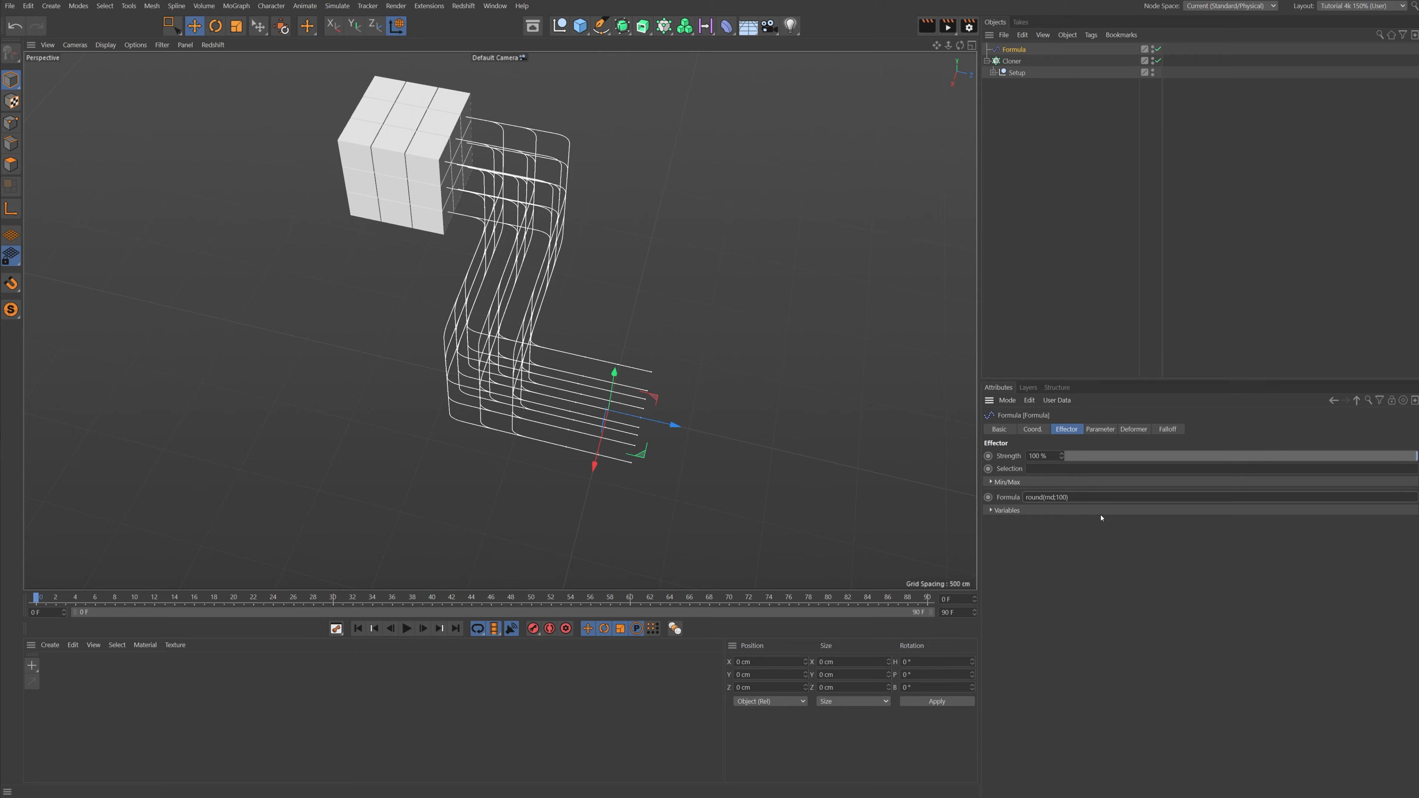
pyautogui.click(1045, 497)
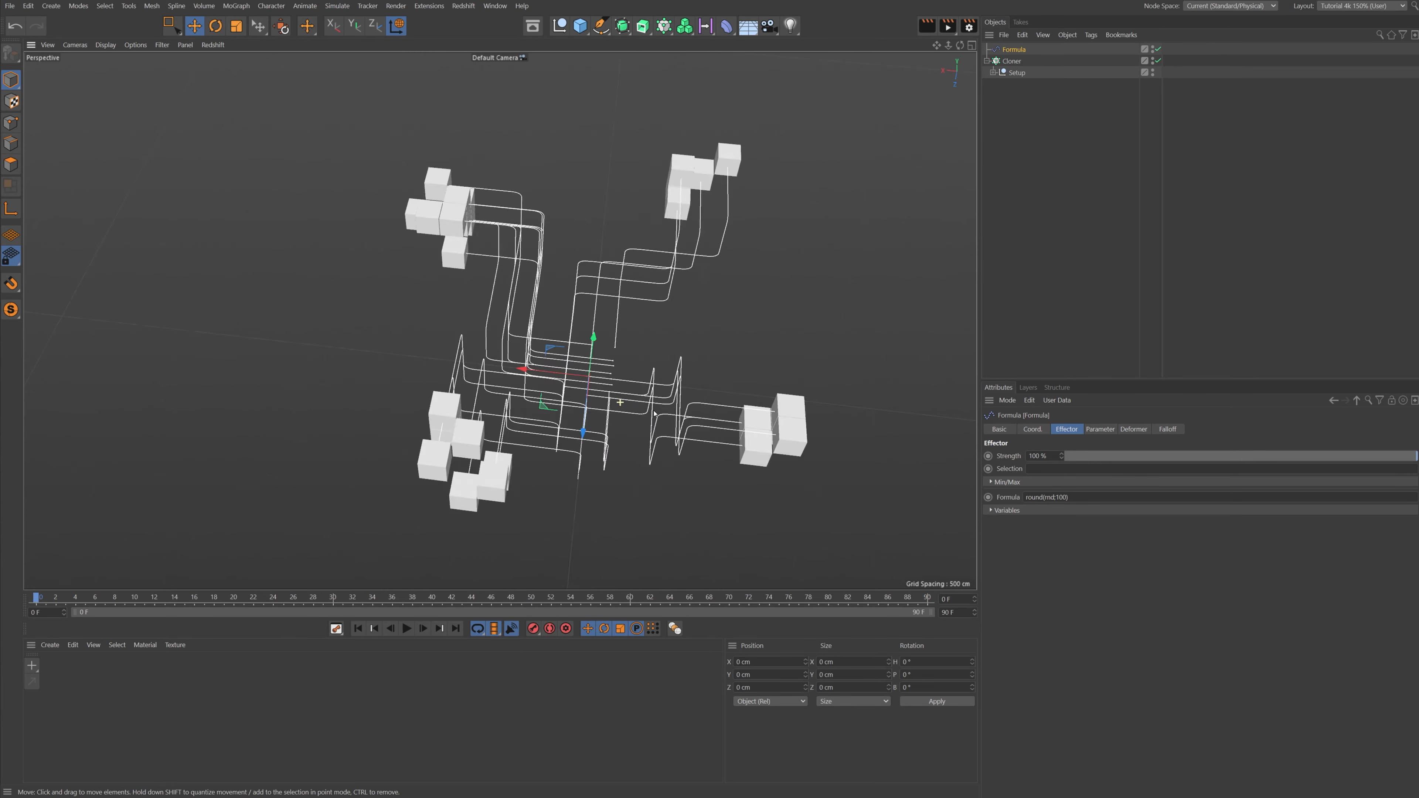
# - Try R.H 45°, settle on 90° heading steps, and expand the Cloner's children
pyautogui.click(1099, 429)
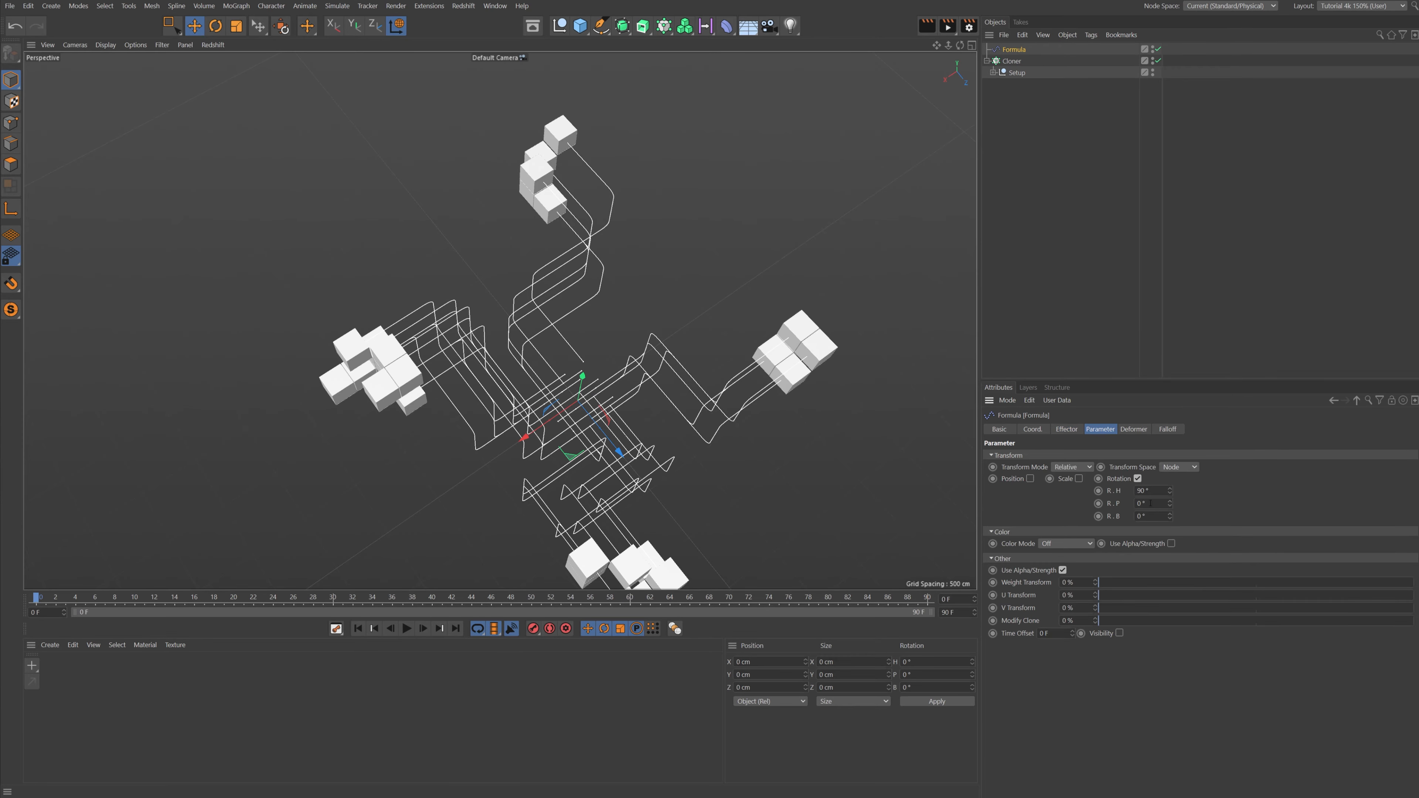
pyautogui.tripleClick(1151, 491)
pyautogui.write('180')
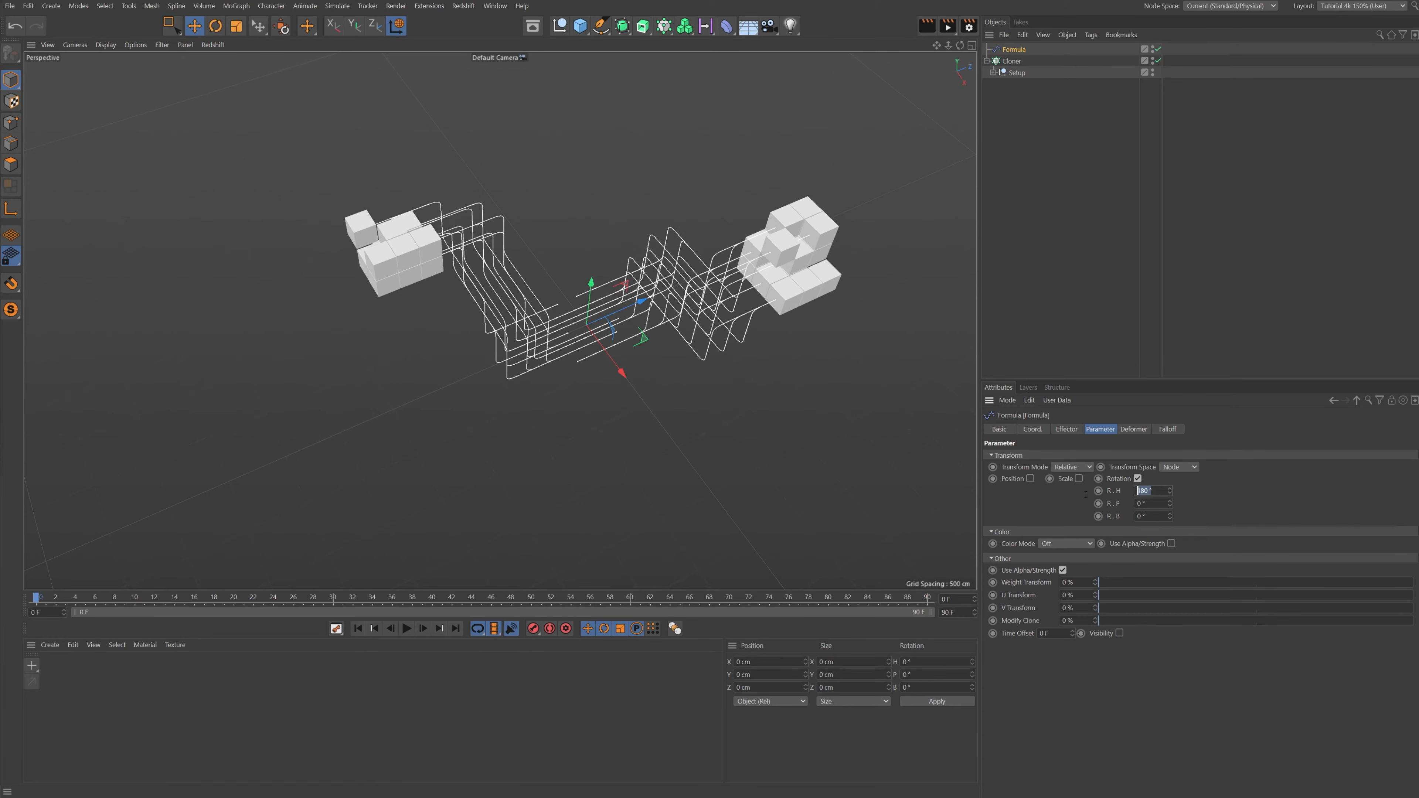
pyautogui.write('45 °')
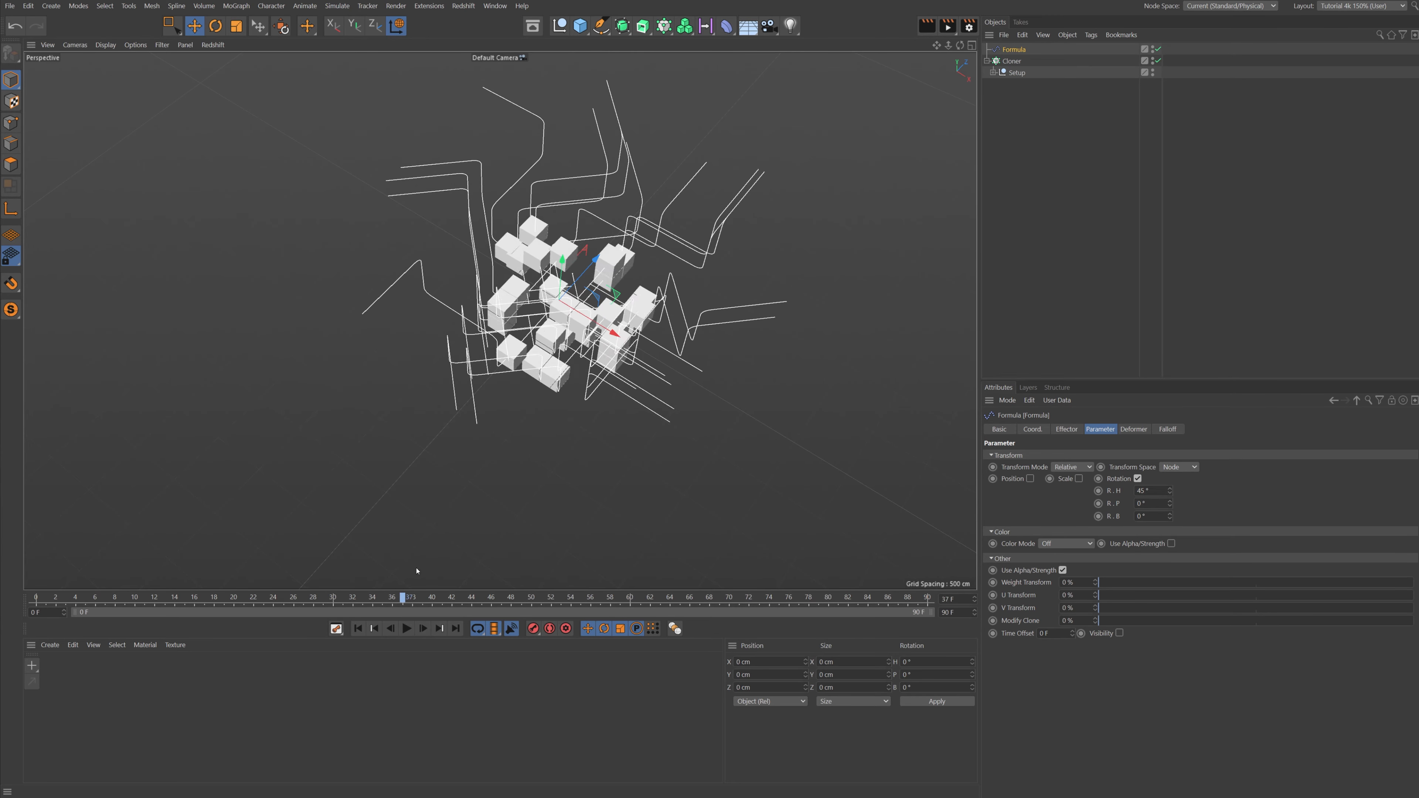
pyautogui.click(320, 597)
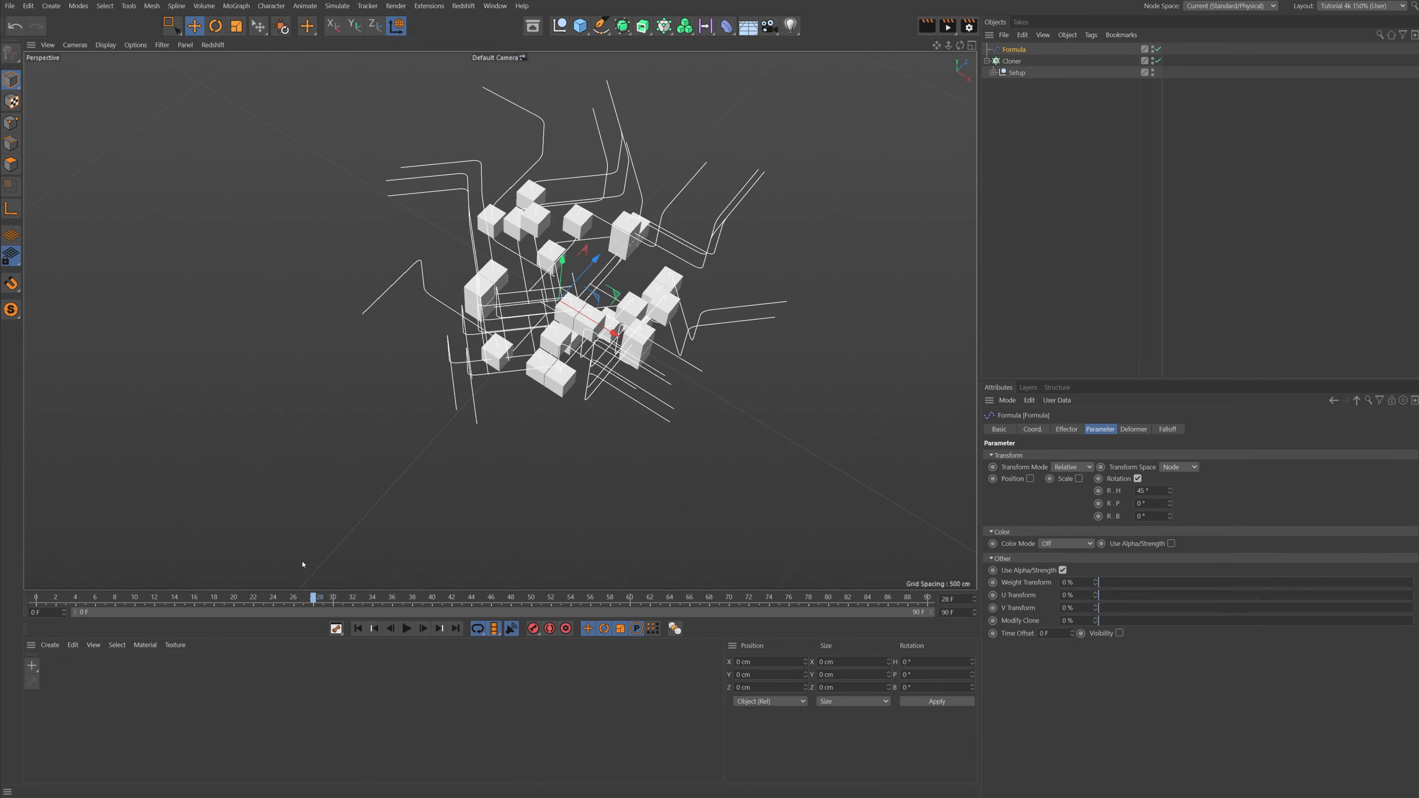
pyautogui.click(355, 627)
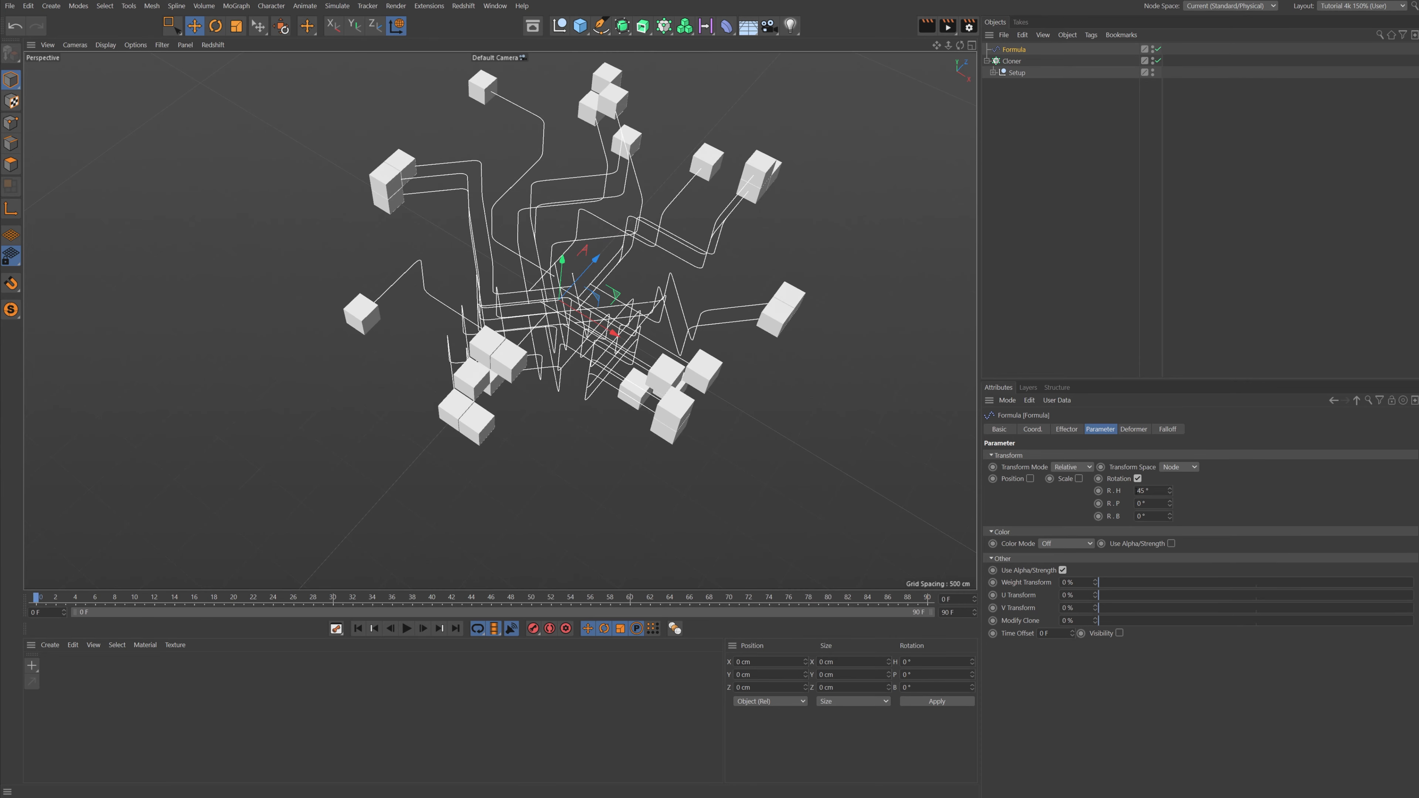
pyautogui.tripleClick(1151, 491)
pyautogui.write('90')
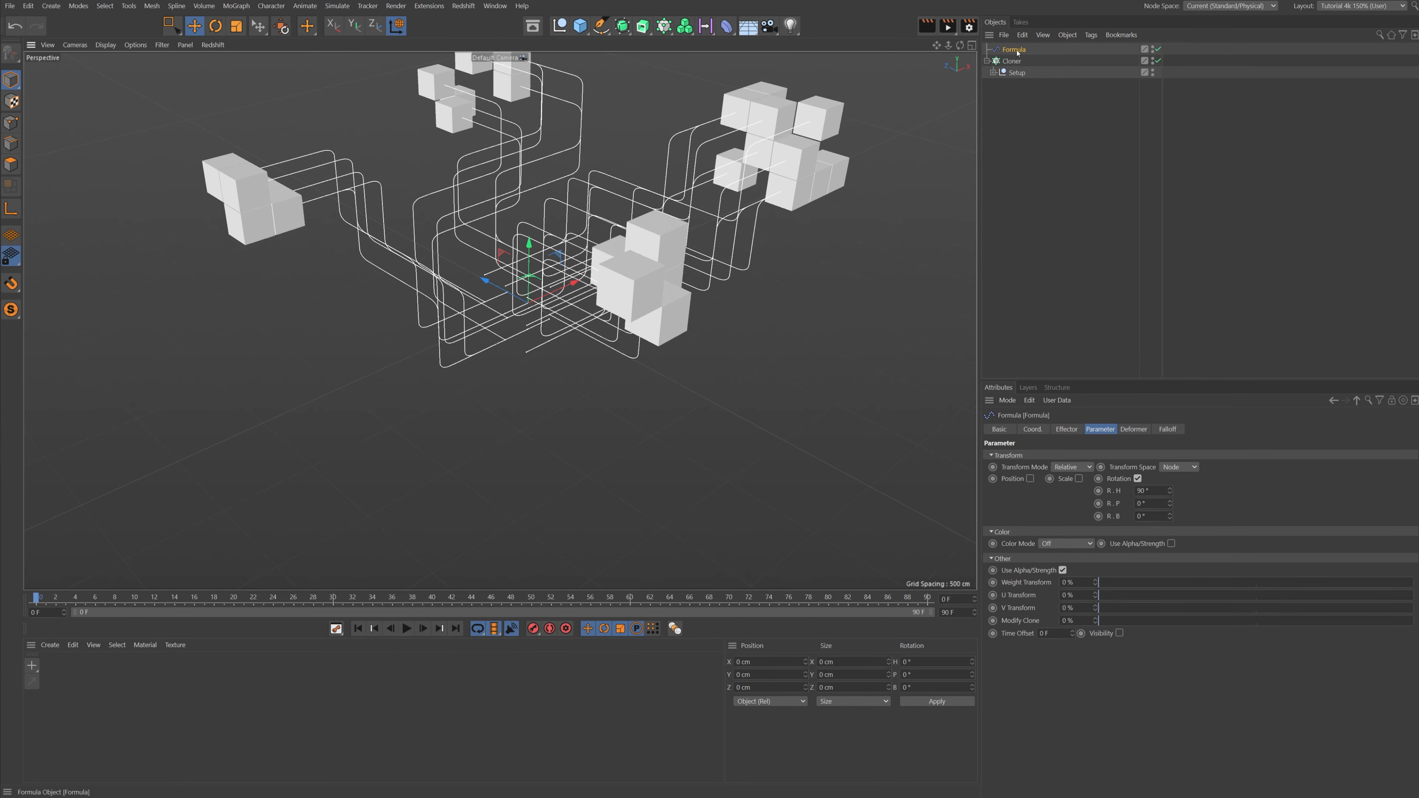
pyautogui.click(994, 71)
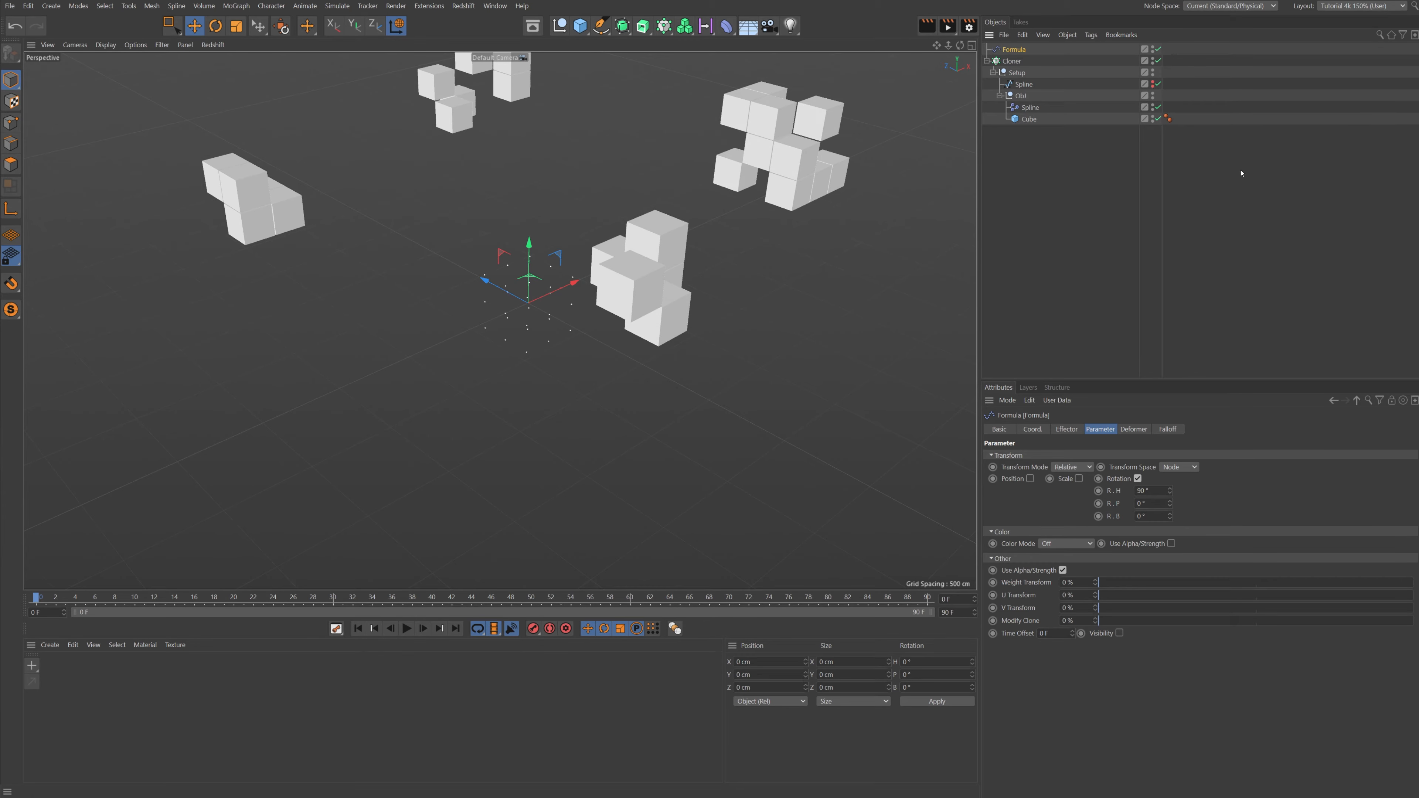
# - Preview the clones assembling, then give the Formula effector a 2 F Time Offset
pyautogui.click(407, 628)
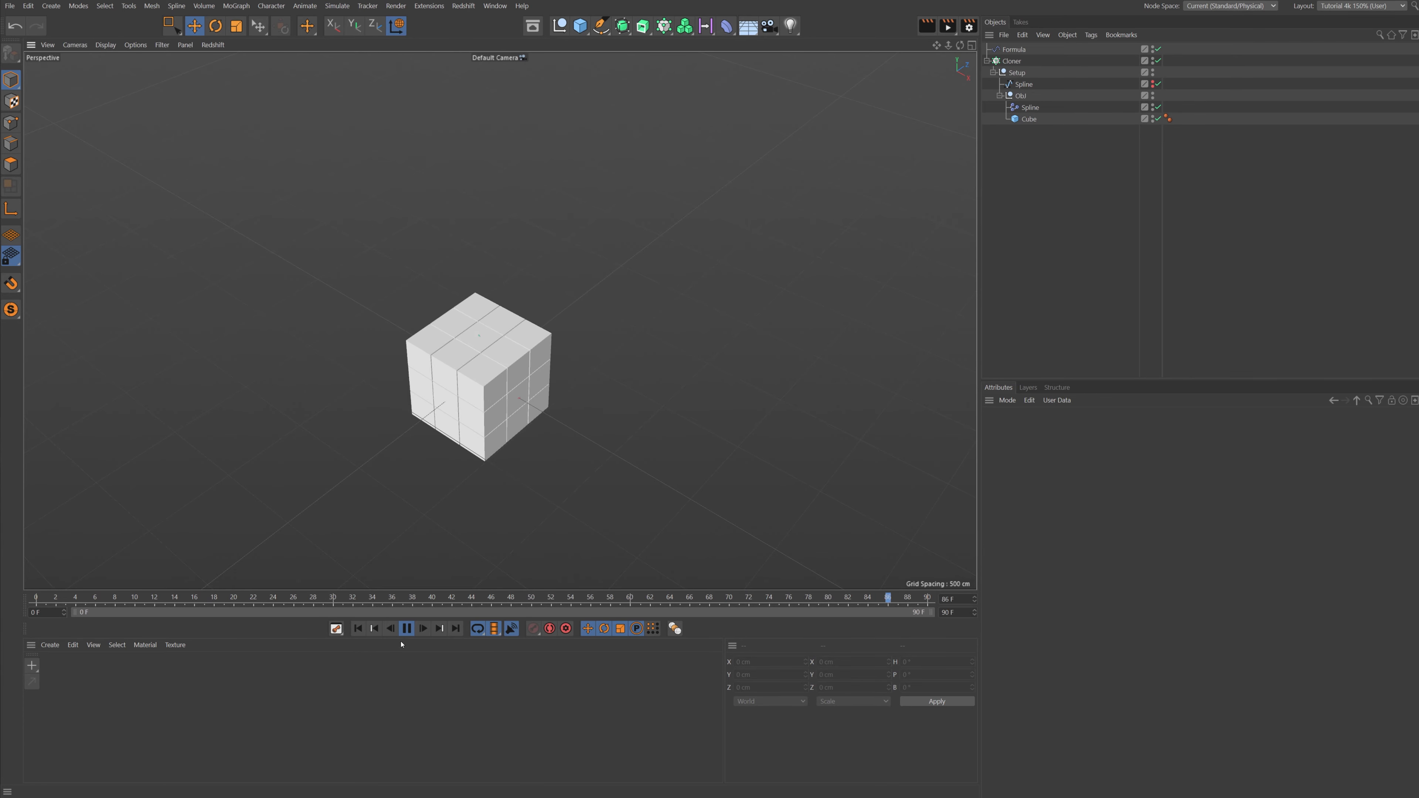
pyautogui.click(407, 628)
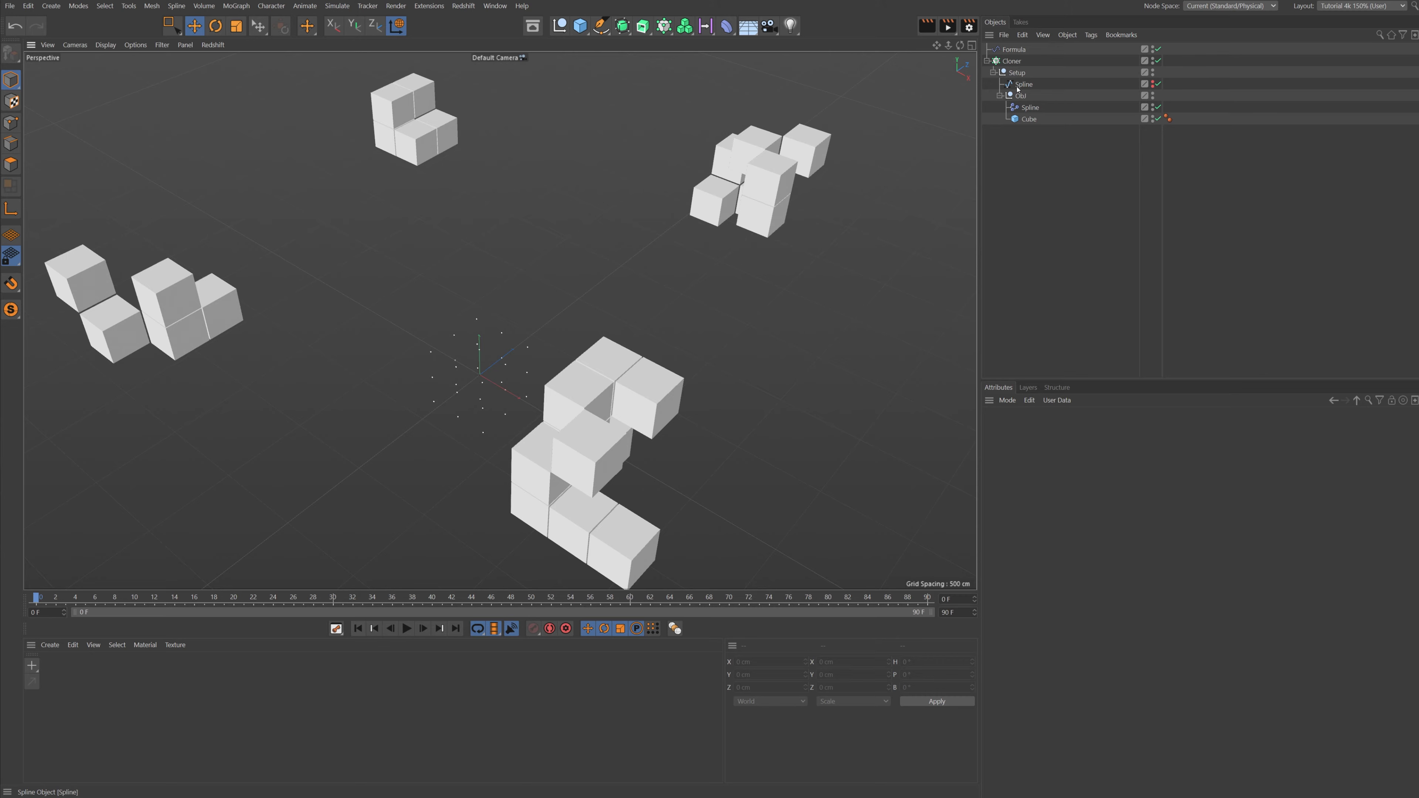
pyautogui.click(1013, 49)
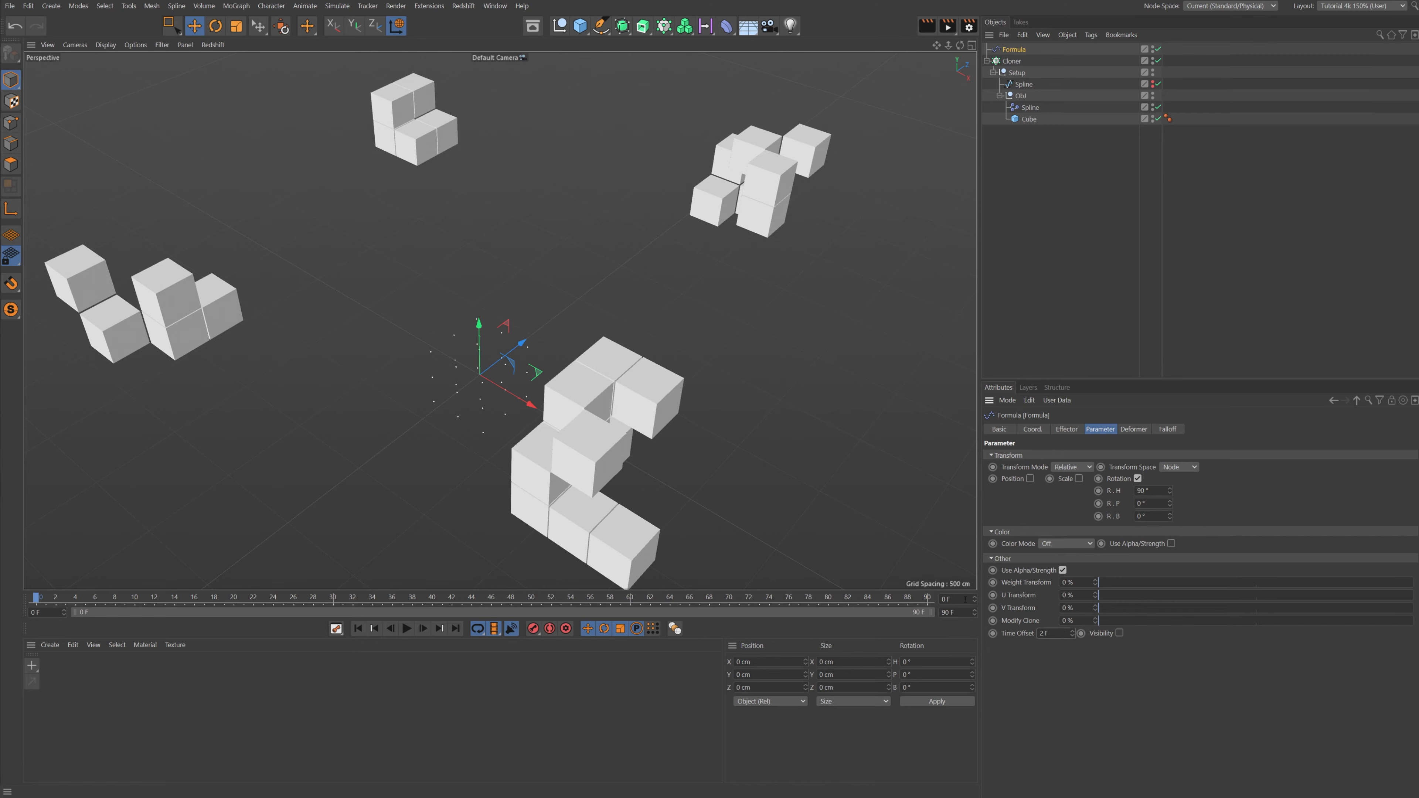
pyautogui.click(407, 628)
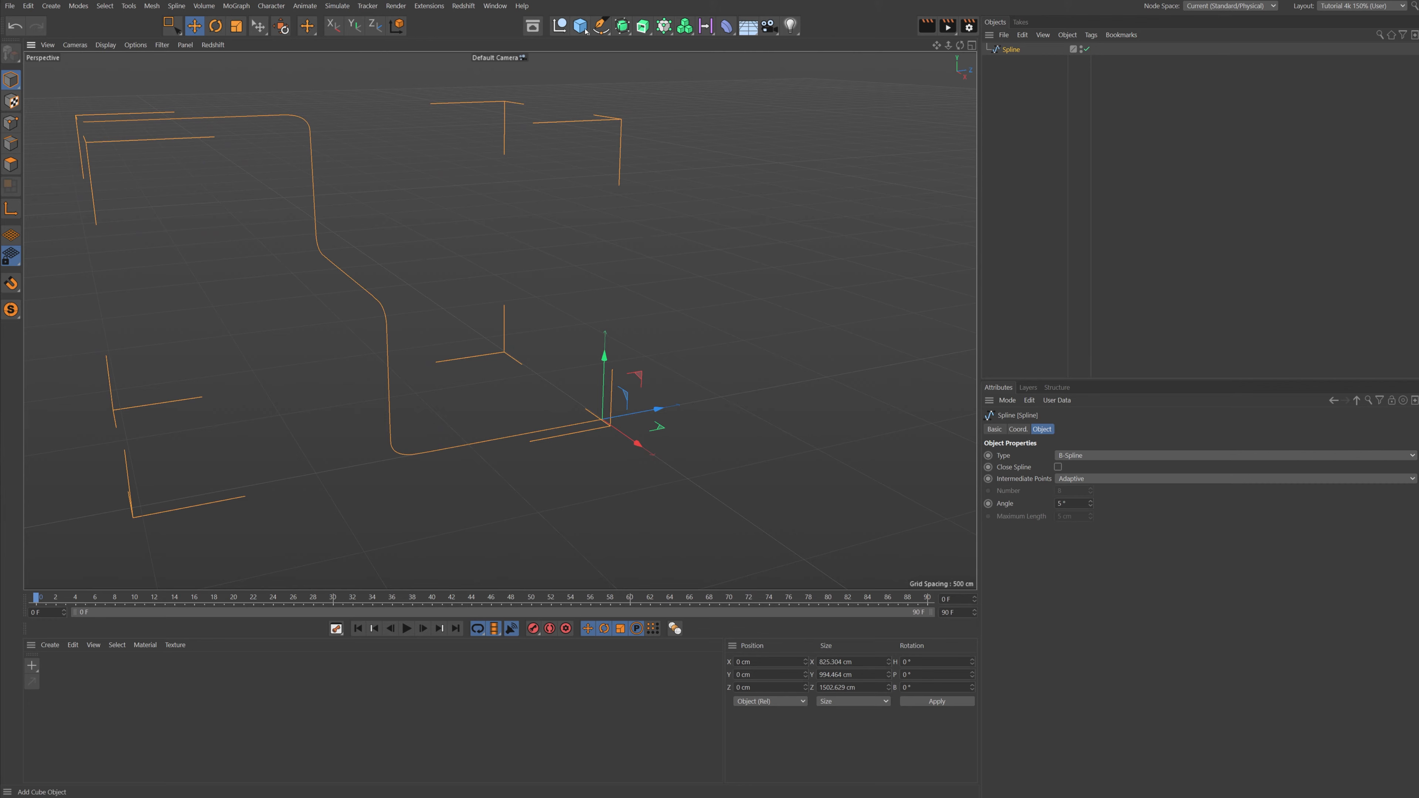
# - Add a Cylinder primitive 20 cm high with 64 rotation segments as the coin
pyautogui.click(579, 25)
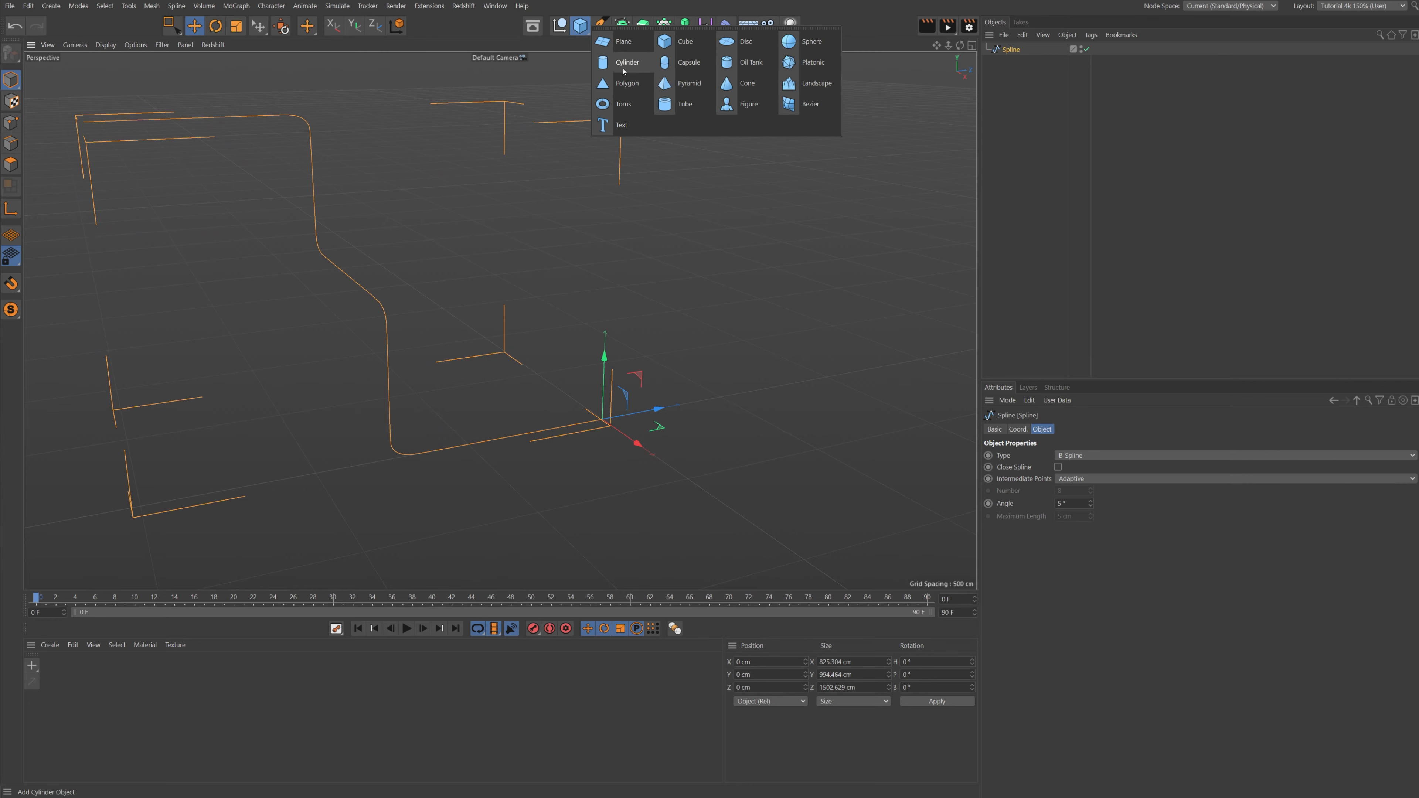
pyautogui.click(626, 62)
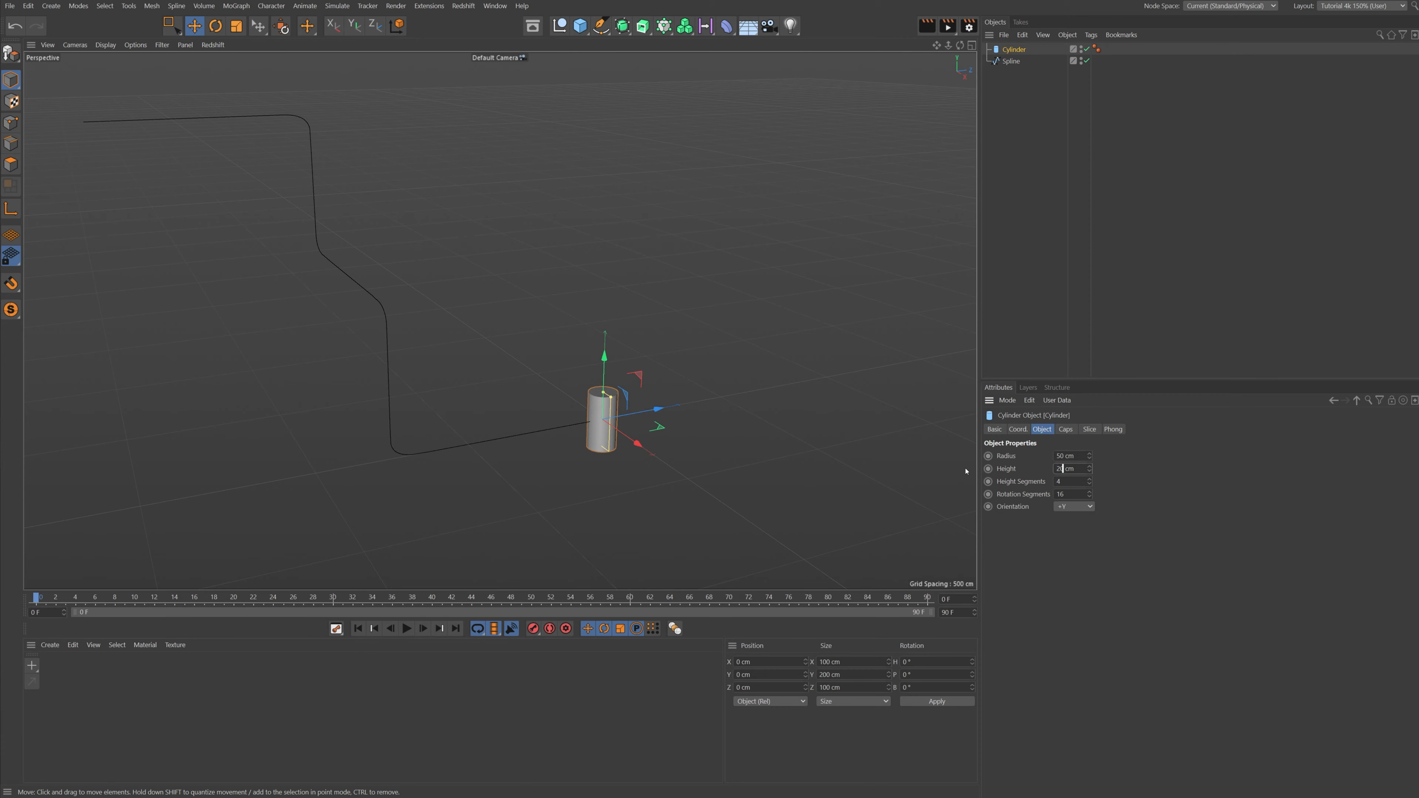
pyautogui.write('20')
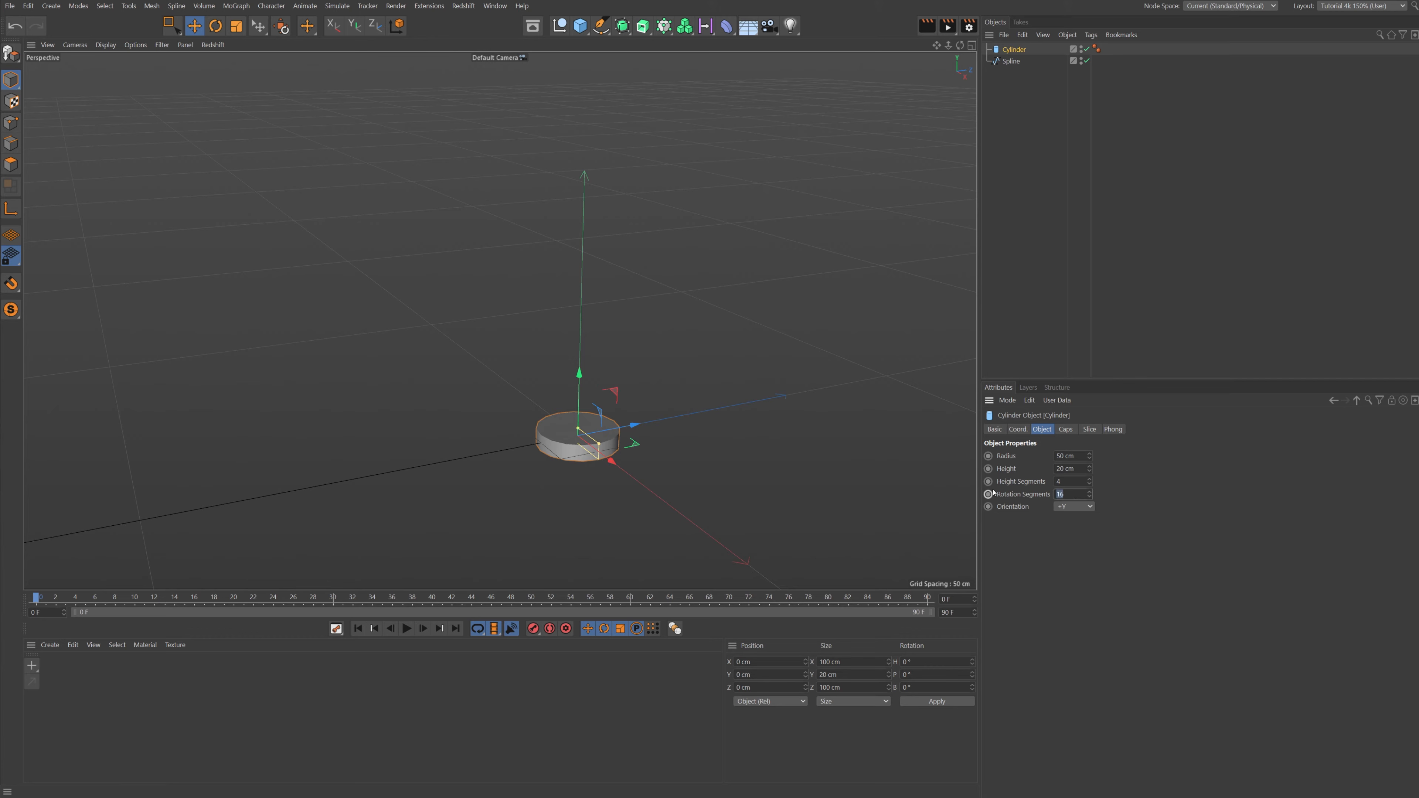
pyautogui.write('64')
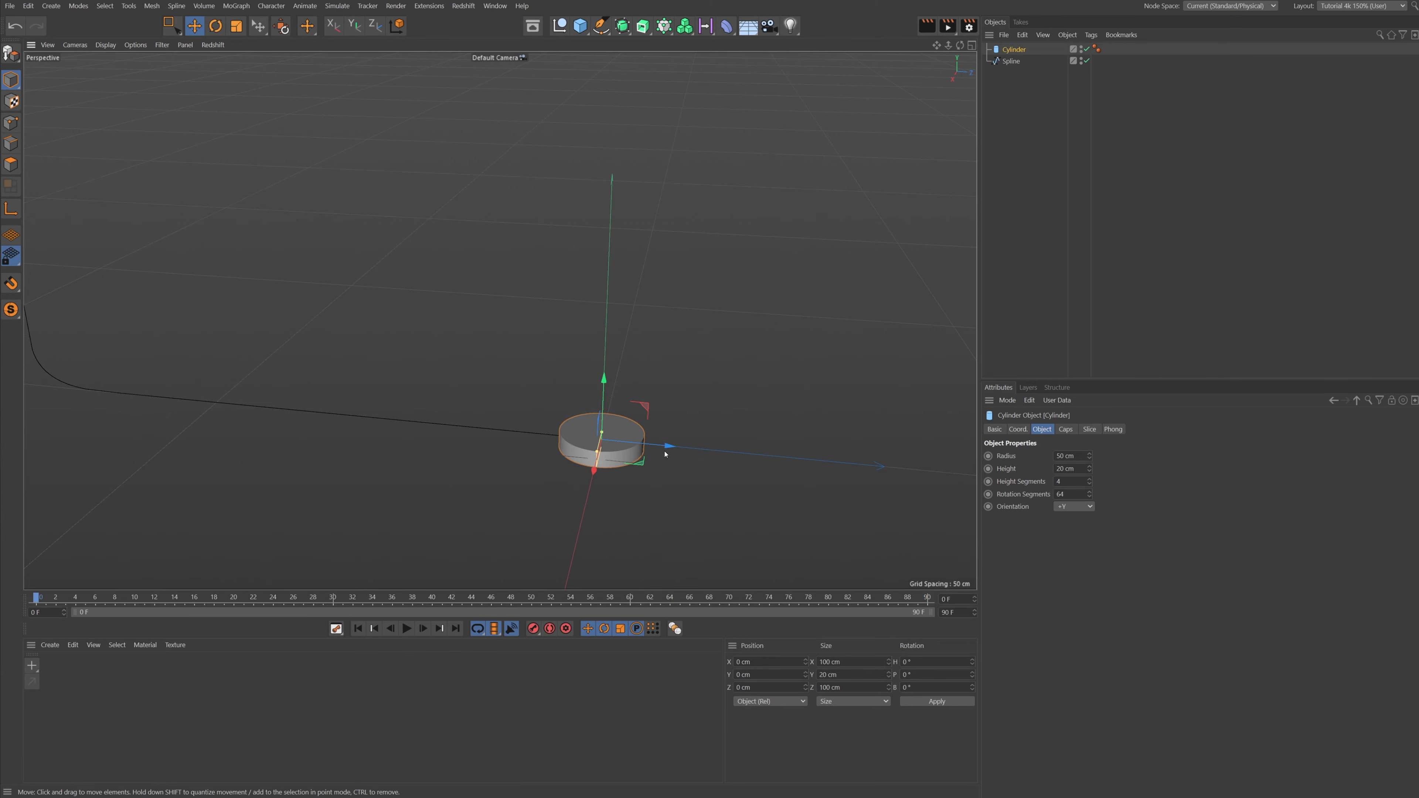
pyautogui.scroll(-3)
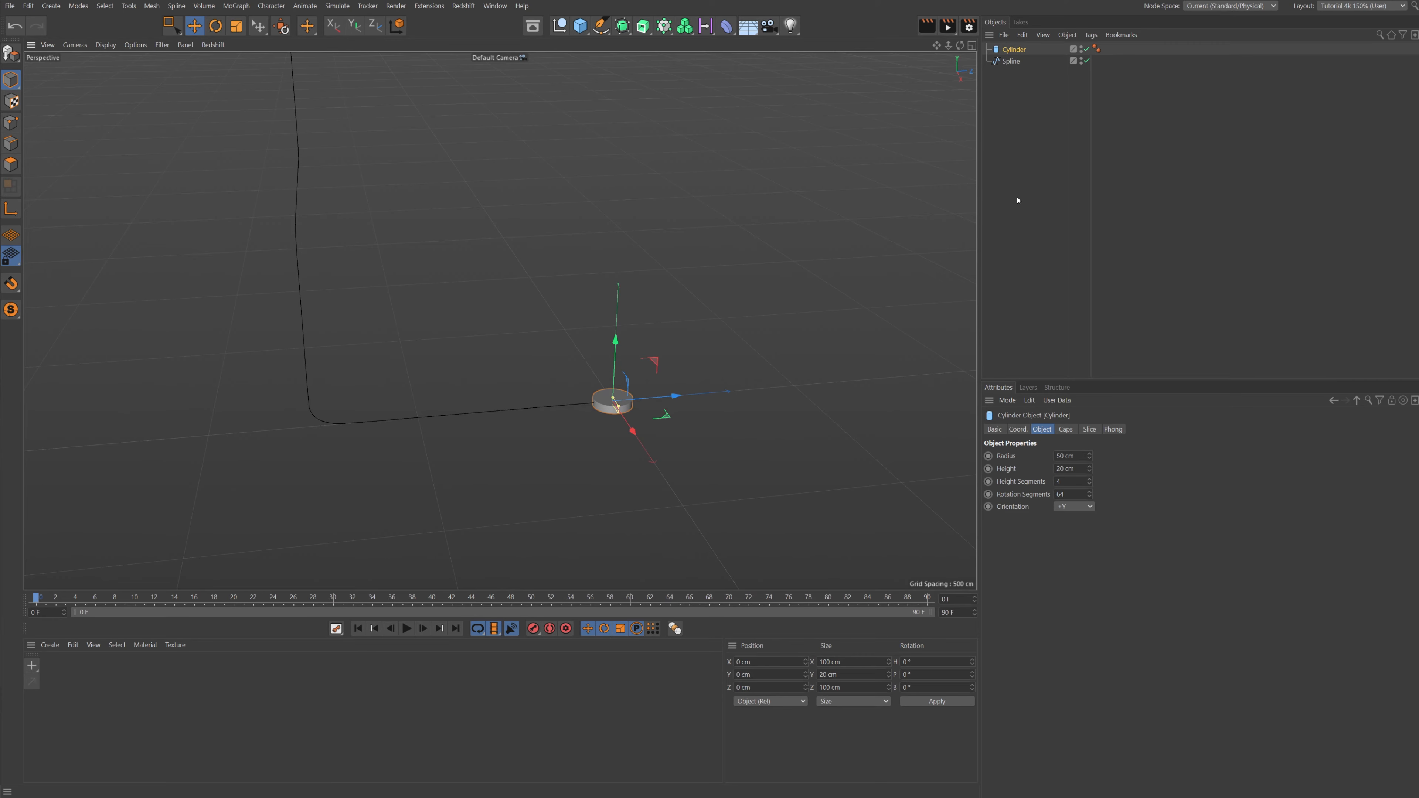
pyautogui.moveTo(1018, 142)
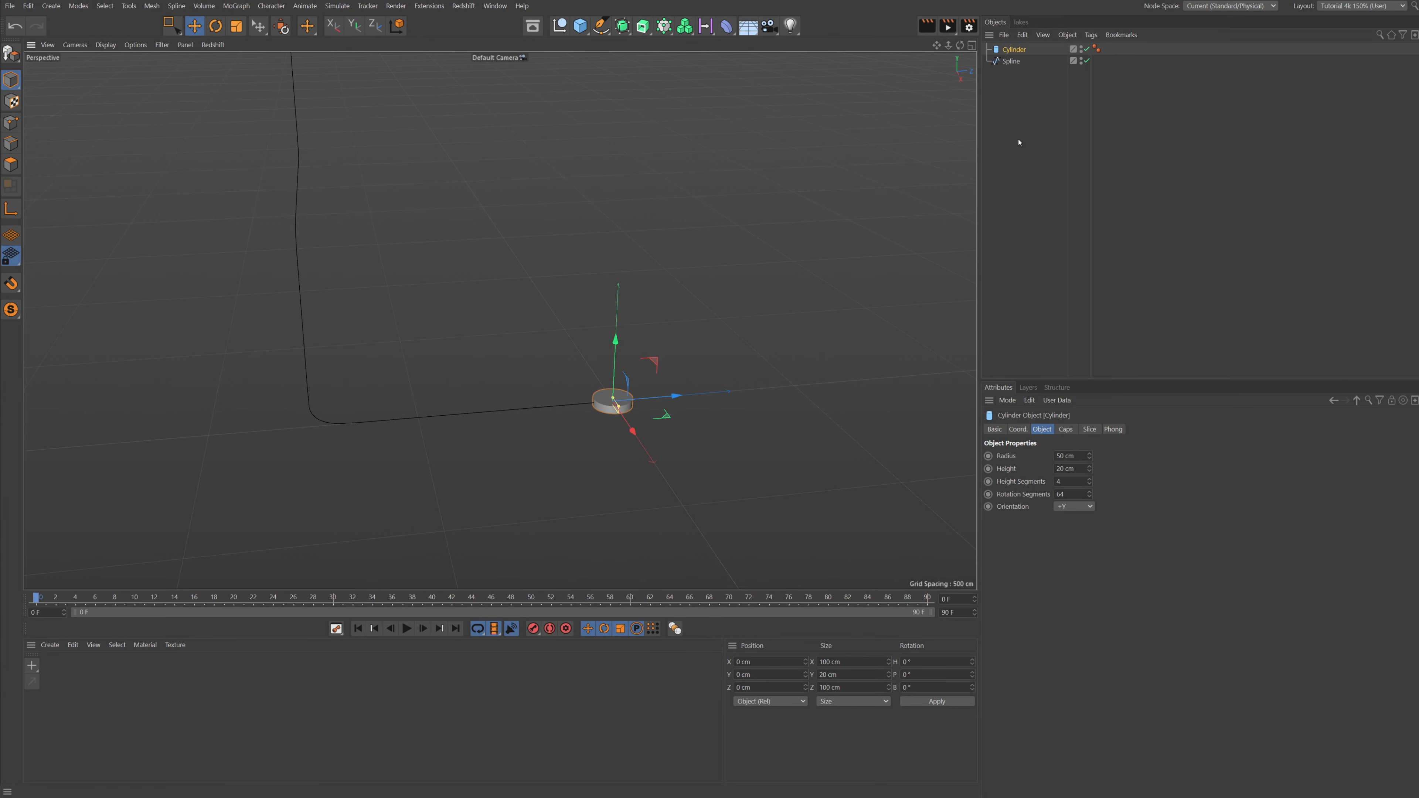
pyautogui.moveTo(1013, 49)
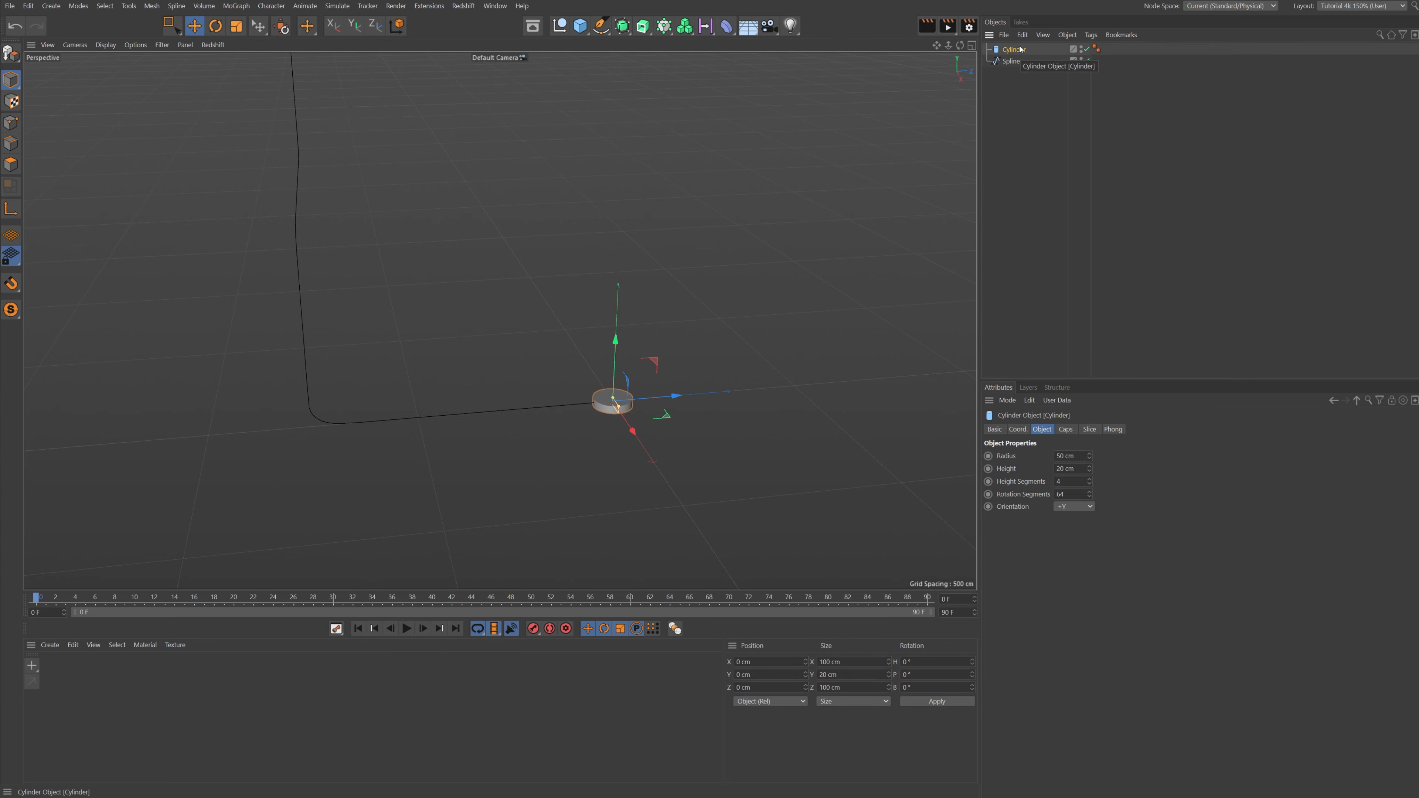
# - Create Setup and Obj nulls, parent the spline and Obj under Setup, cylinder and a Spline effector inside Obj
pyautogui.click(1011, 61)
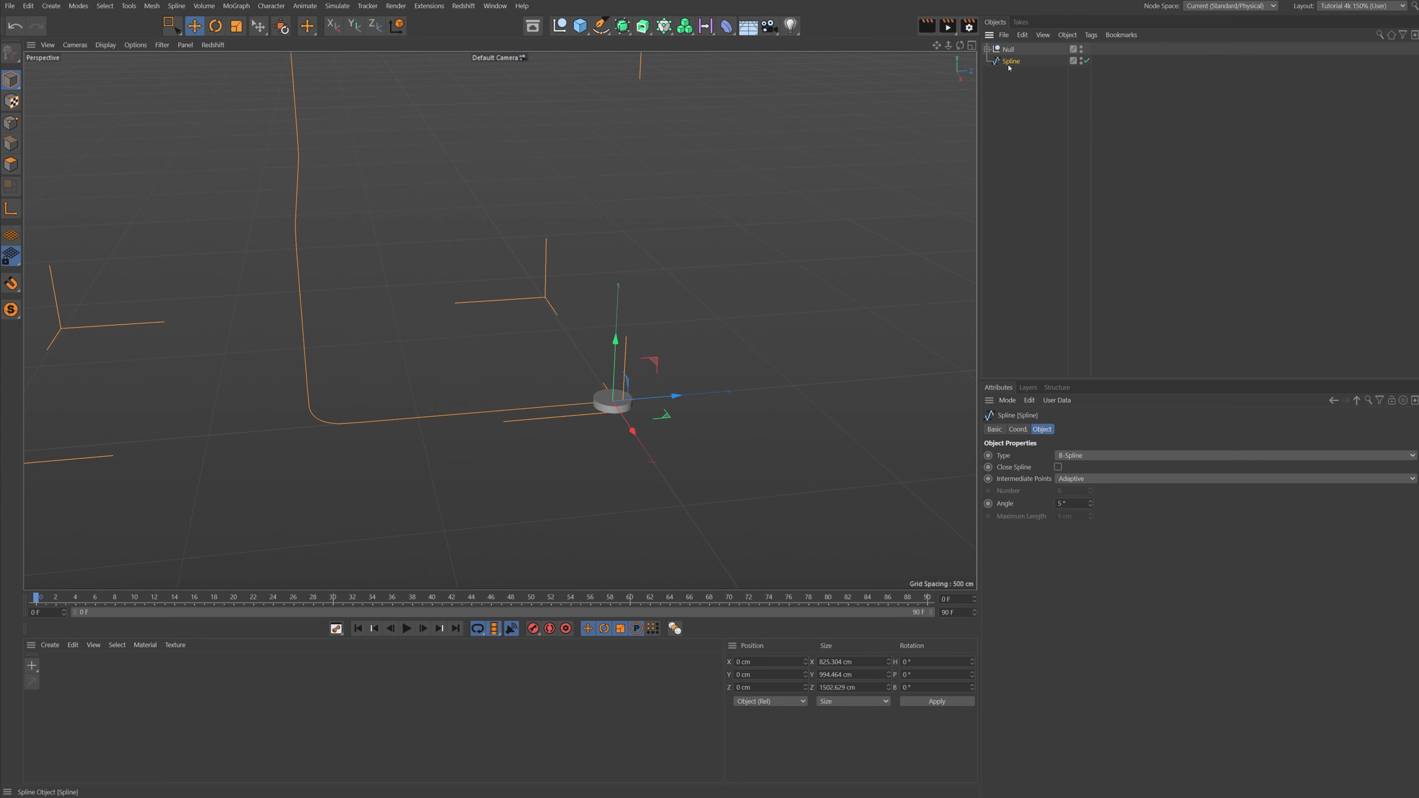
pyautogui.click(1007, 49)
pyautogui.write('Setup')
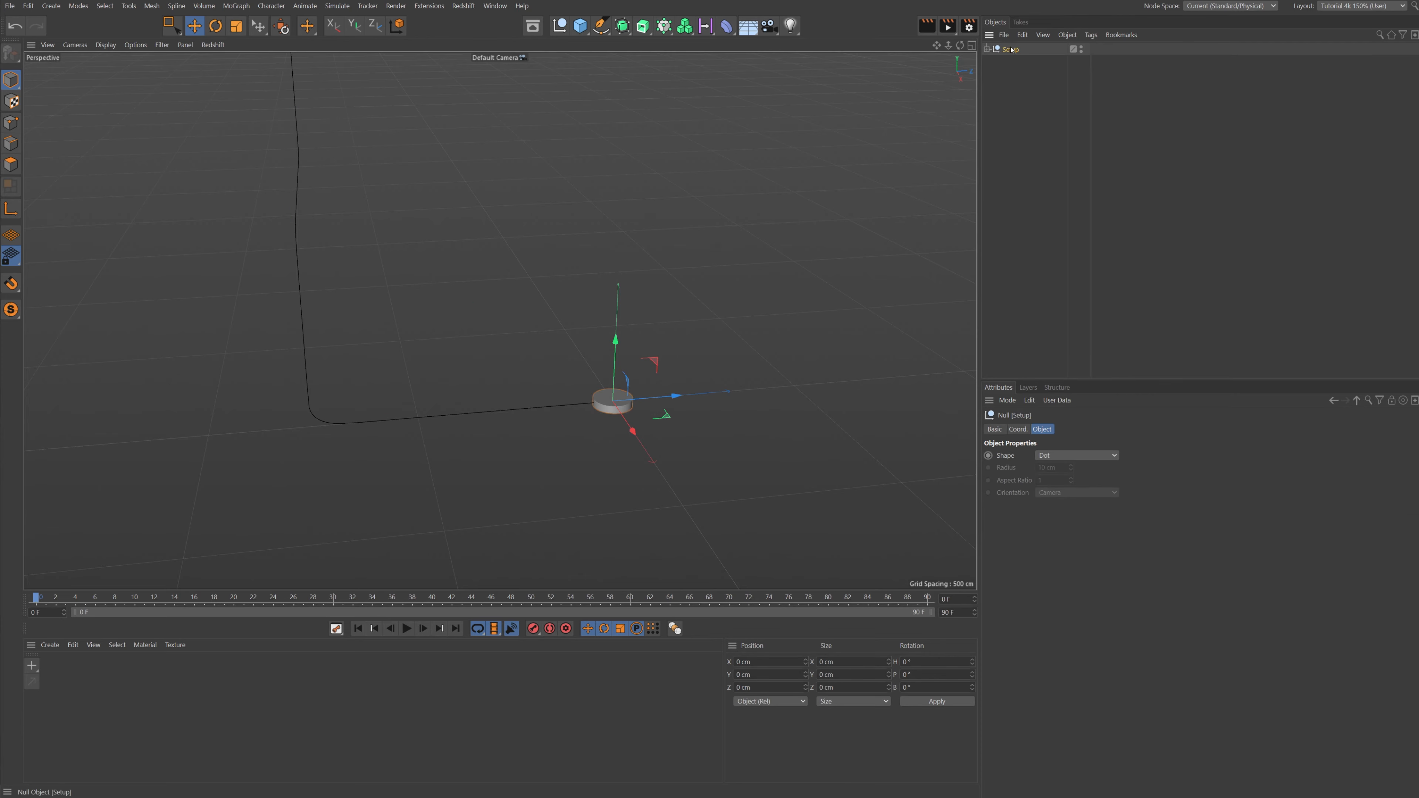
pyautogui.click(992, 49)
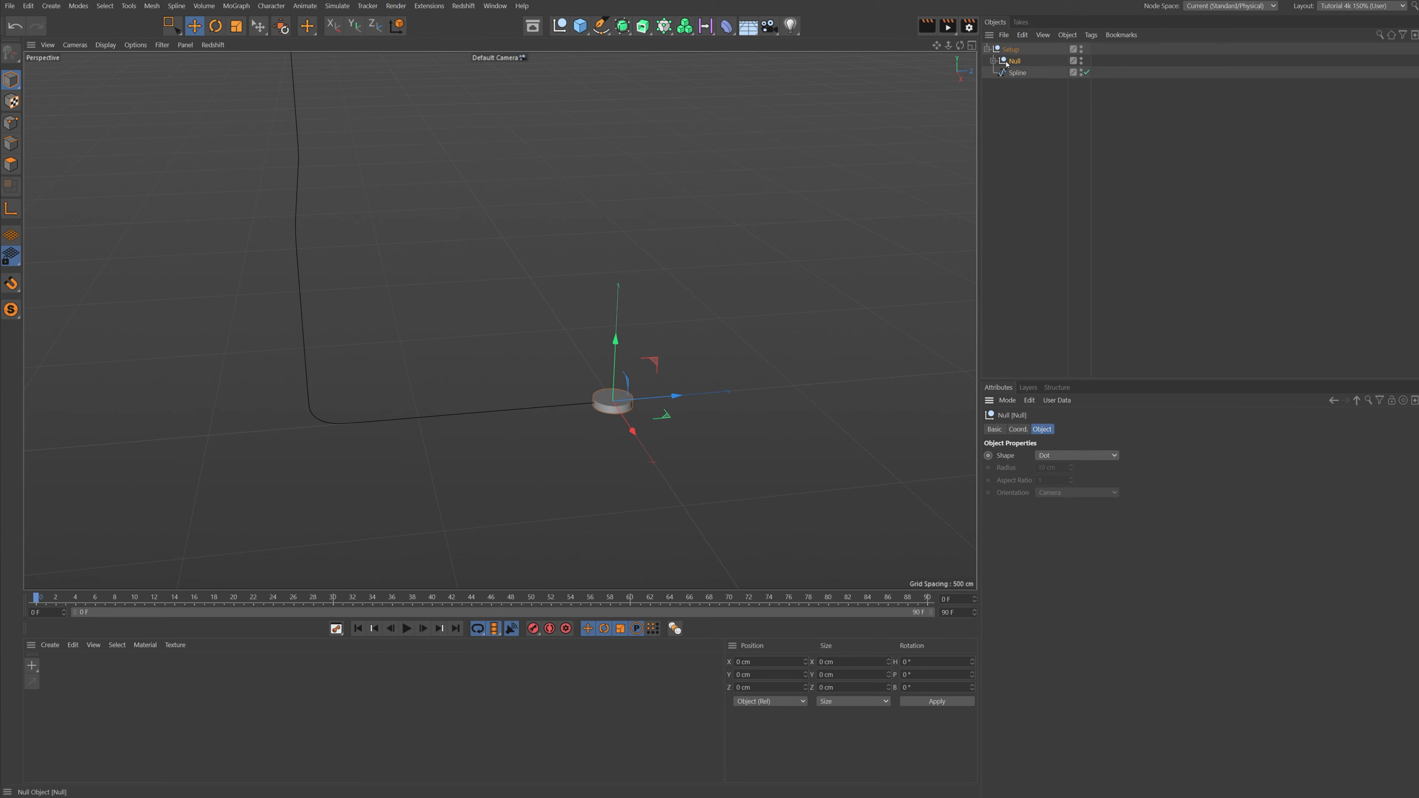
pyautogui.doubleClick(1013, 61)
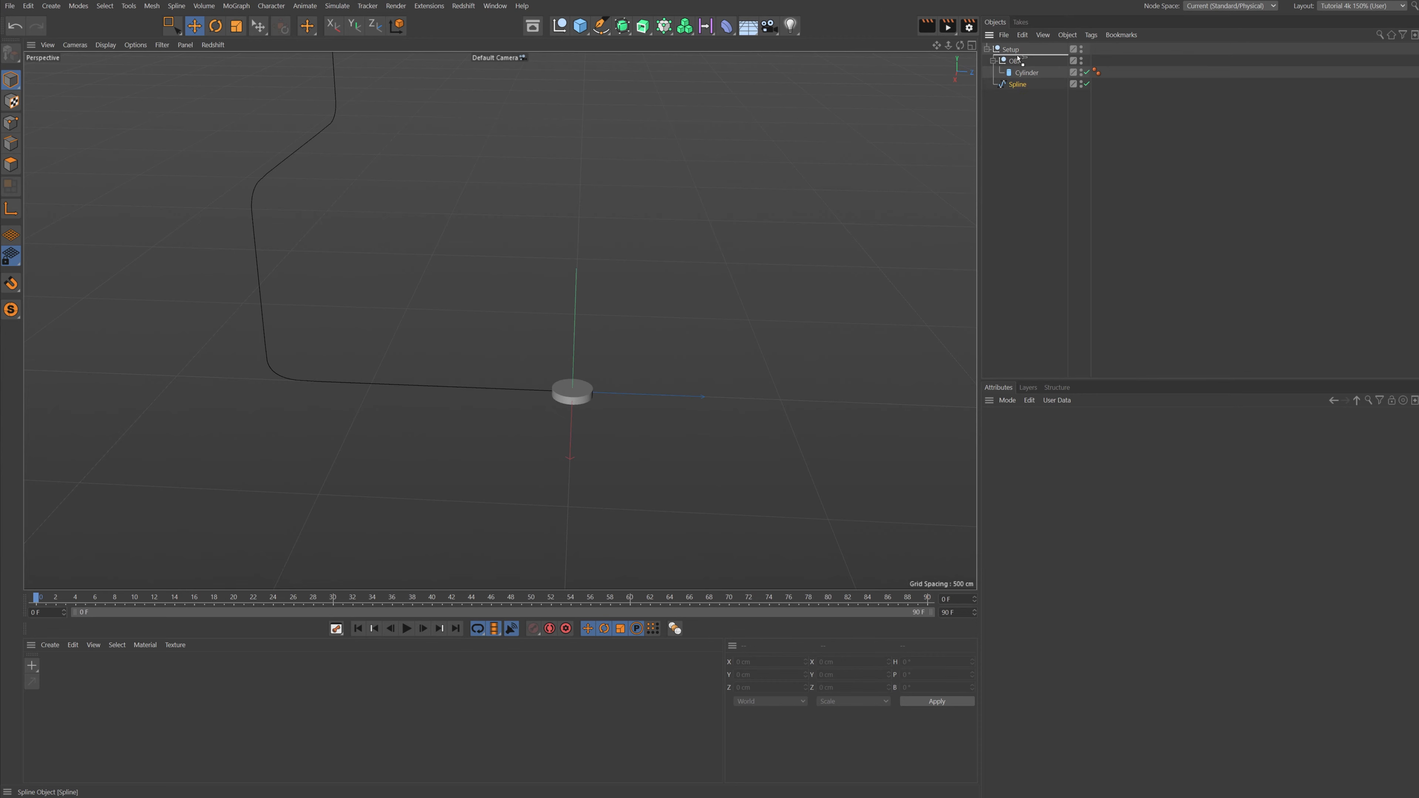
pyautogui.click(1016, 84)
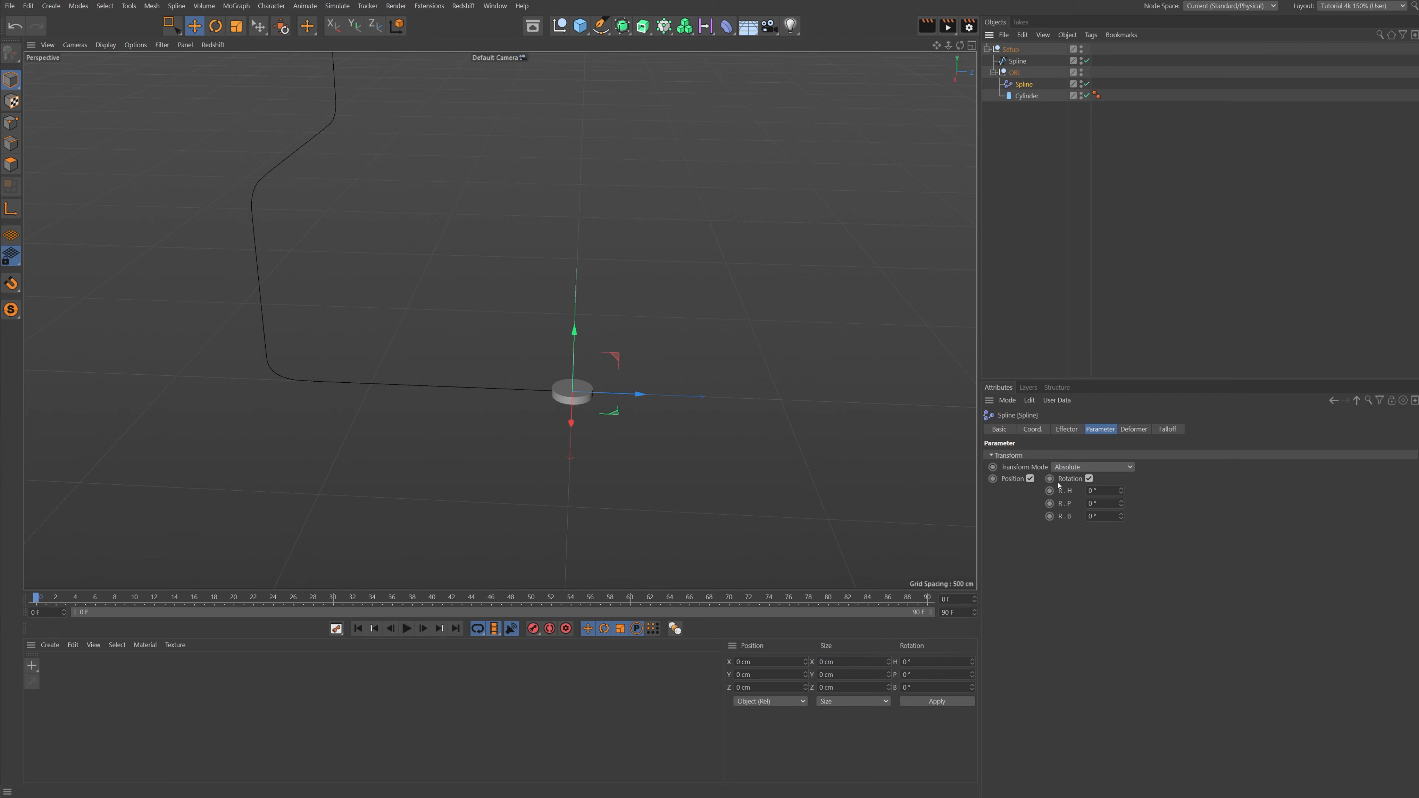
# - Link the Spline effector to the path with Deformation set to Object
pyautogui.click(1064, 429)
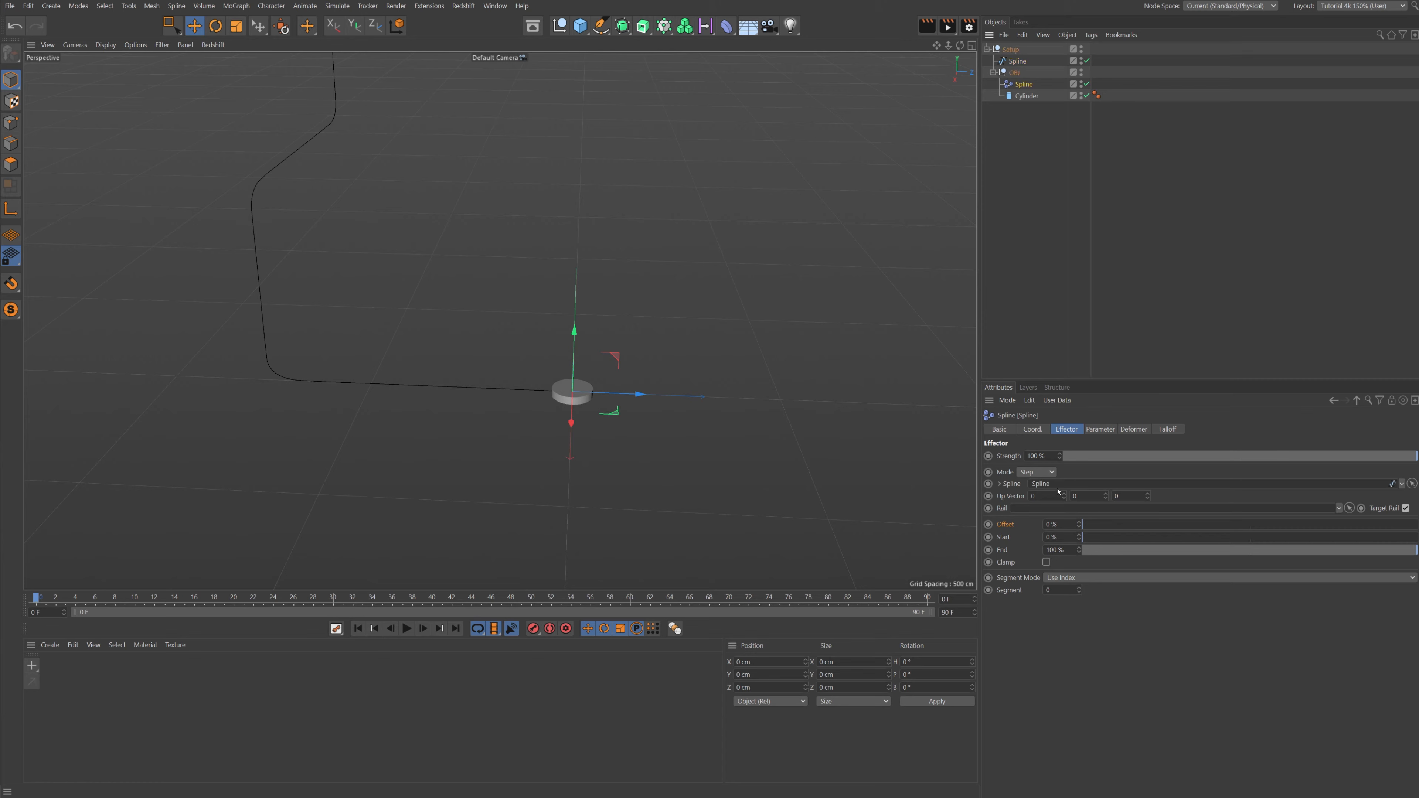
pyautogui.click(1133, 429)
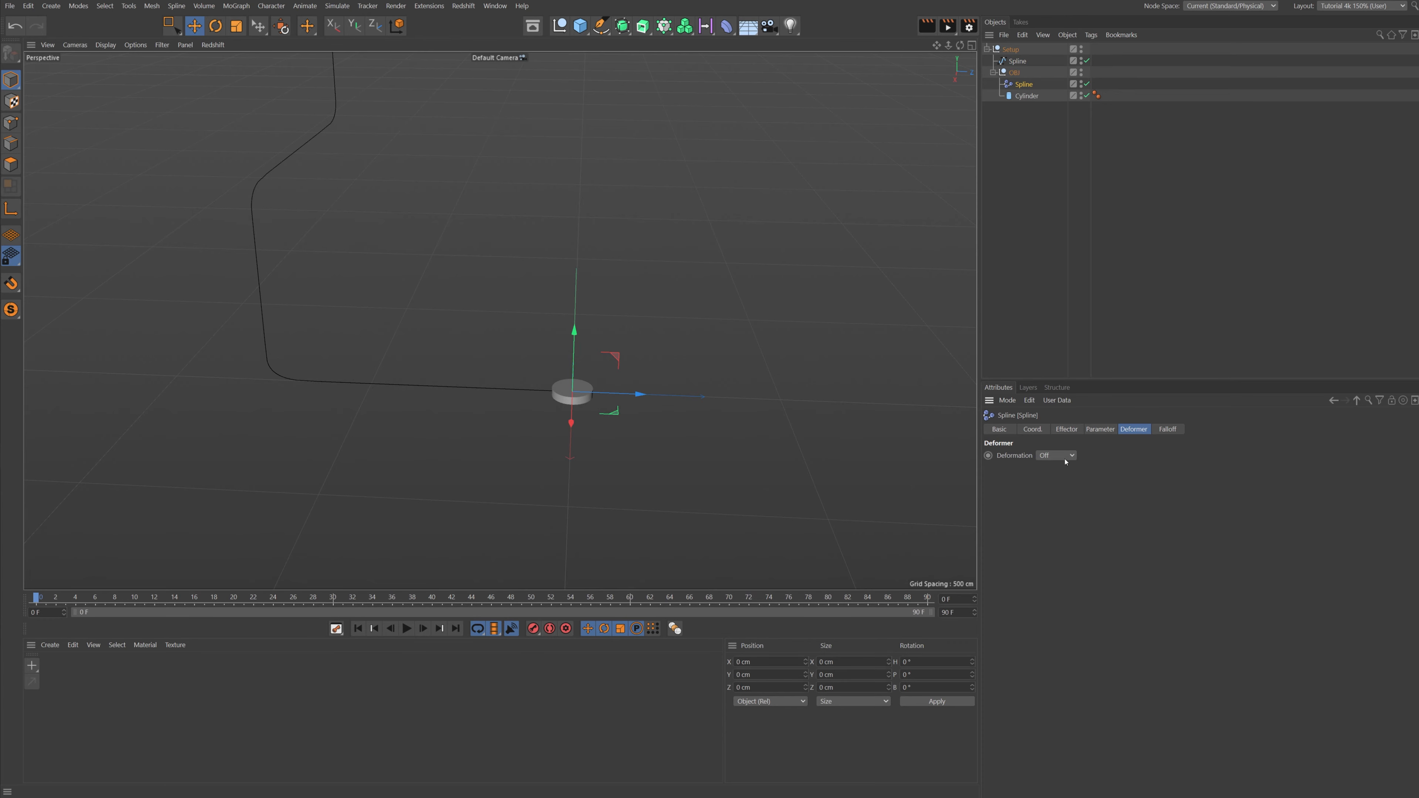
pyautogui.click(1054, 455)
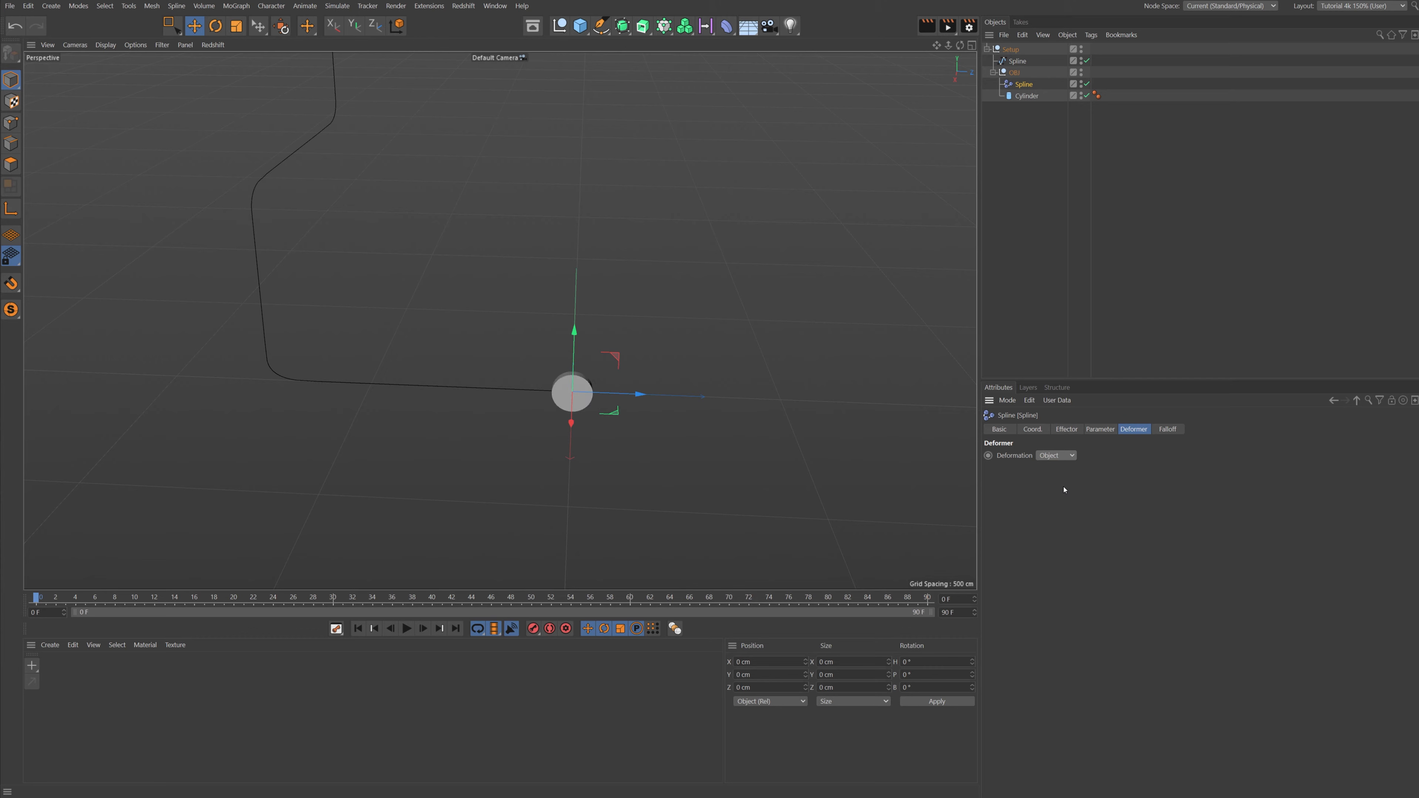
pyautogui.click(1065, 428)
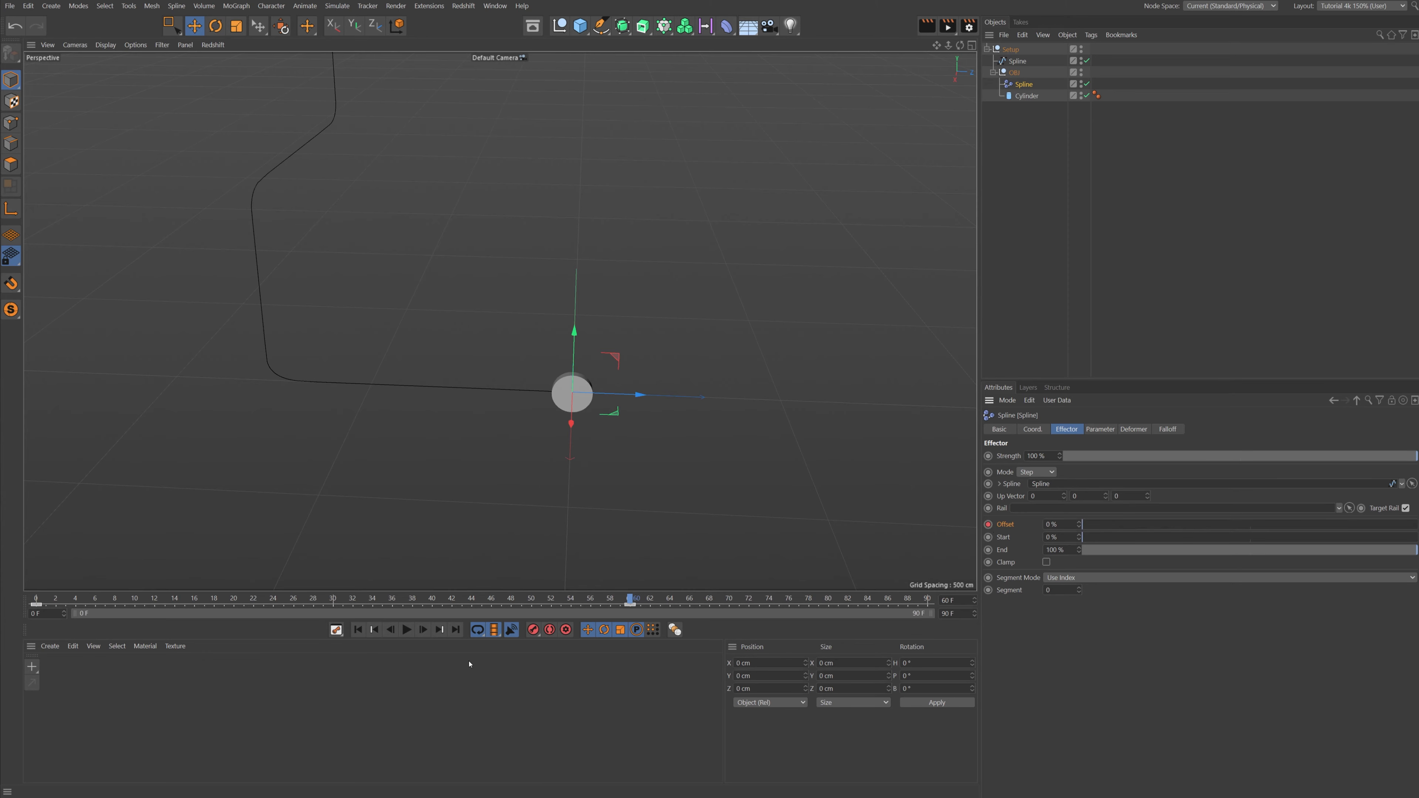
# - Keyframe the effector Offset from 0% to 100% and play the coin travelling along the path
pyautogui.click(405, 629)
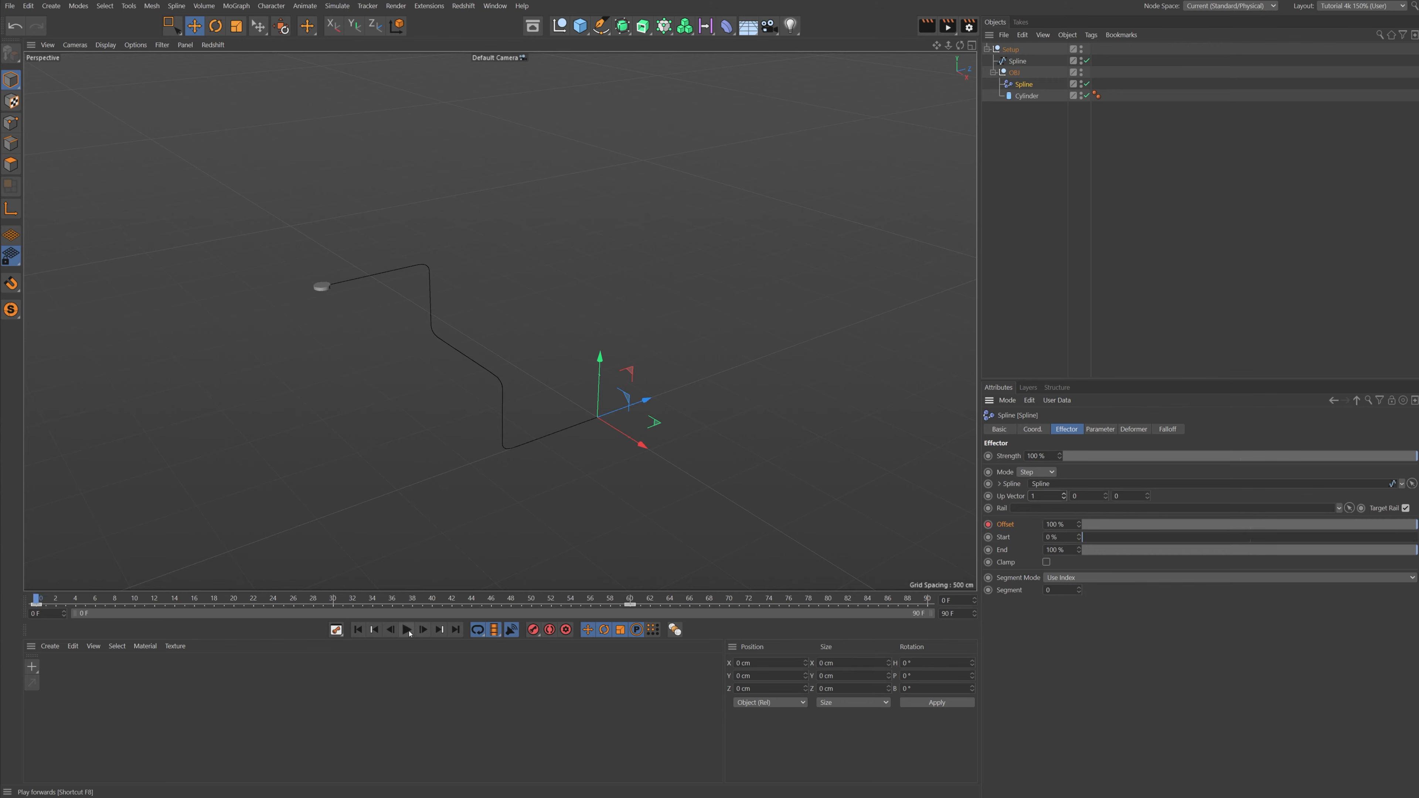
pyautogui.click(406, 628)
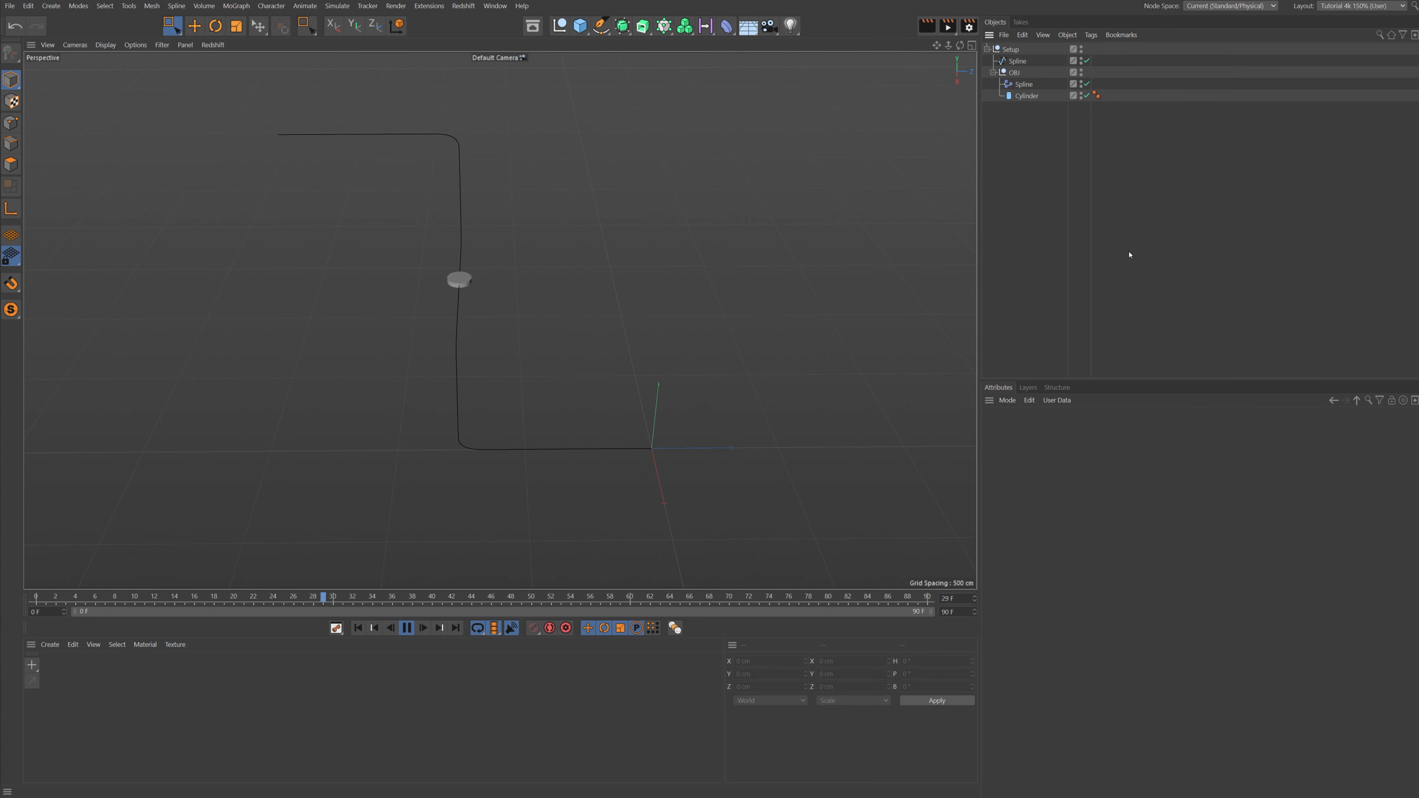
# - Select the Cloner holding the coin Setup group and bring up its Mode choices
pyautogui.click(1026, 96)
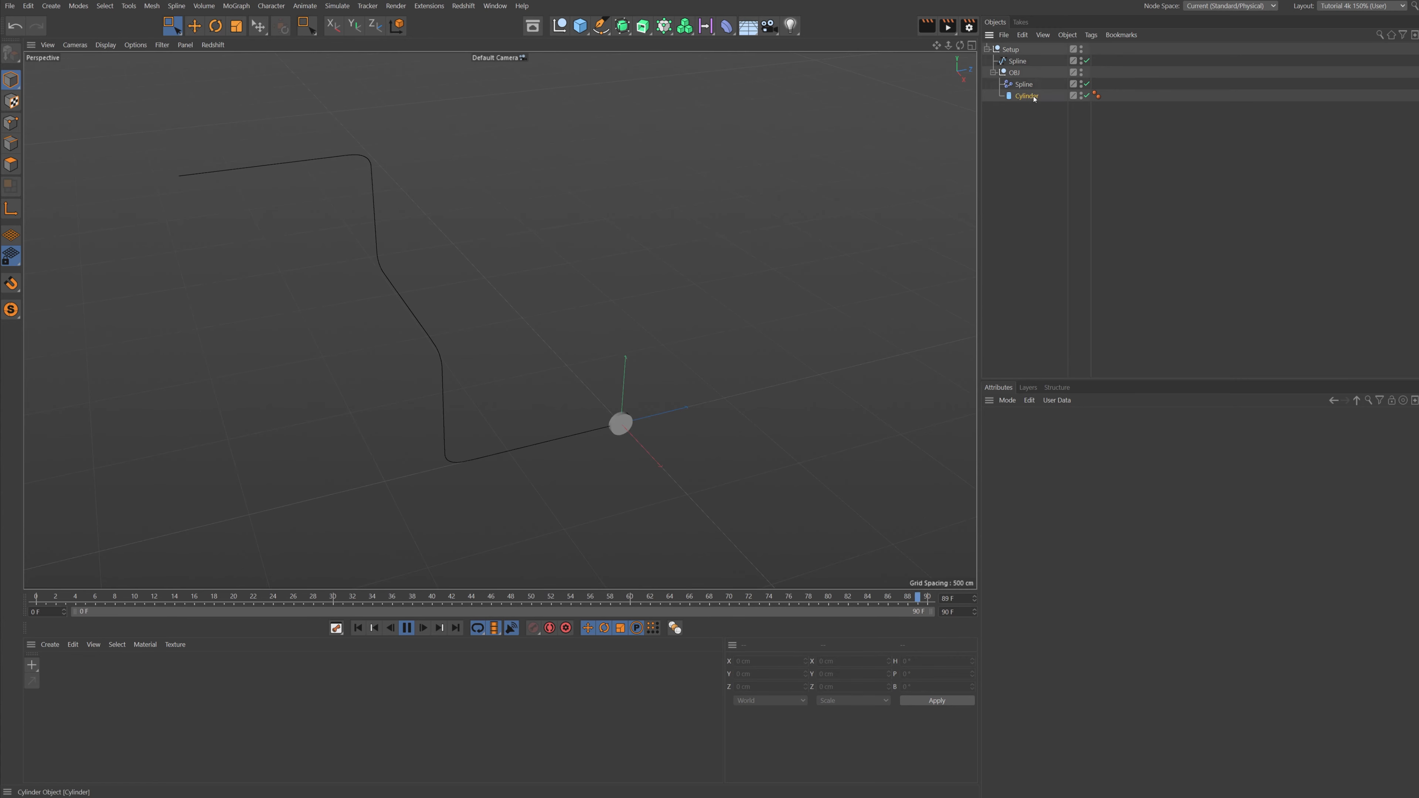
pyautogui.click(1025, 96)
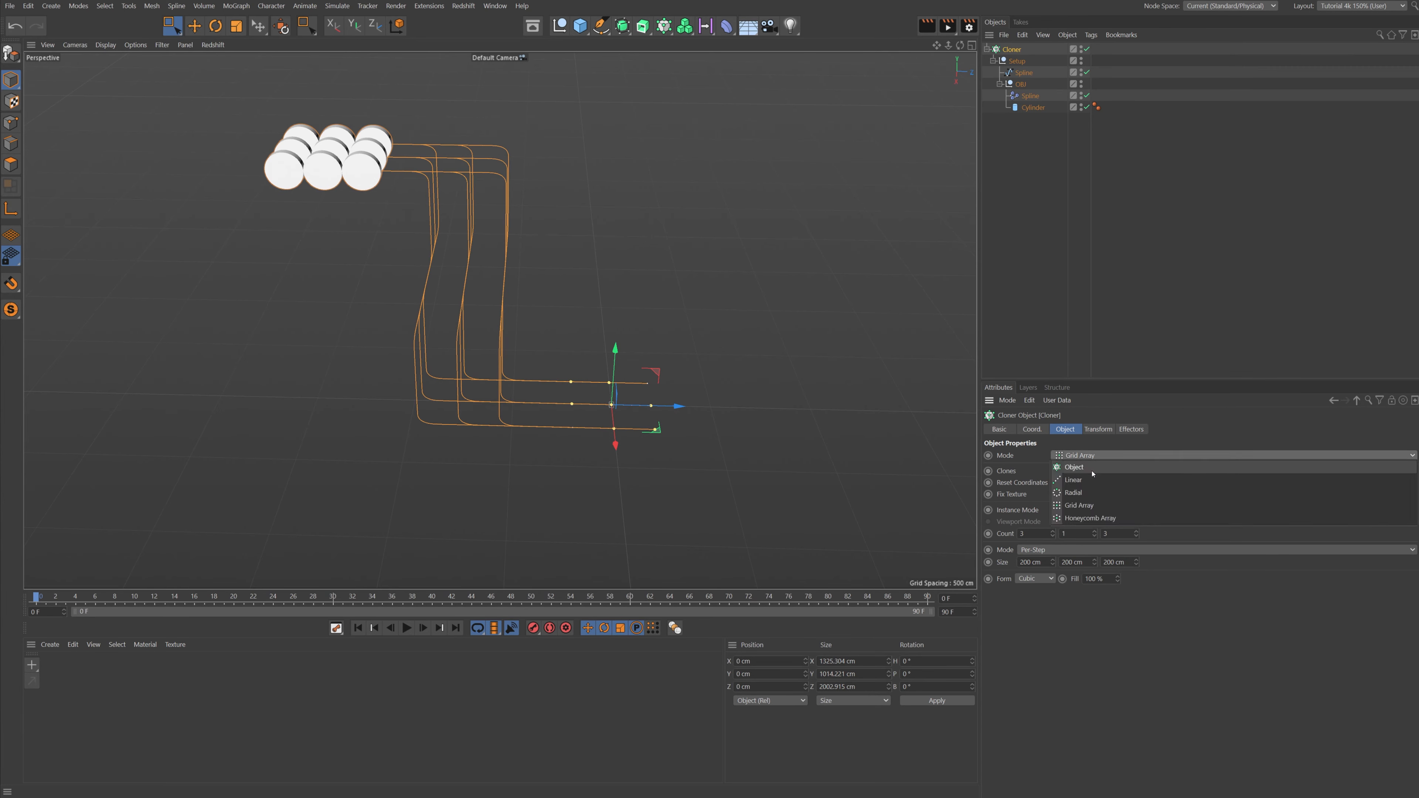
# - Set the Cloner to Linear mode with a Count of 26
pyautogui.click(1072, 479)
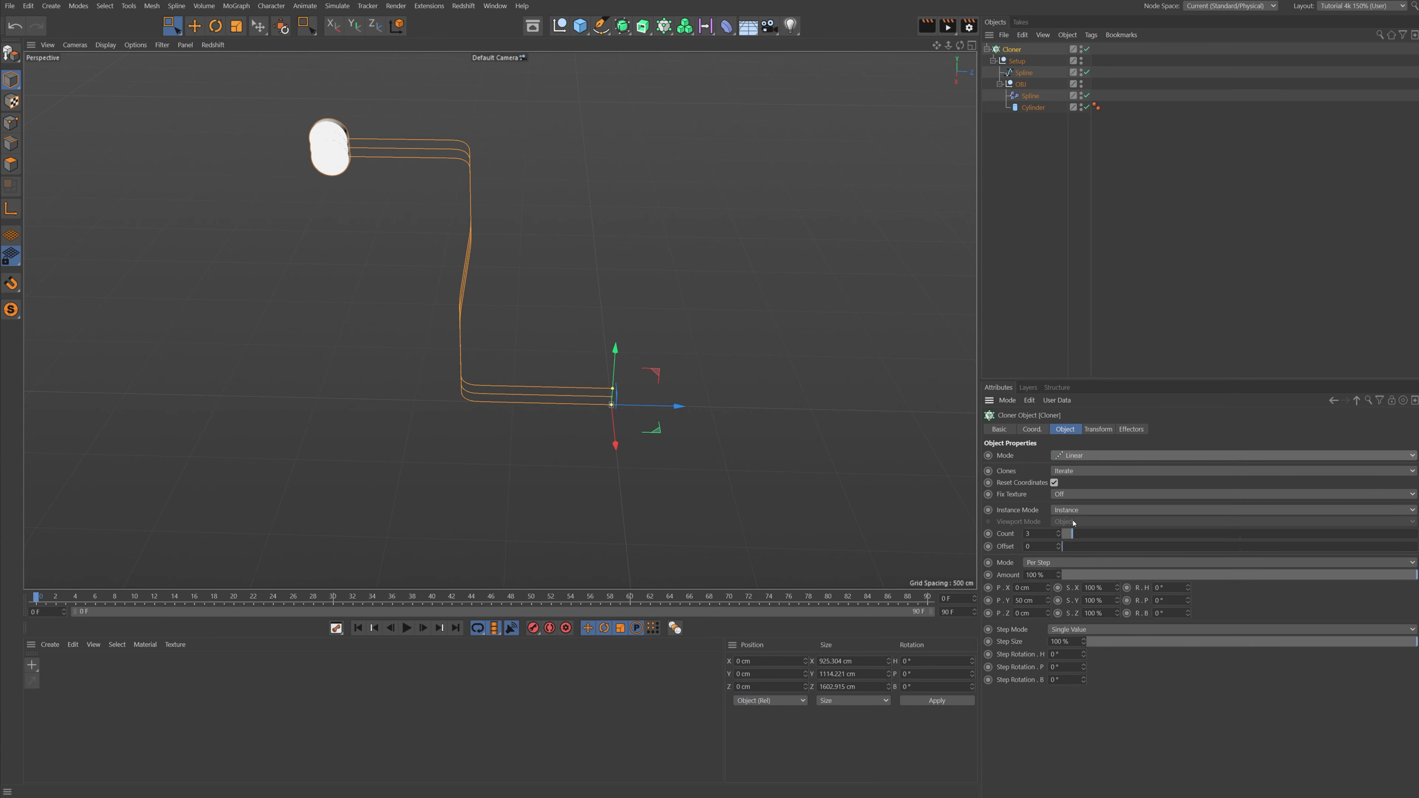
pyautogui.moveTo(1073, 455)
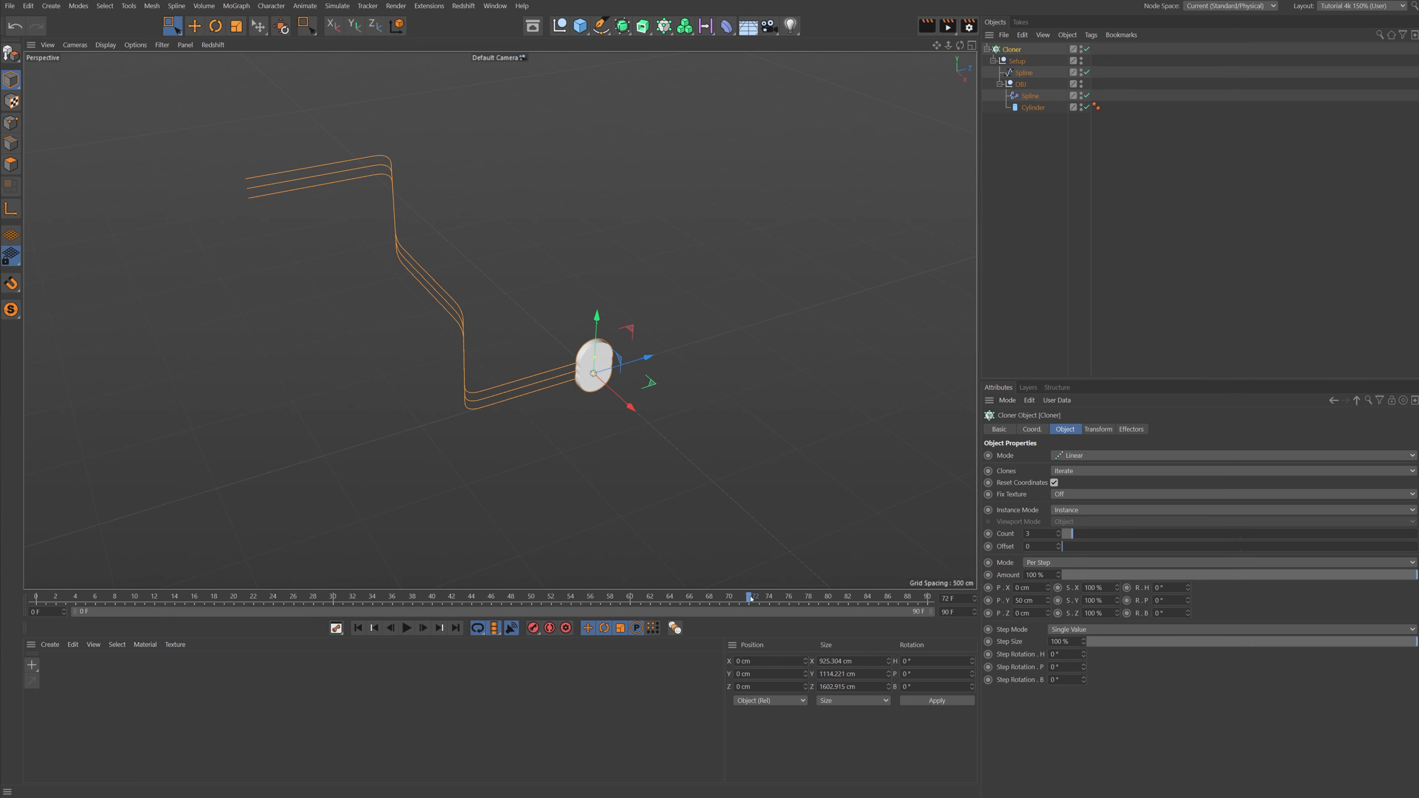
pyautogui.tripleClick(1027, 600)
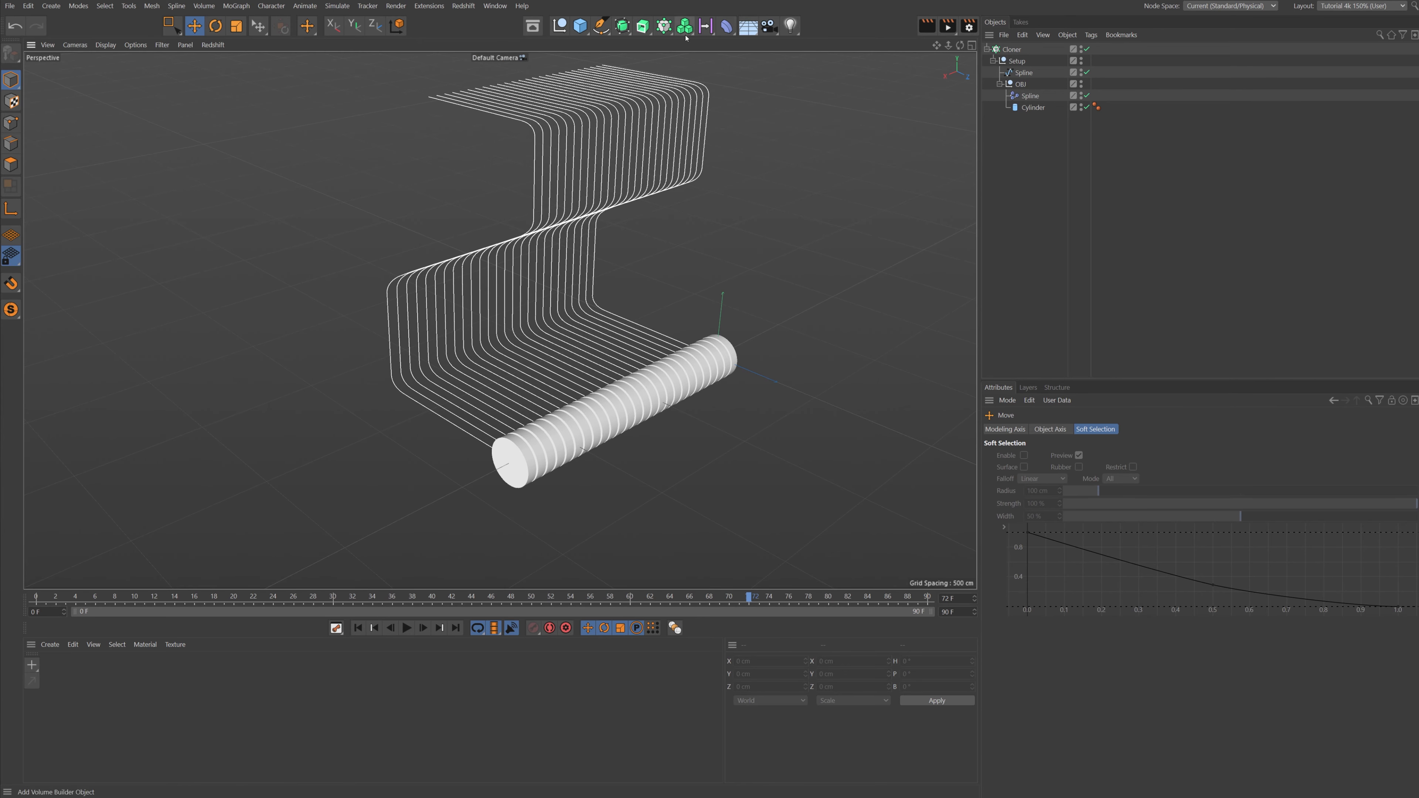
pyautogui.moveTo(662, 25)
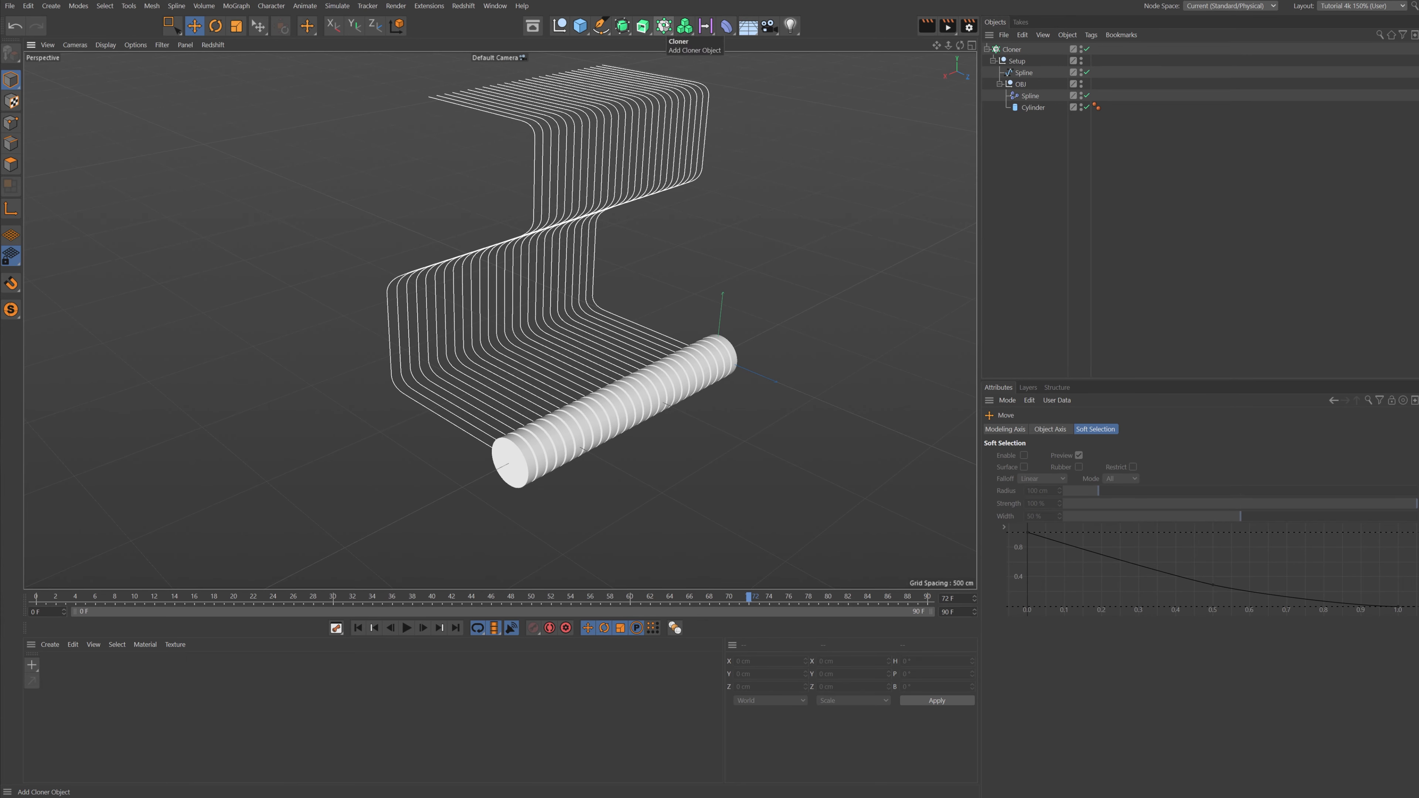
# - Add a Formula effector with a round(rnd…) random formula
pyautogui.click(1008, 48)
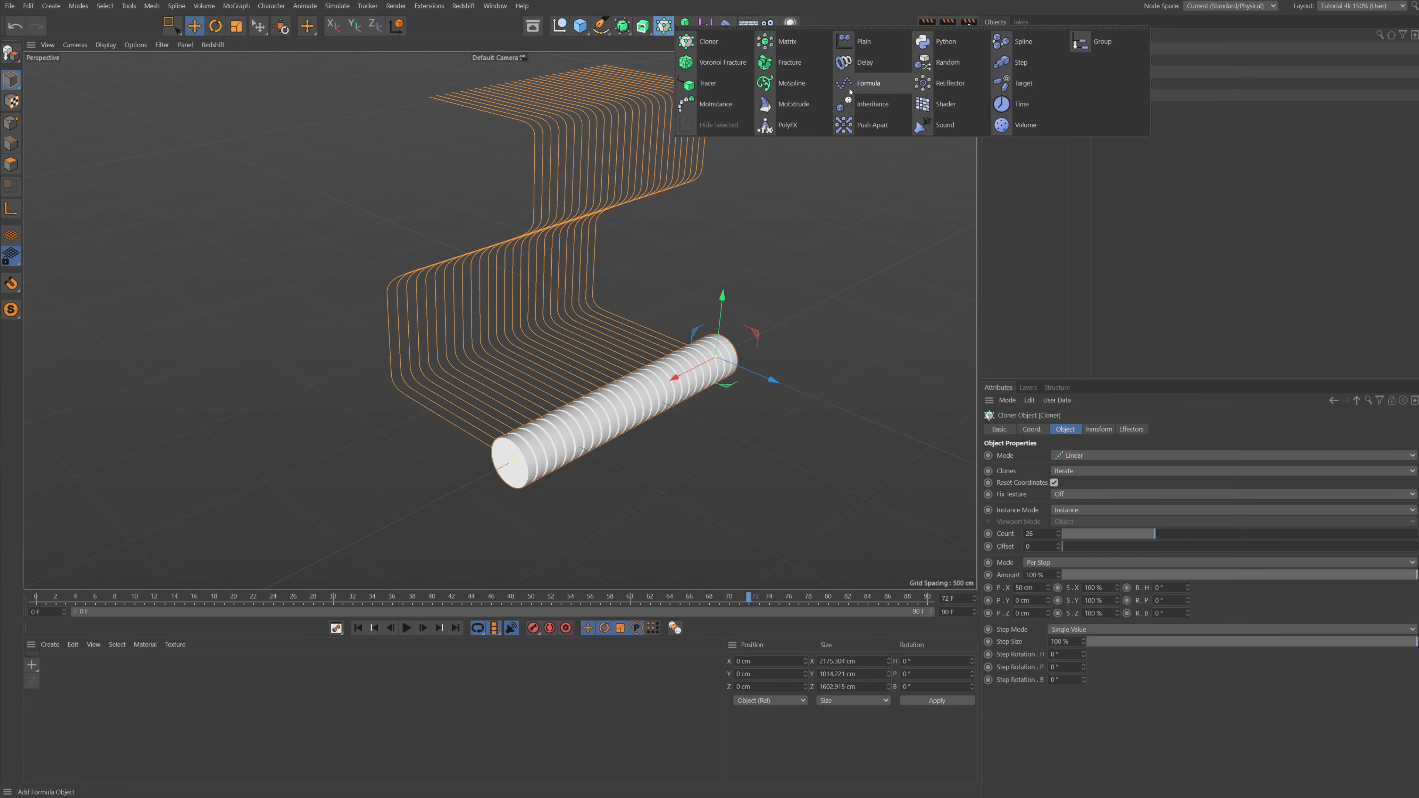
pyautogui.click(867, 82)
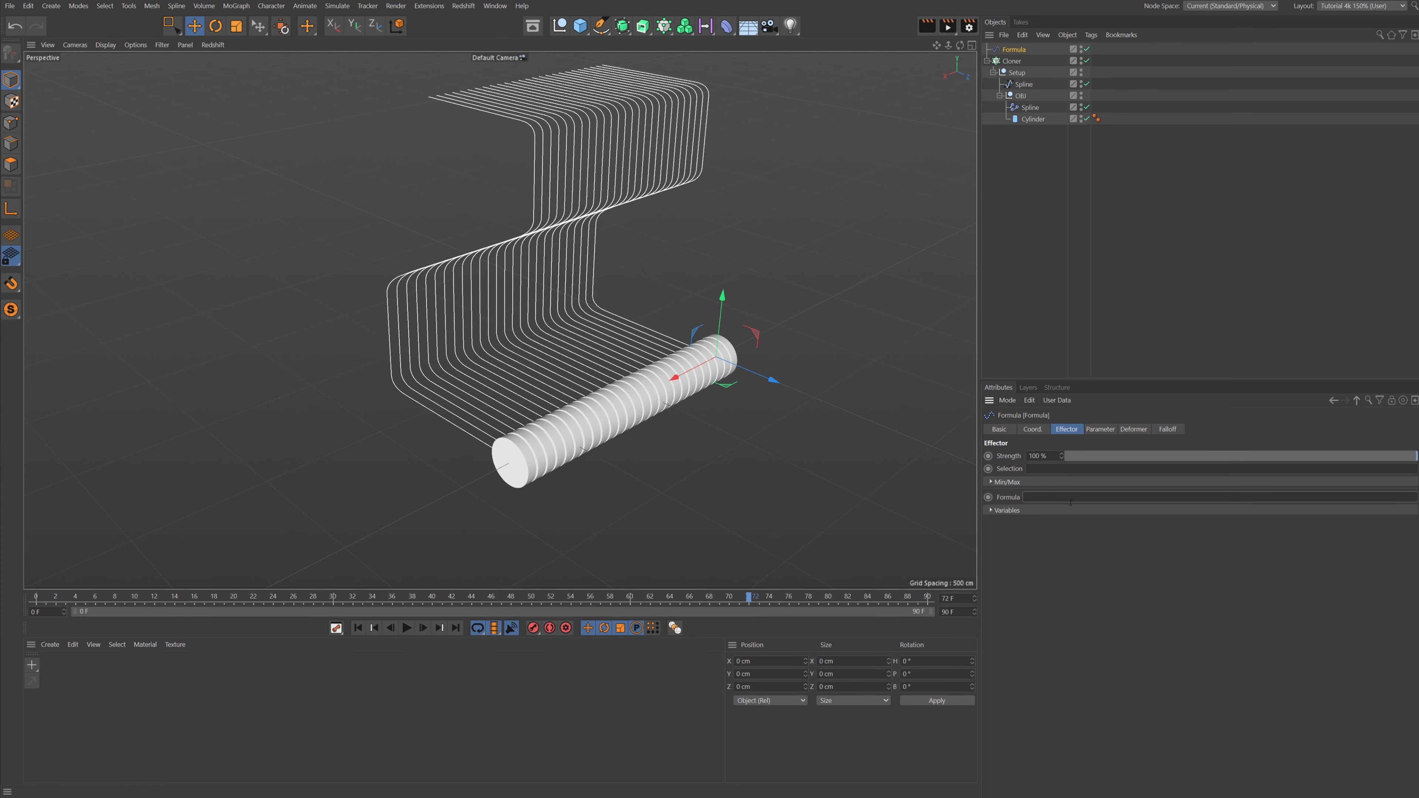
pyautogui.write('round')
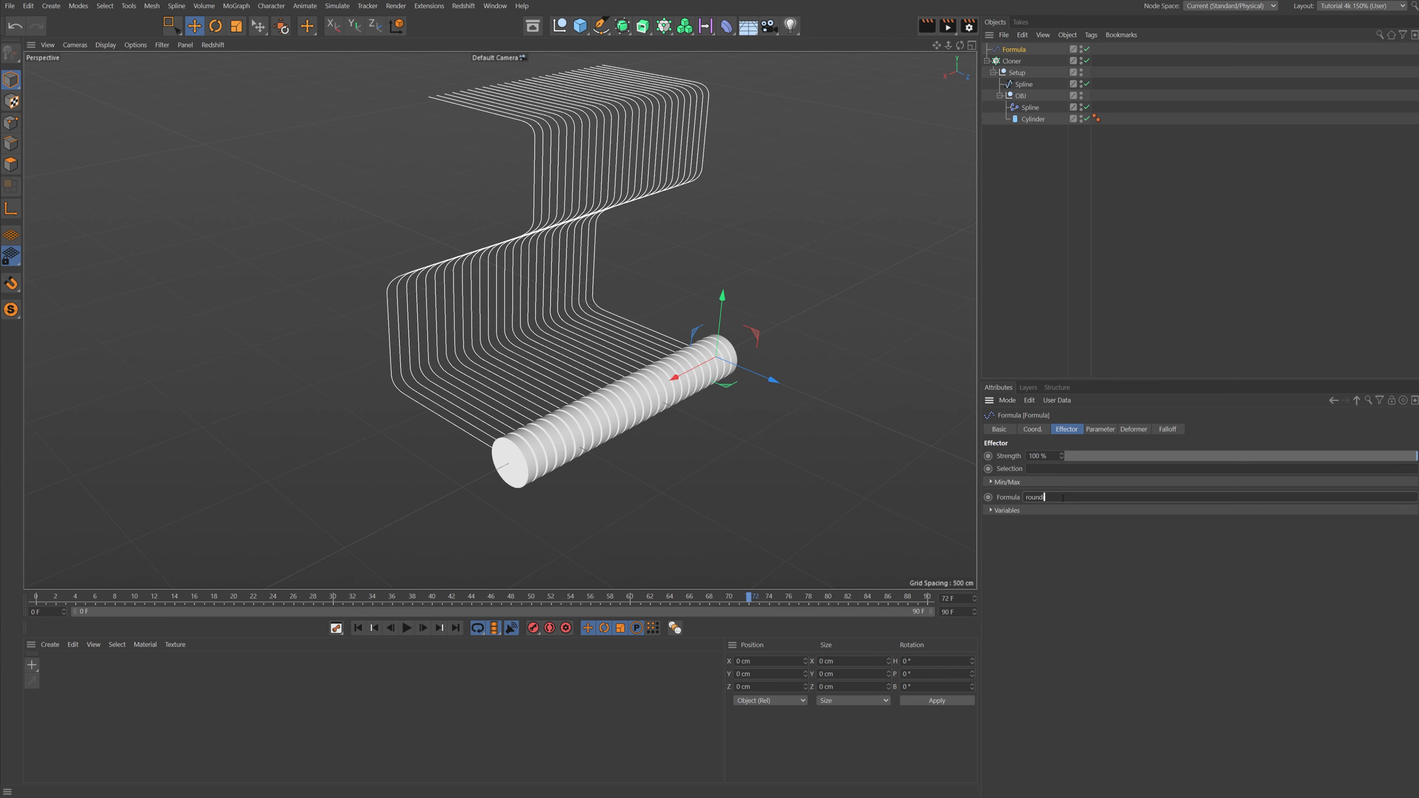
pyautogui.write('(m')
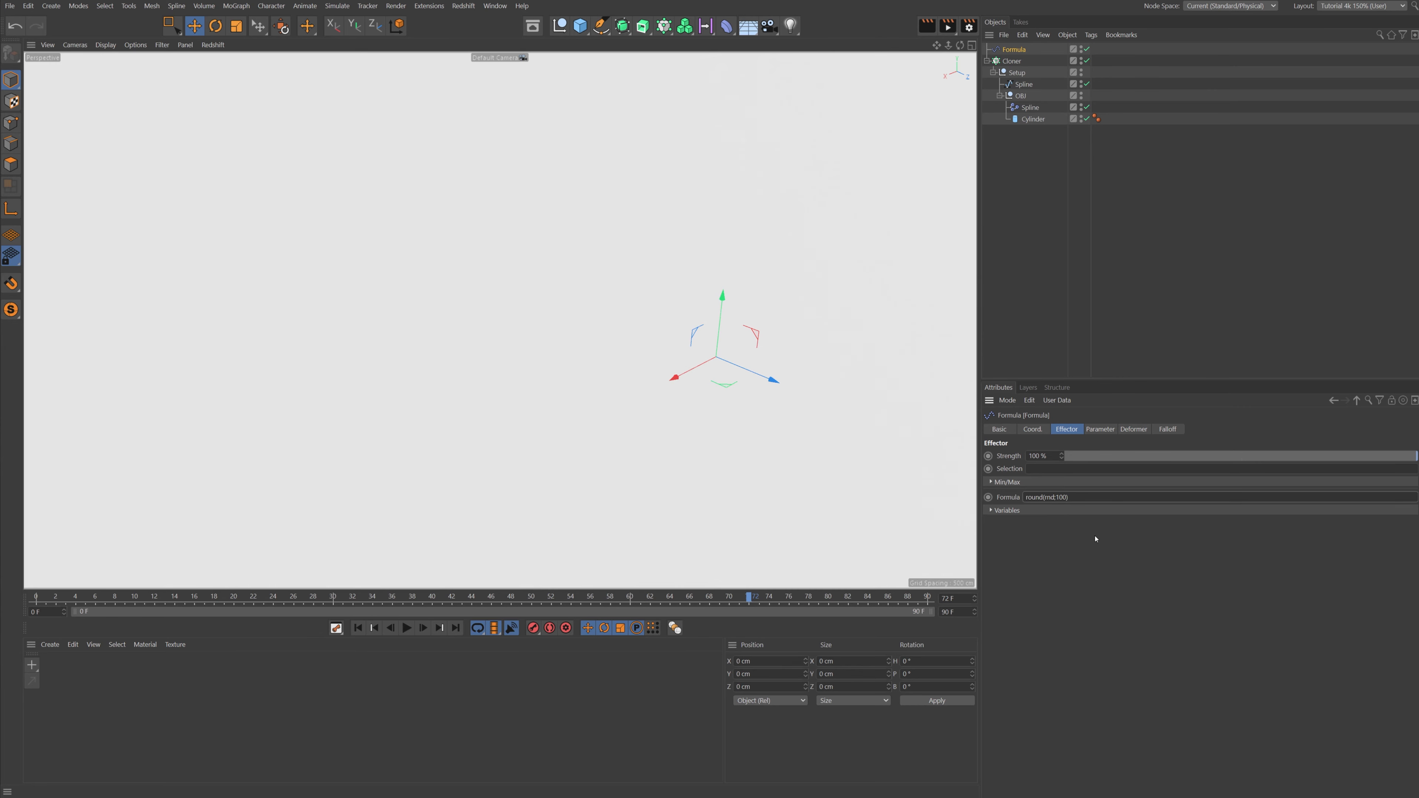
# - Enable Rotation with H 90° in the effector's Parameter settings and preview the coins turning
pyautogui.click(1100, 429)
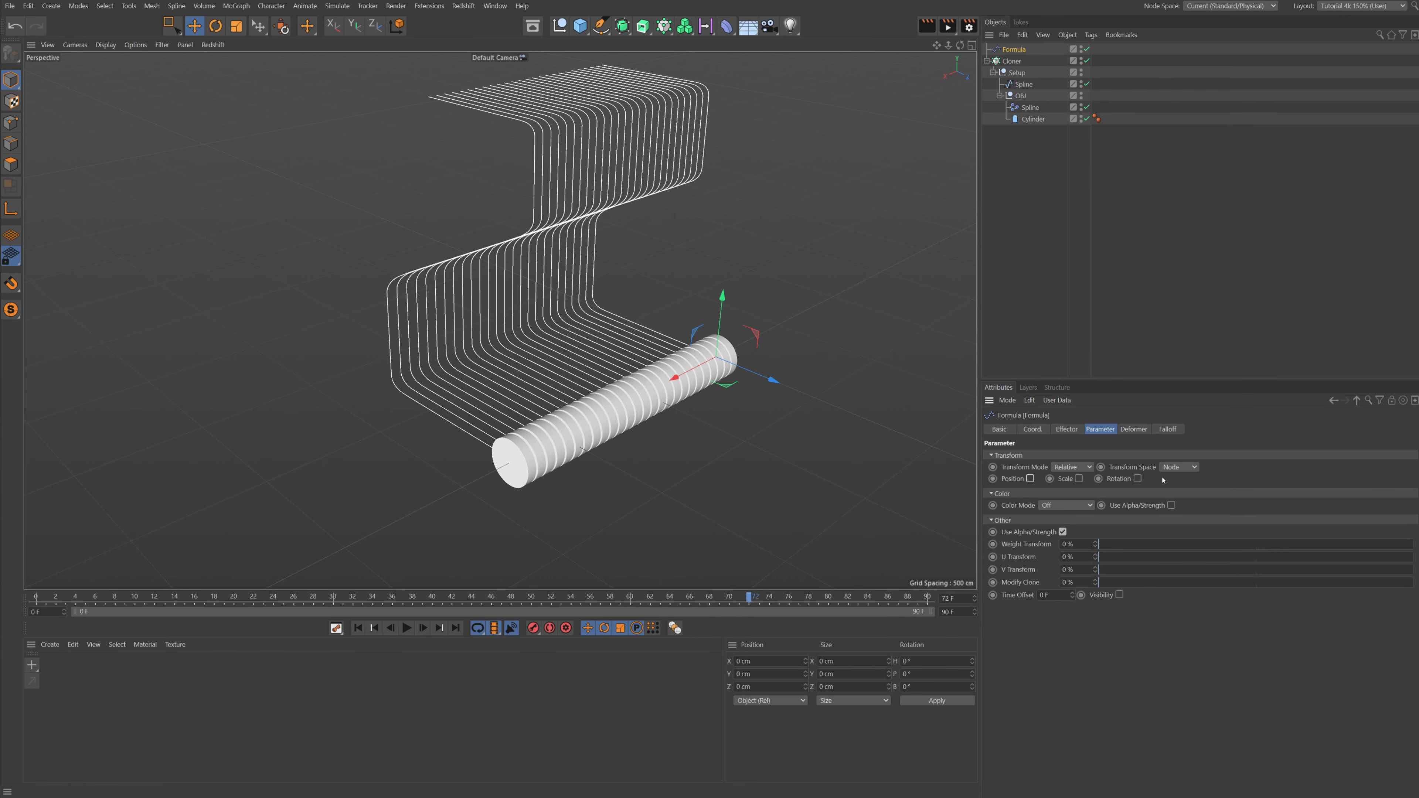
pyautogui.click(1138, 478)
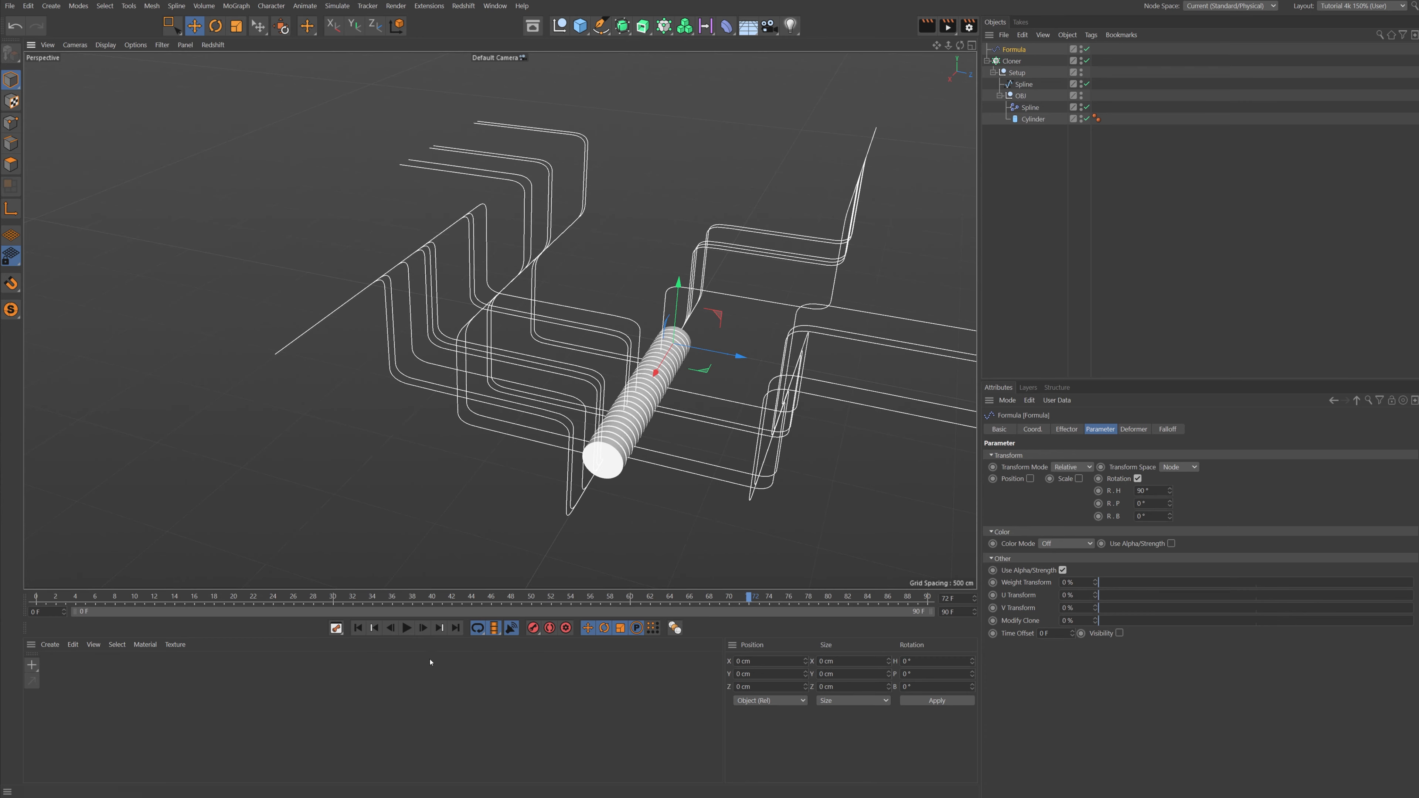
pyautogui.click(406, 627)
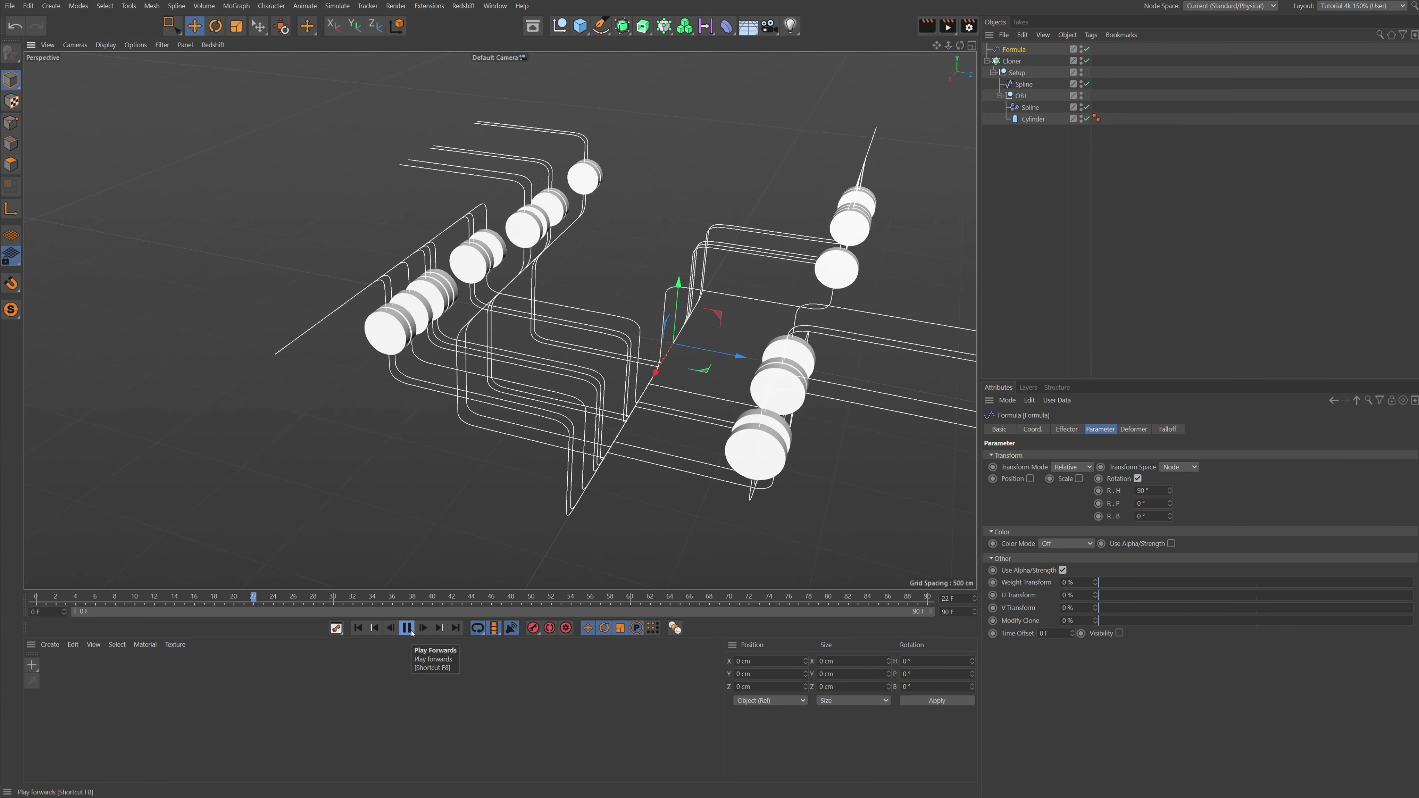
pyautogui.click(407, 628)
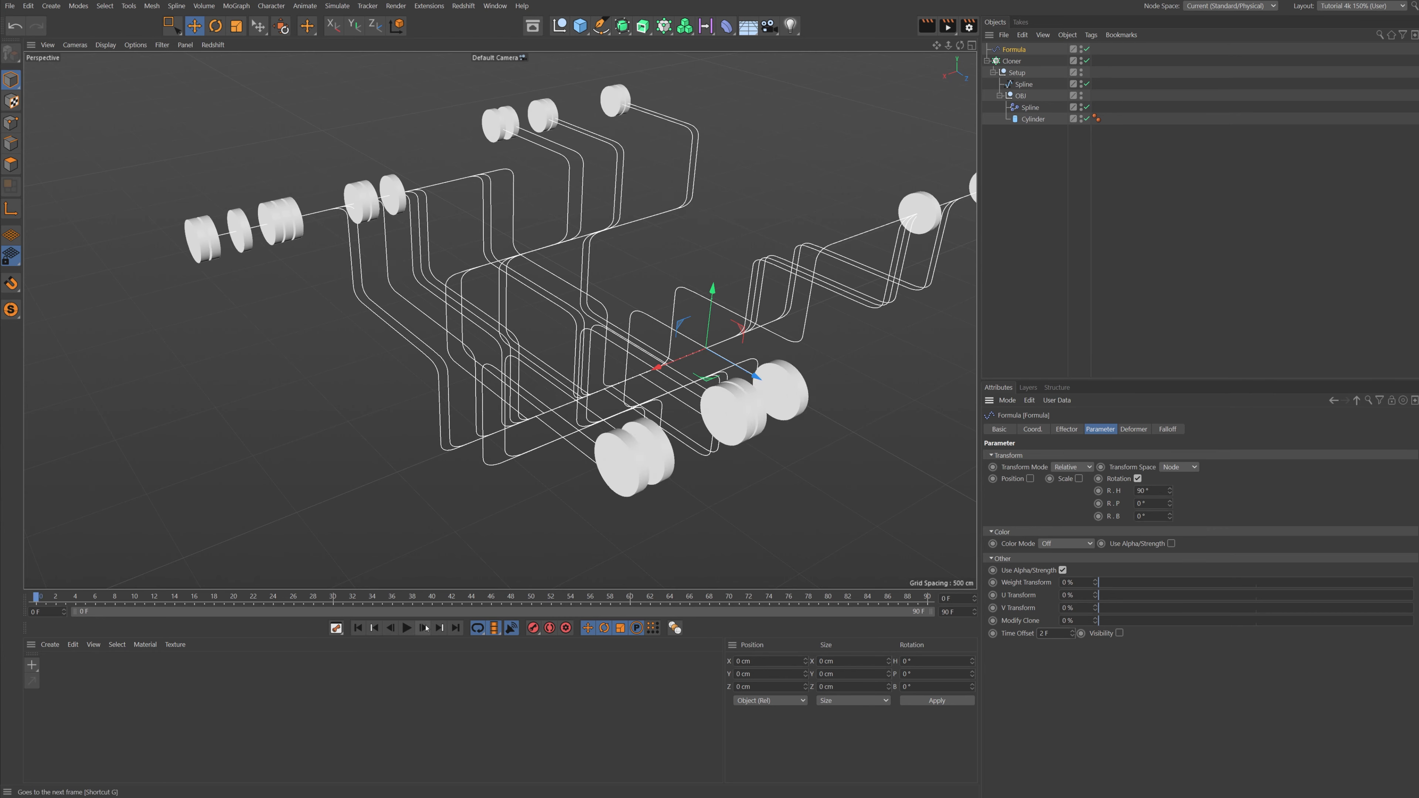
# - Extend the timeline end to 300 F and play through the longer animation
pyautogui.click(406, 627)
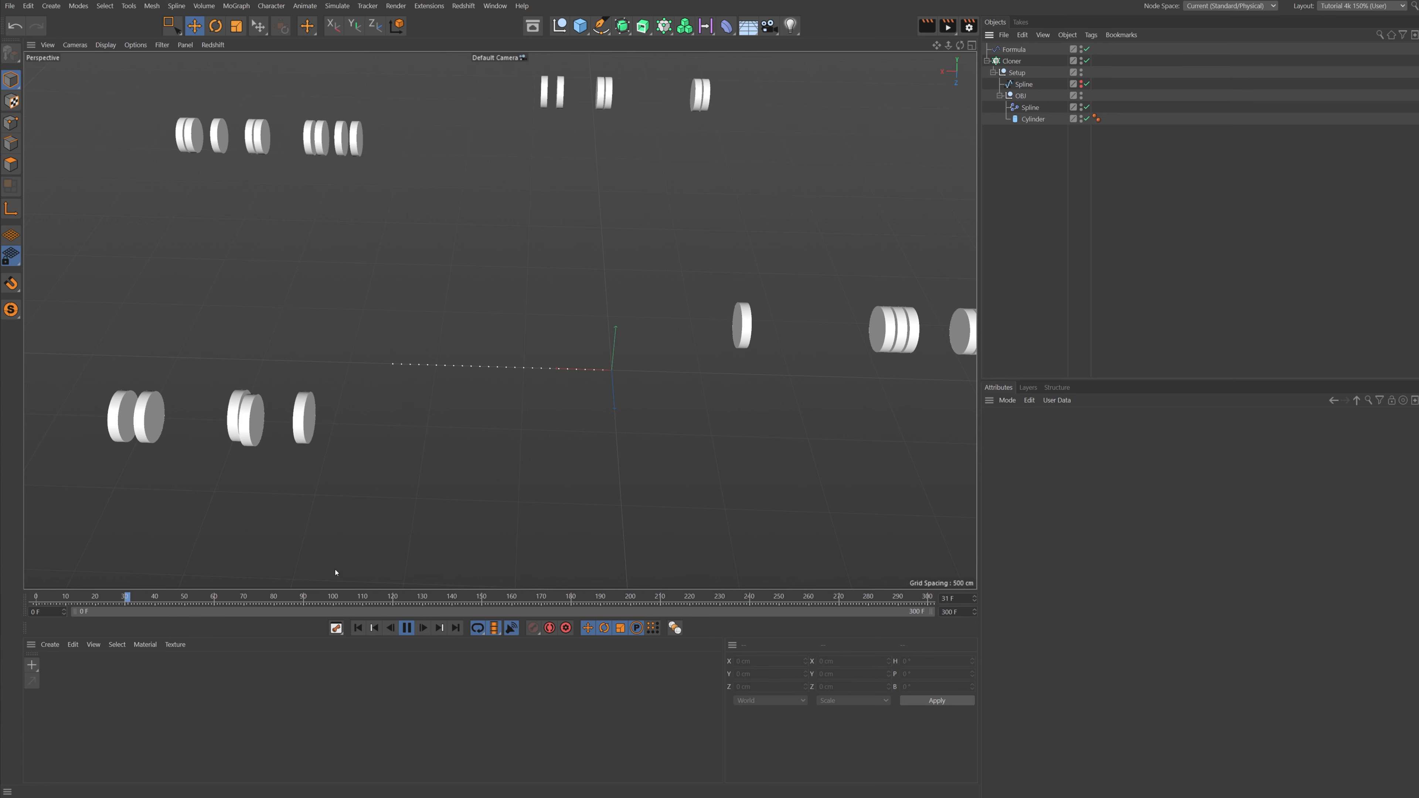
pyautogui.click(406, 628)
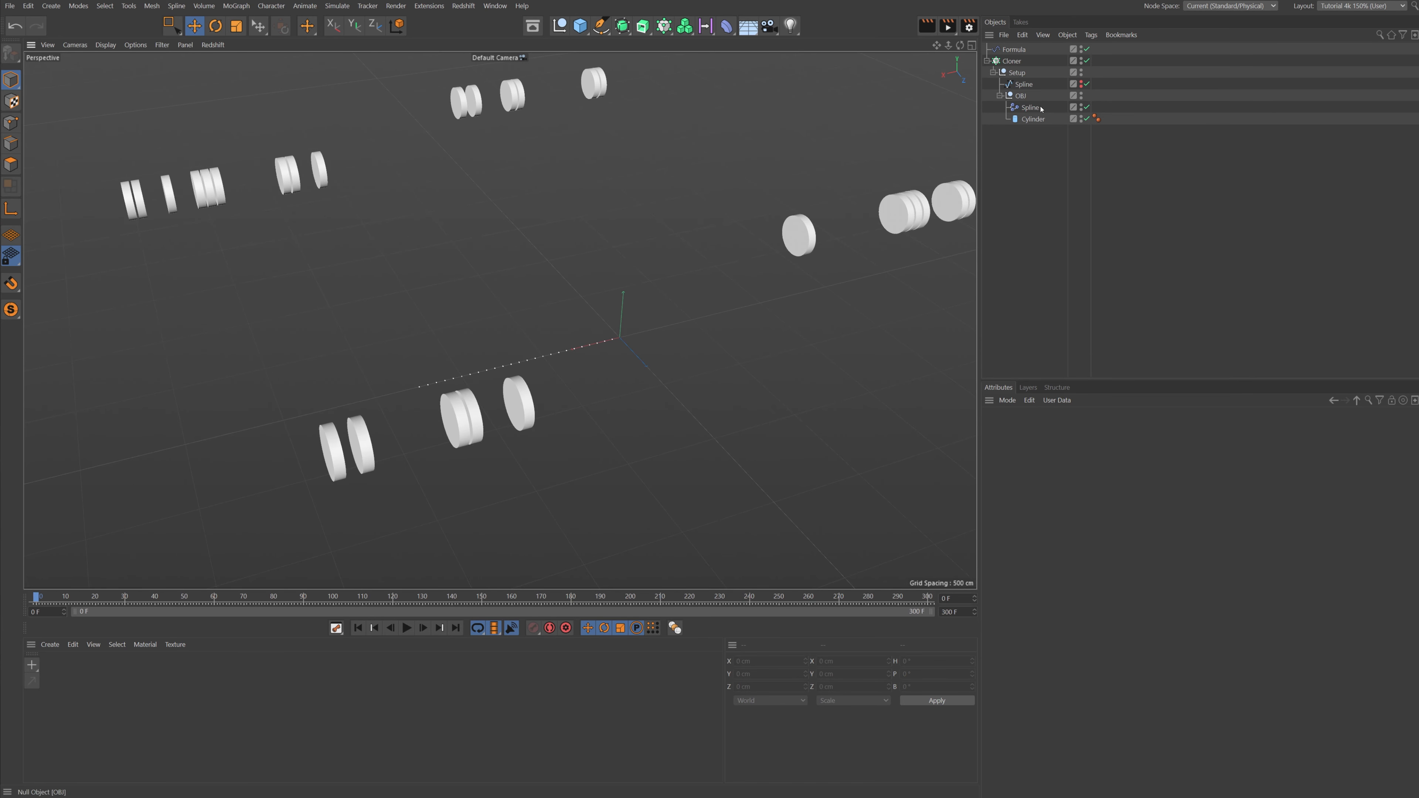
# - Give the Cylinder a Rigid Body tag with Follow Position 10 and Follow Rotation 50
pyautogui.rightClick(1031, 119)
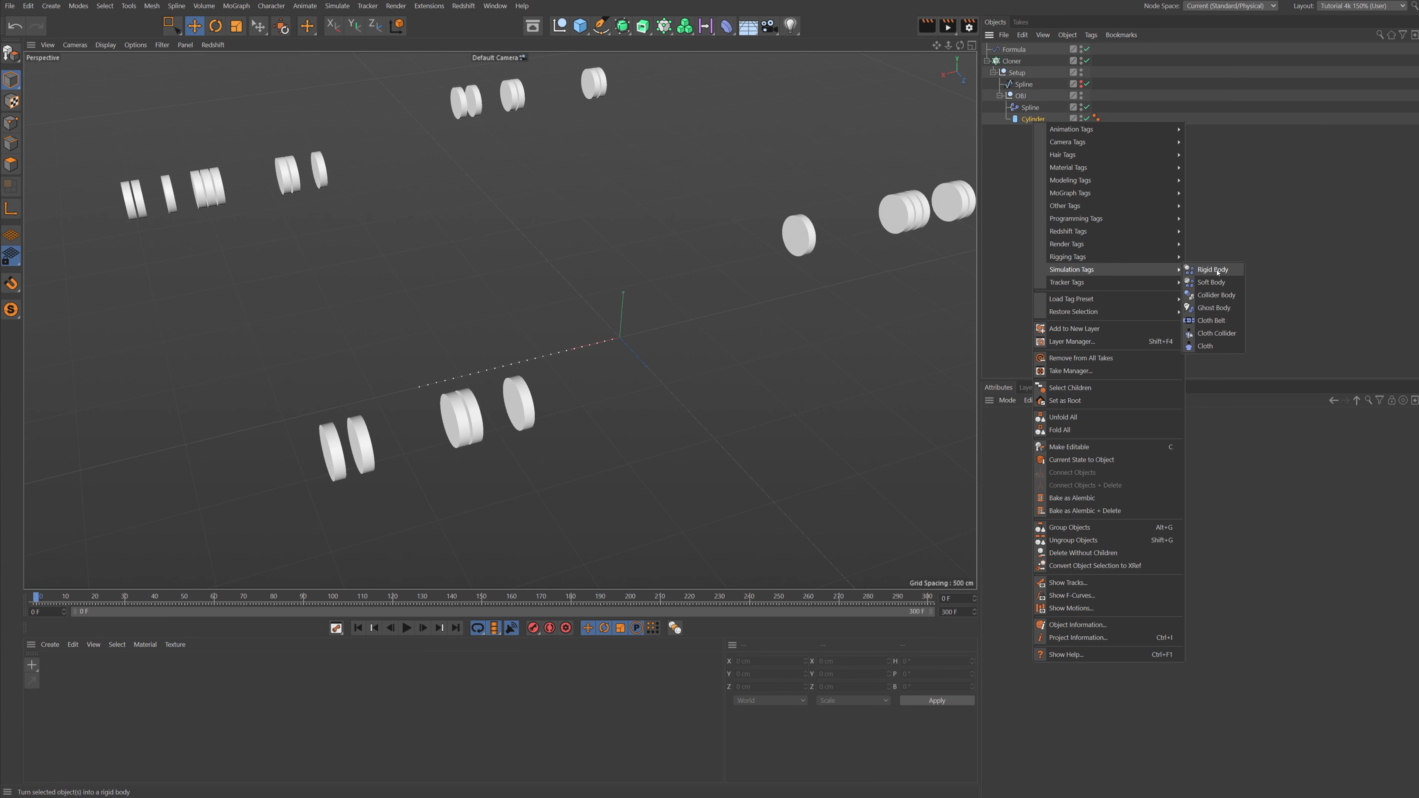
pyautogui.click(1213, 270)
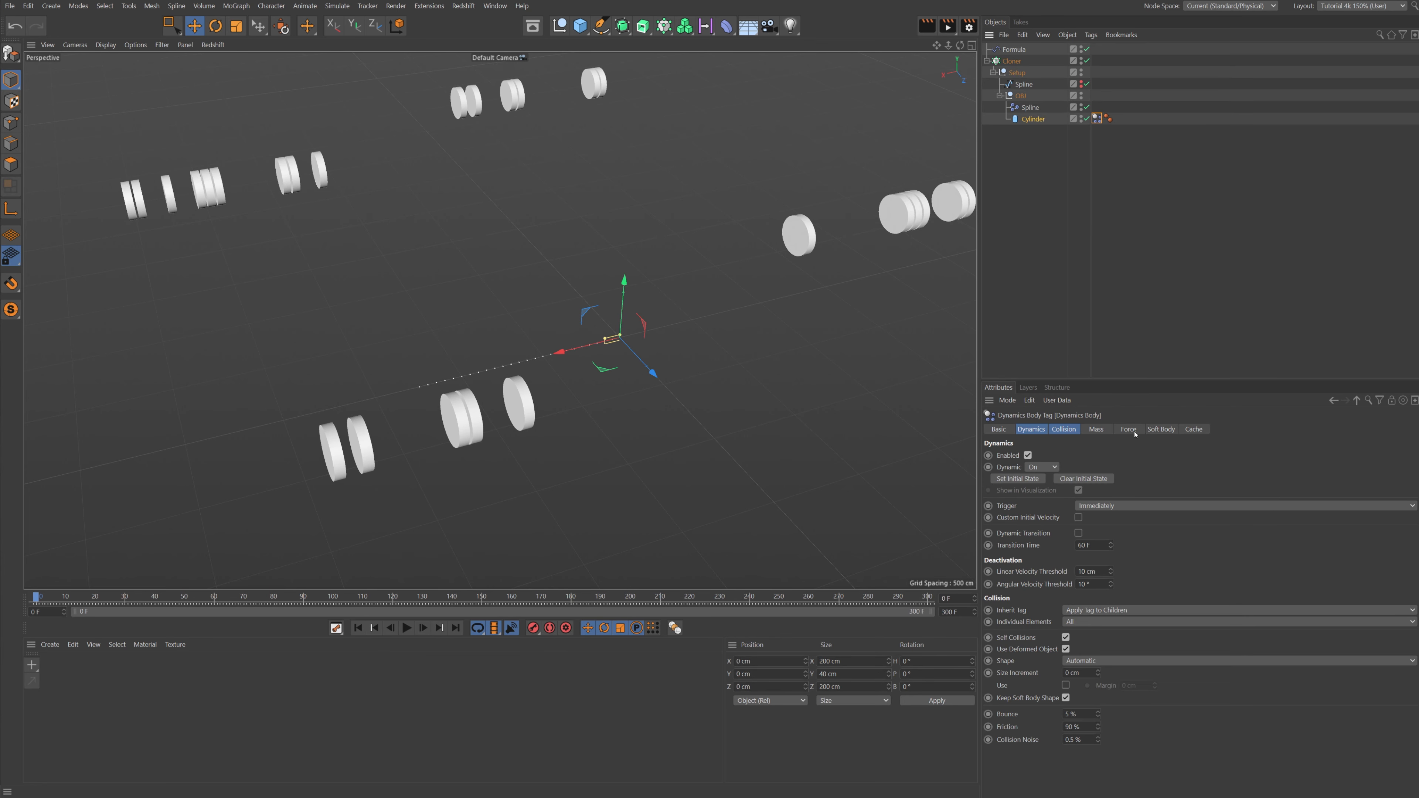
pyautogui.click(1128, 428)
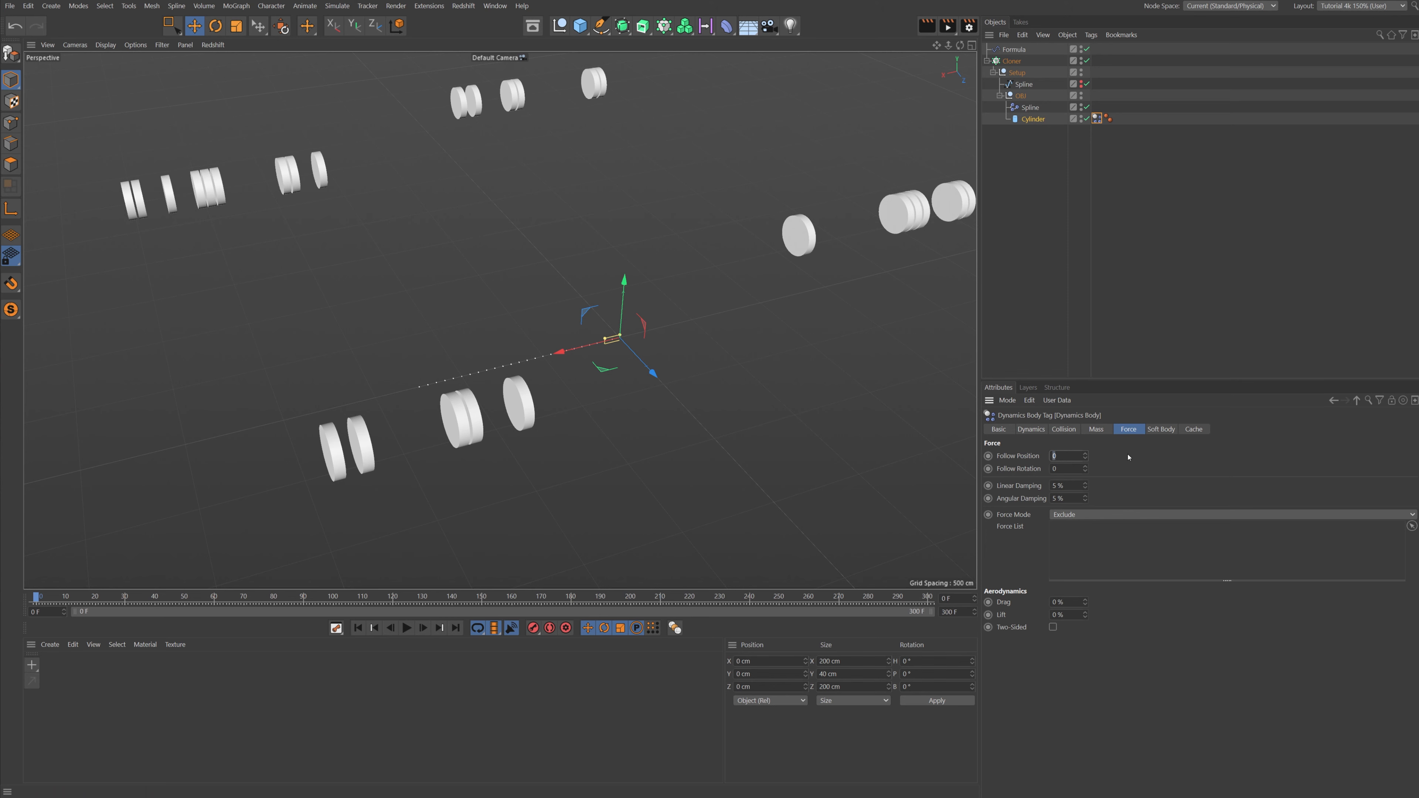
pyautogui.click(1068, 455)
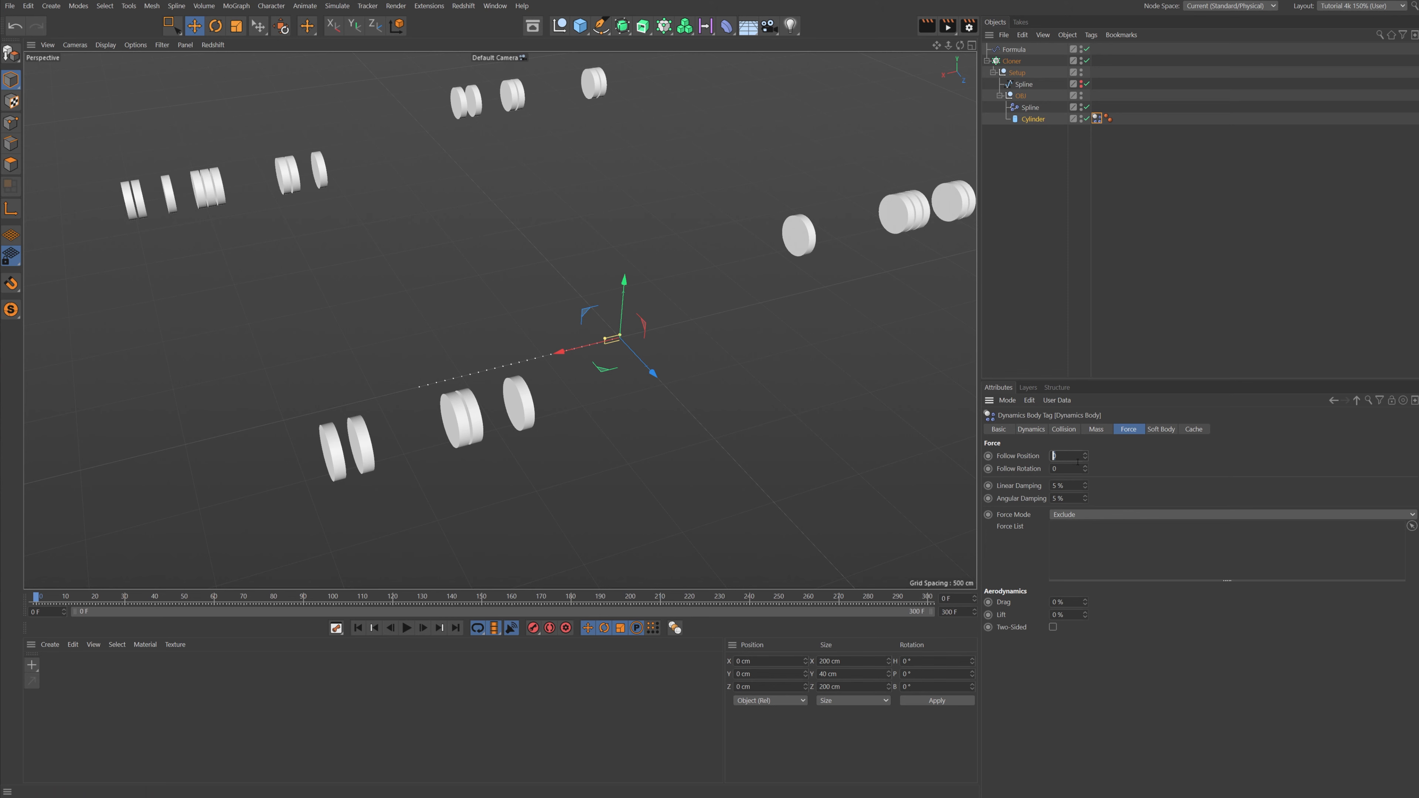
pyautogui.write('10')
pyautogui.click(1068, 468)
pyautogui.write('50')
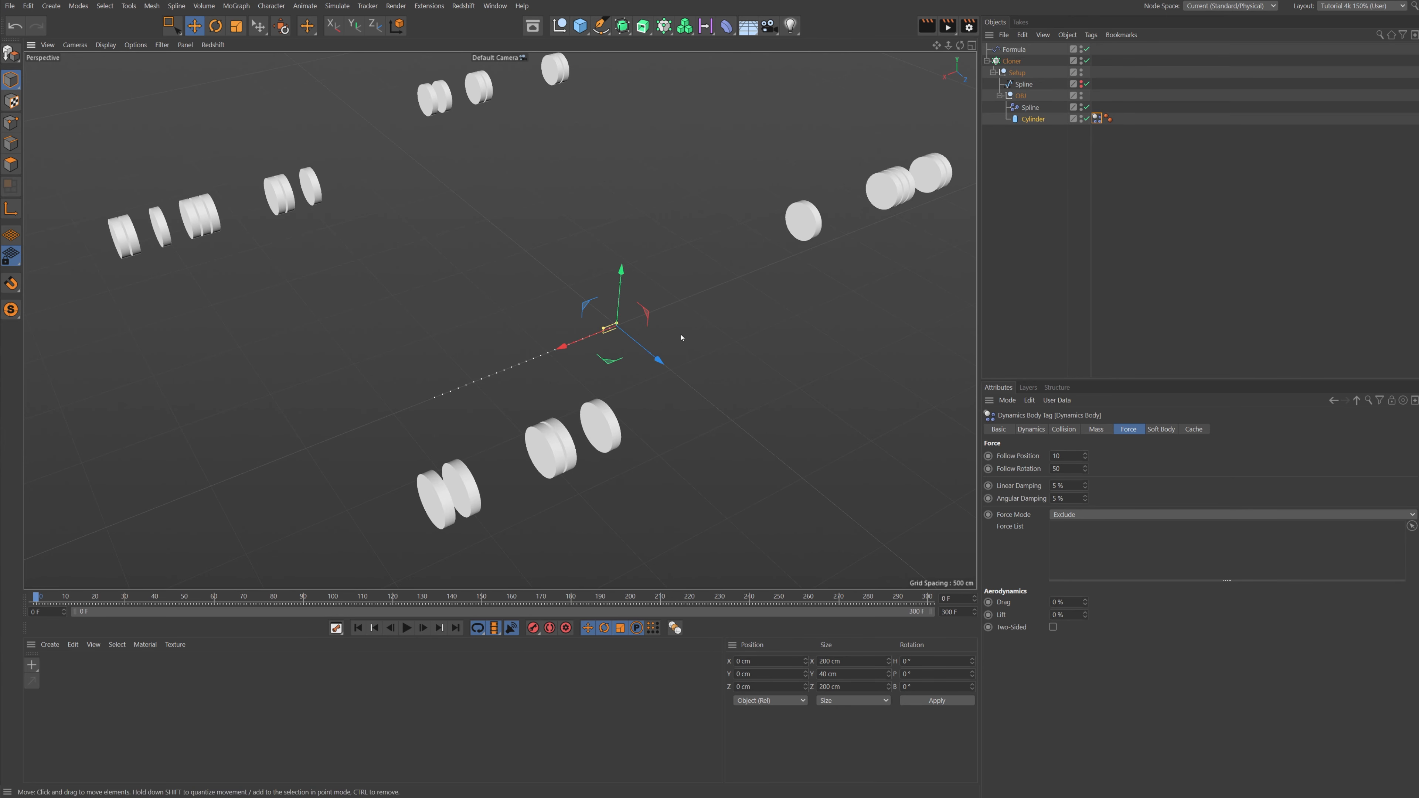
pyautogui.moveTo(729, 382)
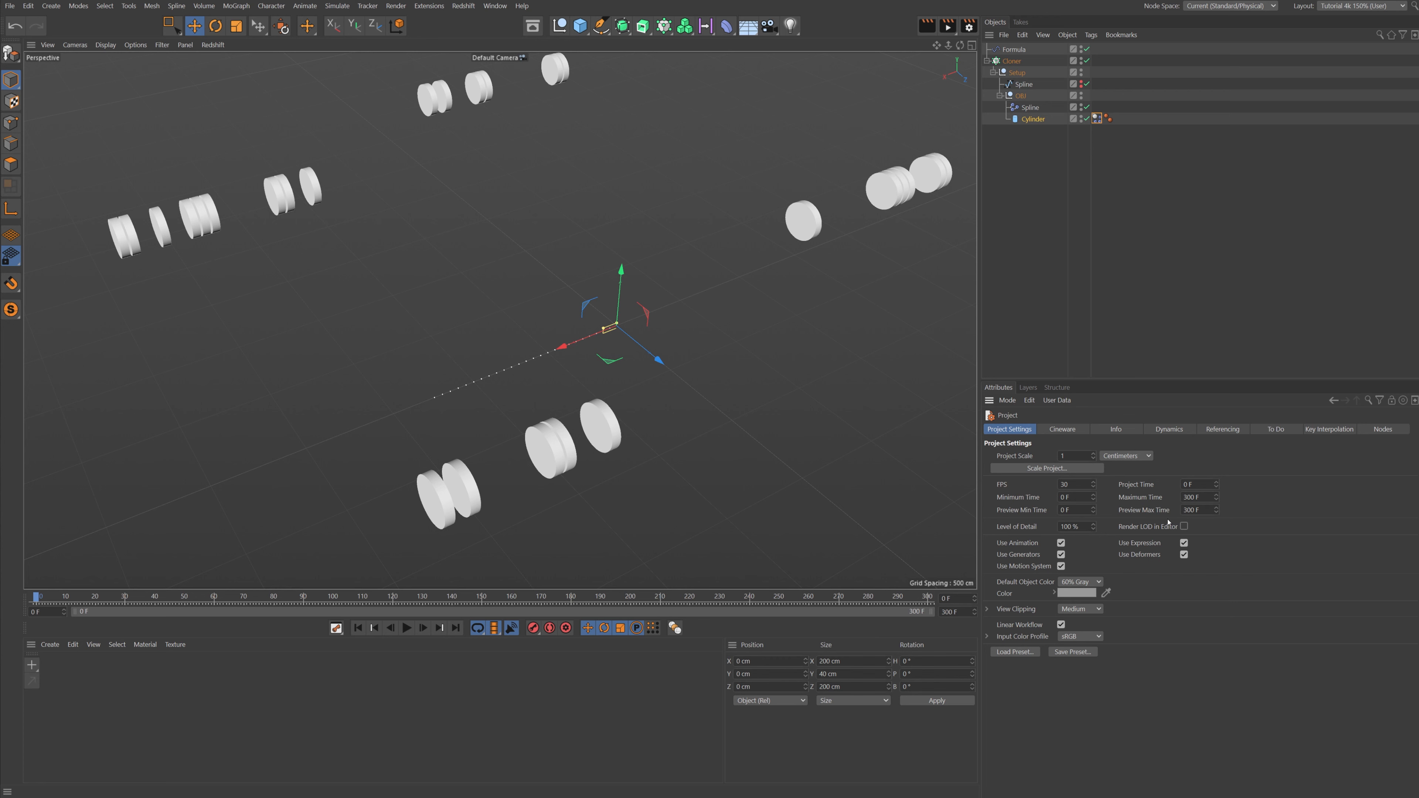
# - Set the project Dynamics Gravity to 0 cm
pyautogui.click(1168, 429)
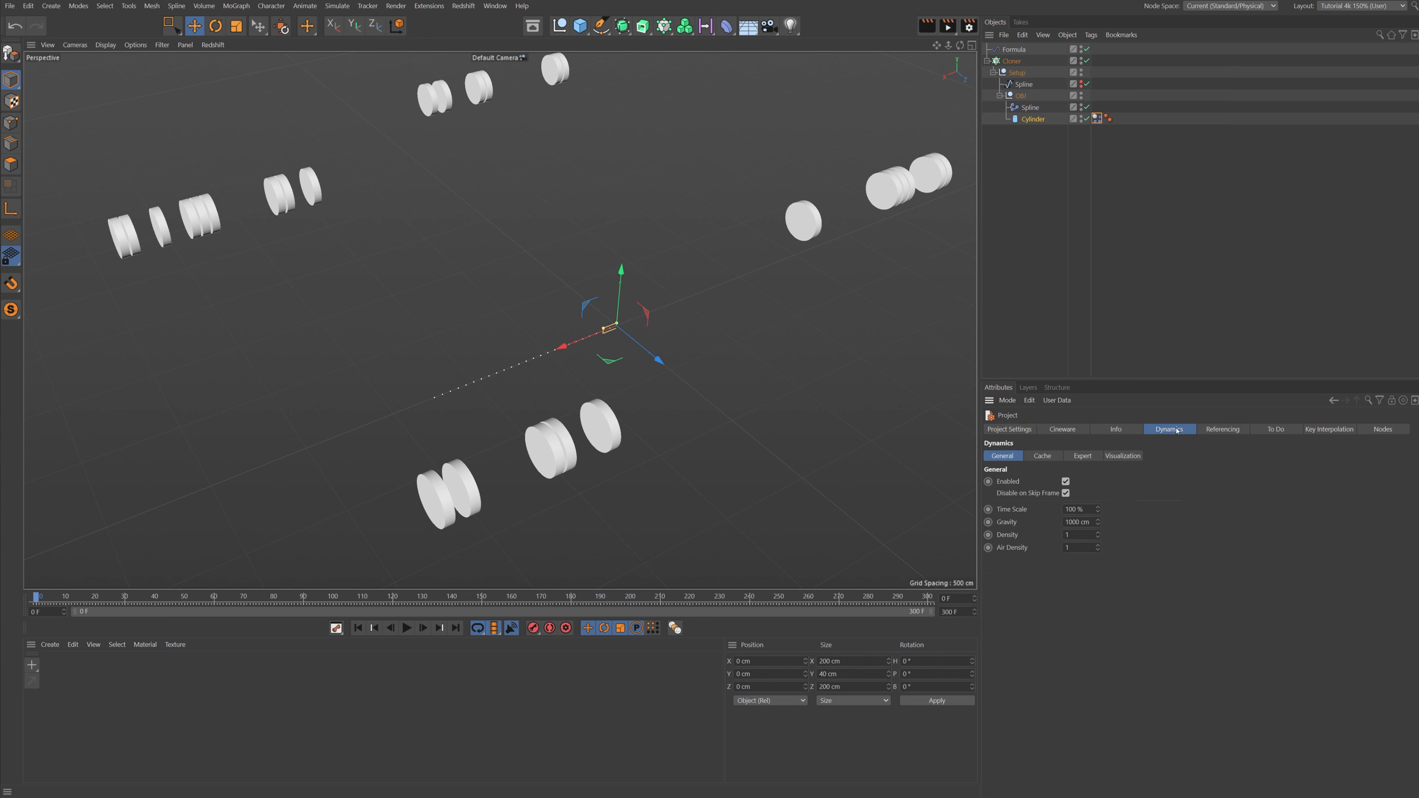
pyautogui.tripleClick(1077, 522)
pyautogui.write('0')
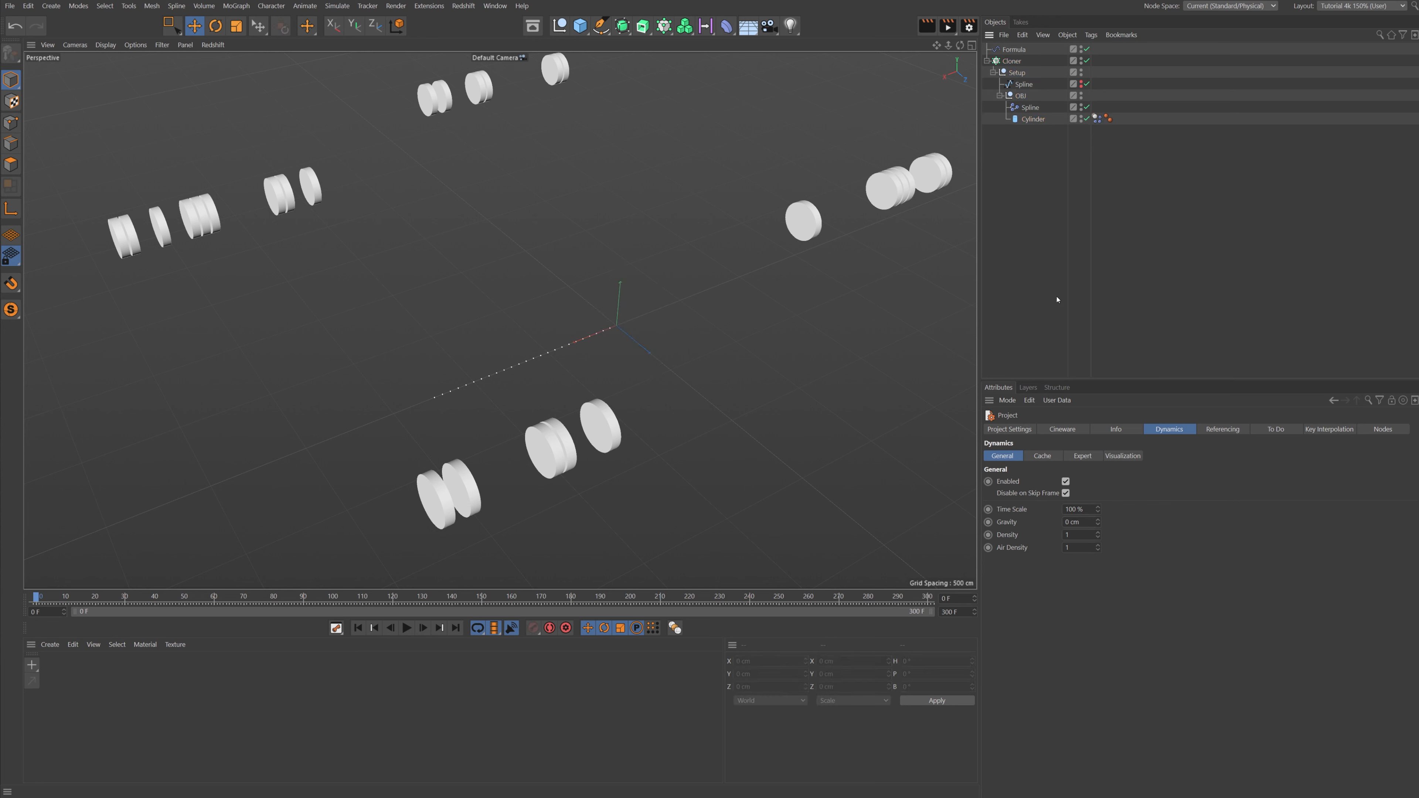
pyautogui.moveTo(407, 627)
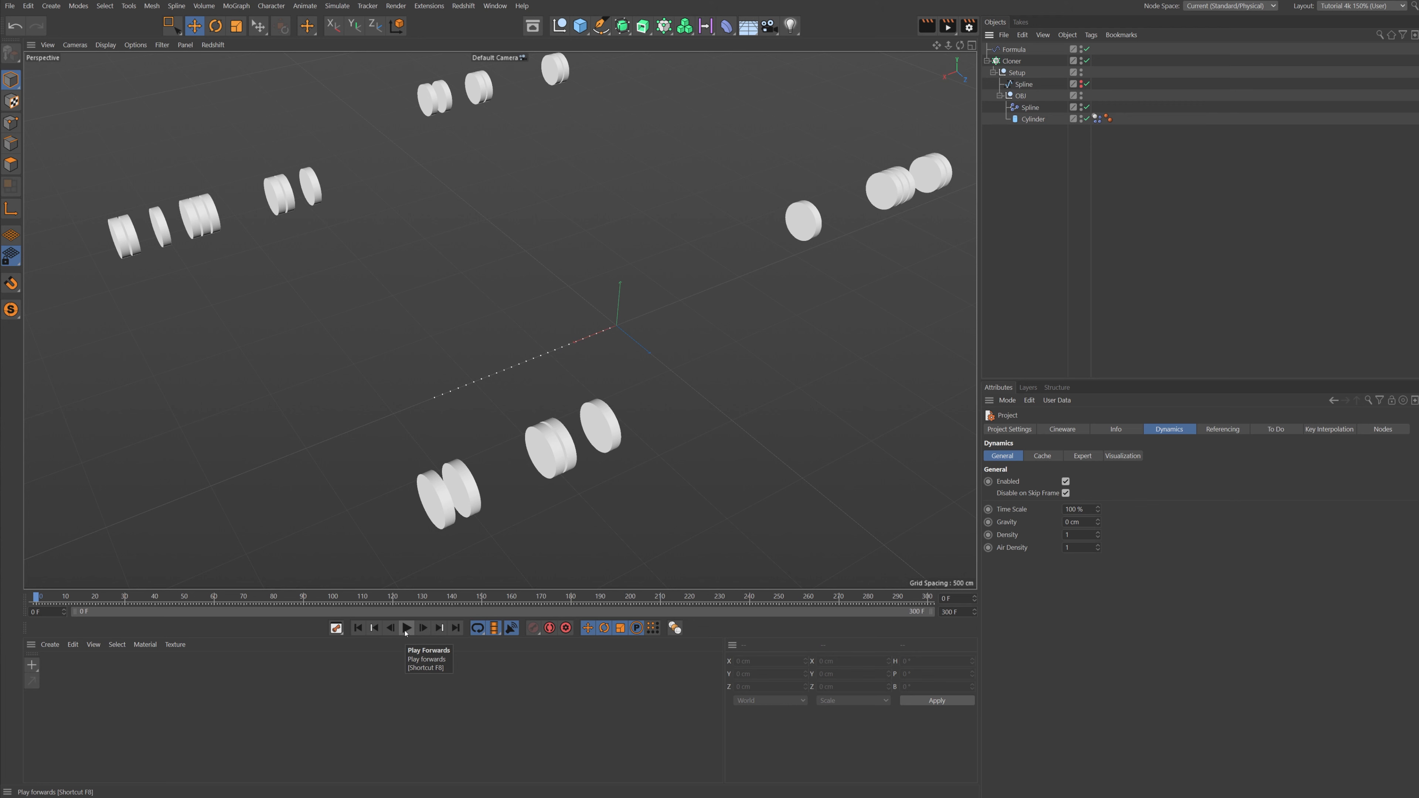
# - Play the dynamics so the rotated coins collide and stack into a column, then select the Cloner
pyautogui.click(406, 628)
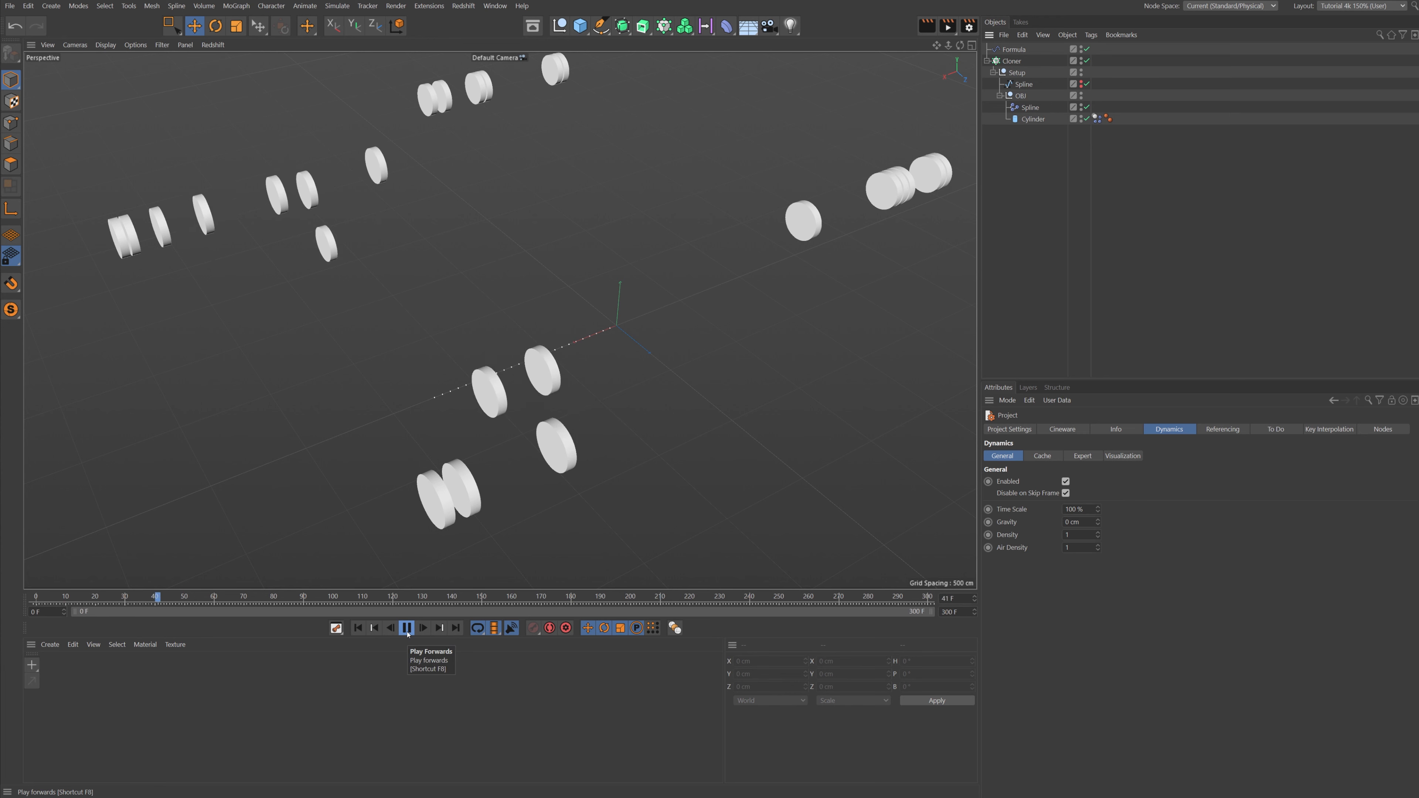
pyautogui.click(406, 628)
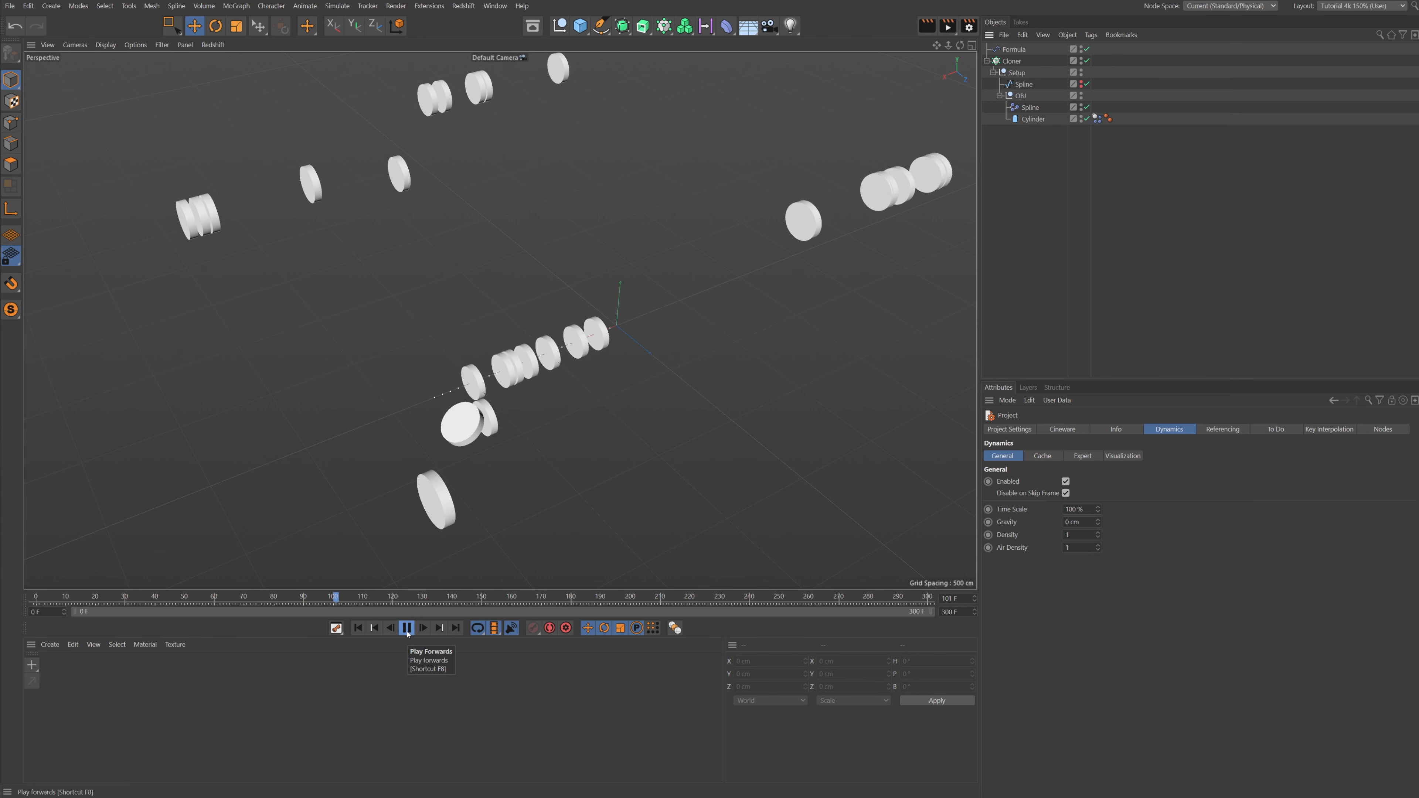
pyautogui.click(407, 627)
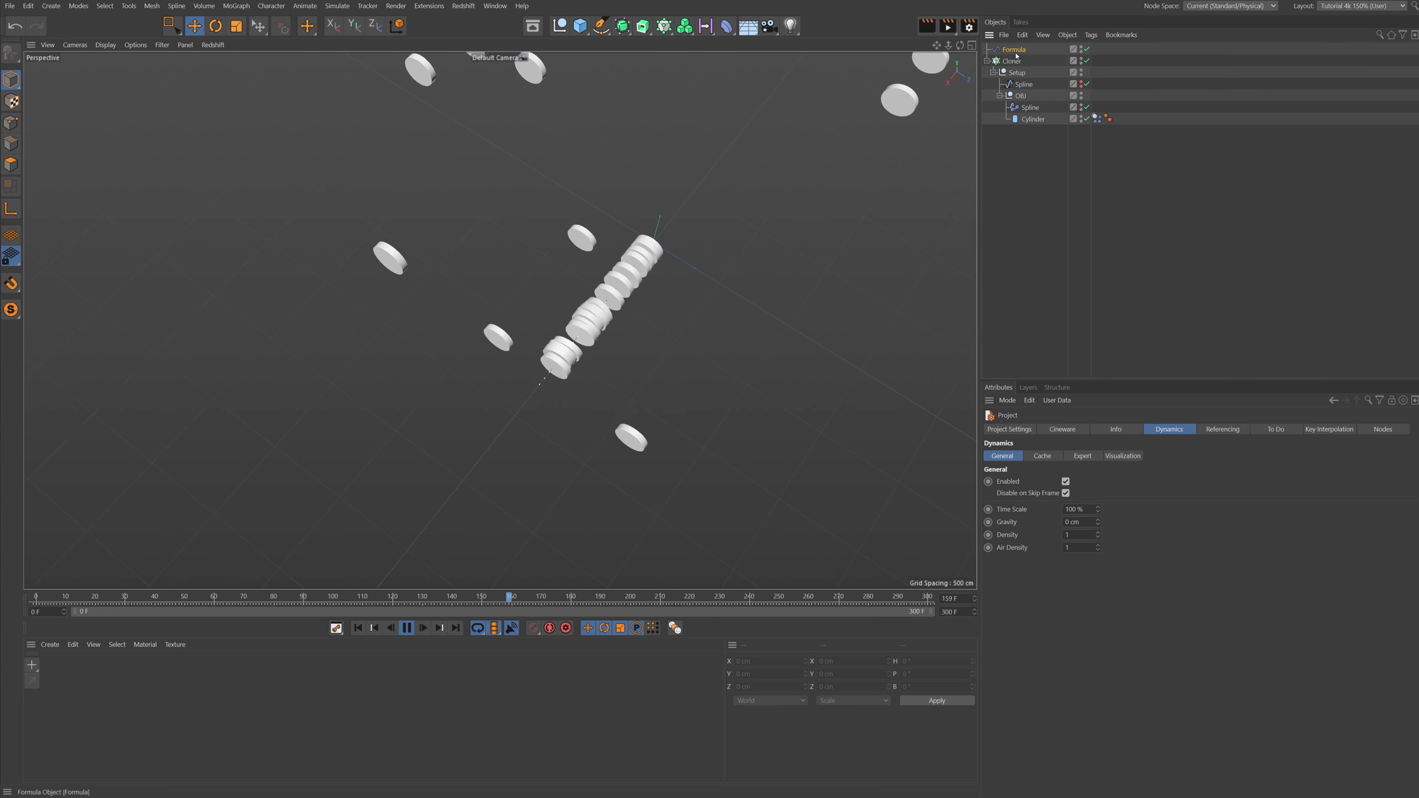
pyautogui.click(1011, 60)
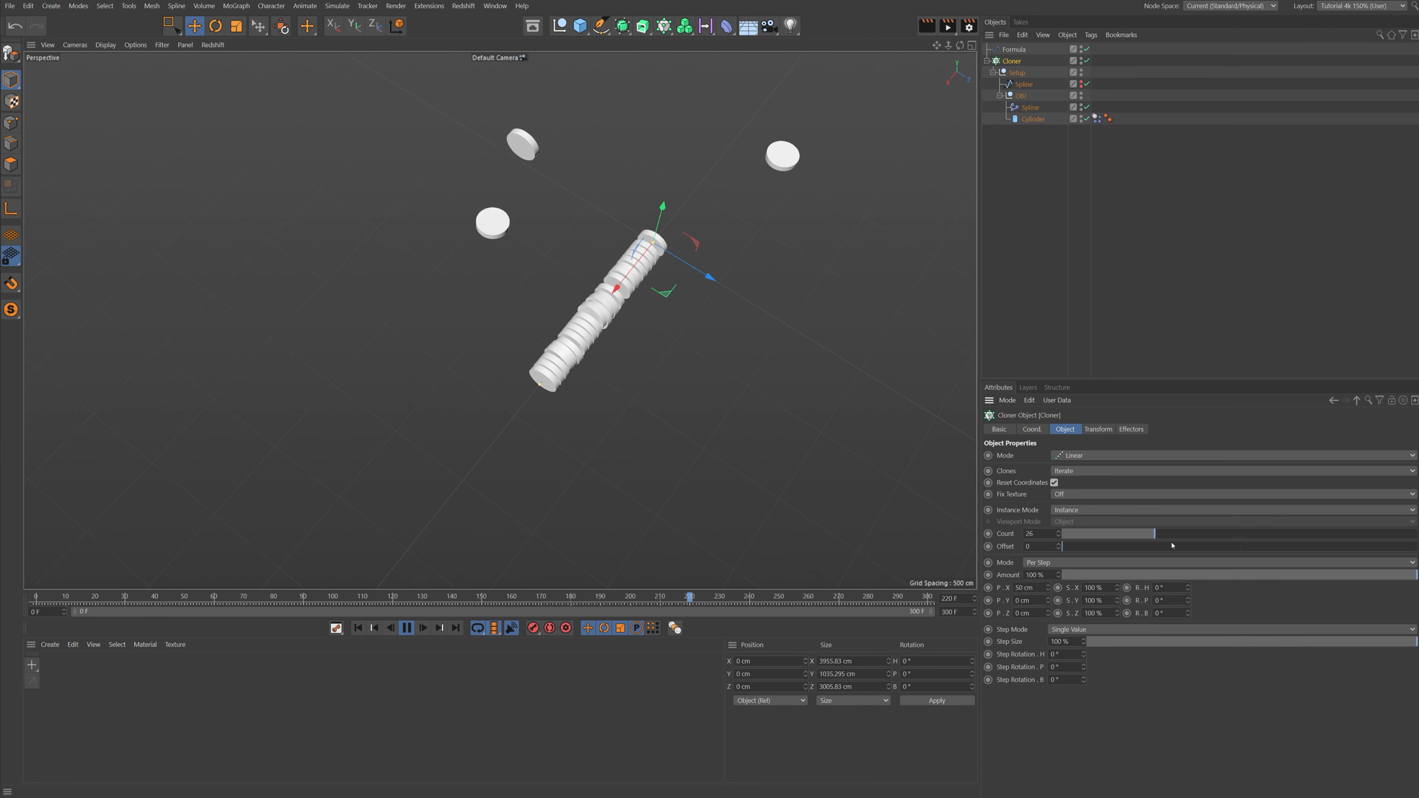